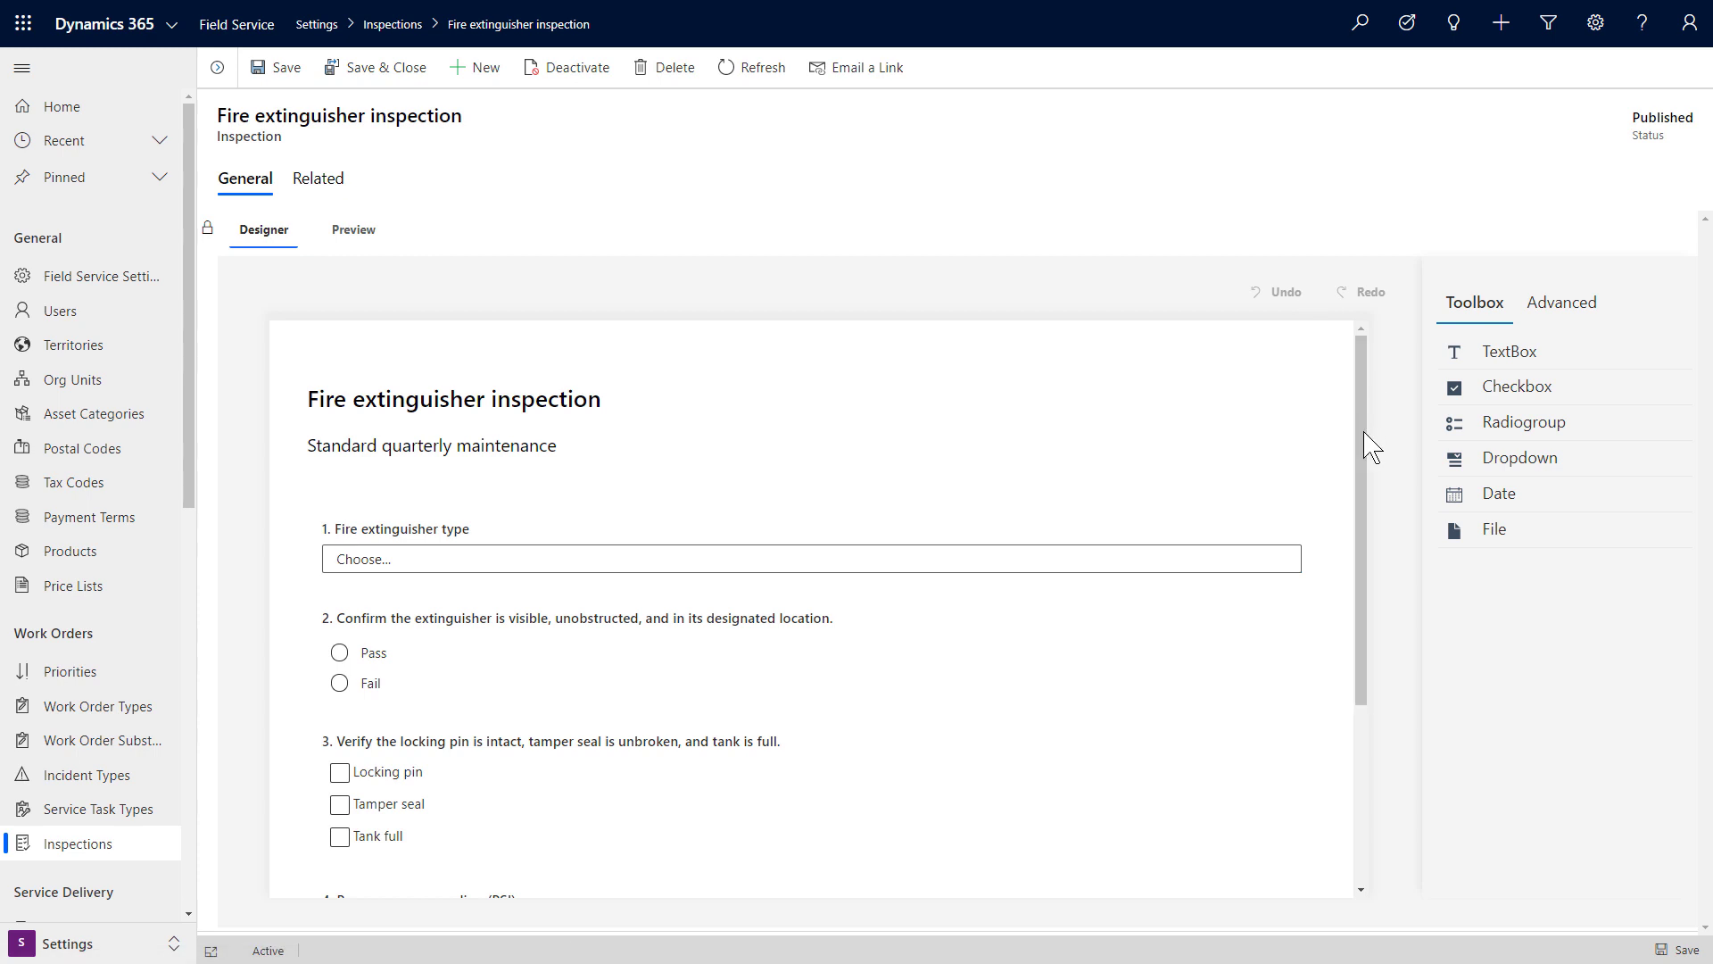
# Open the fire extinguisher inspection on mobile and choose the extinguisher type.
pyautogui.scroll(-3)
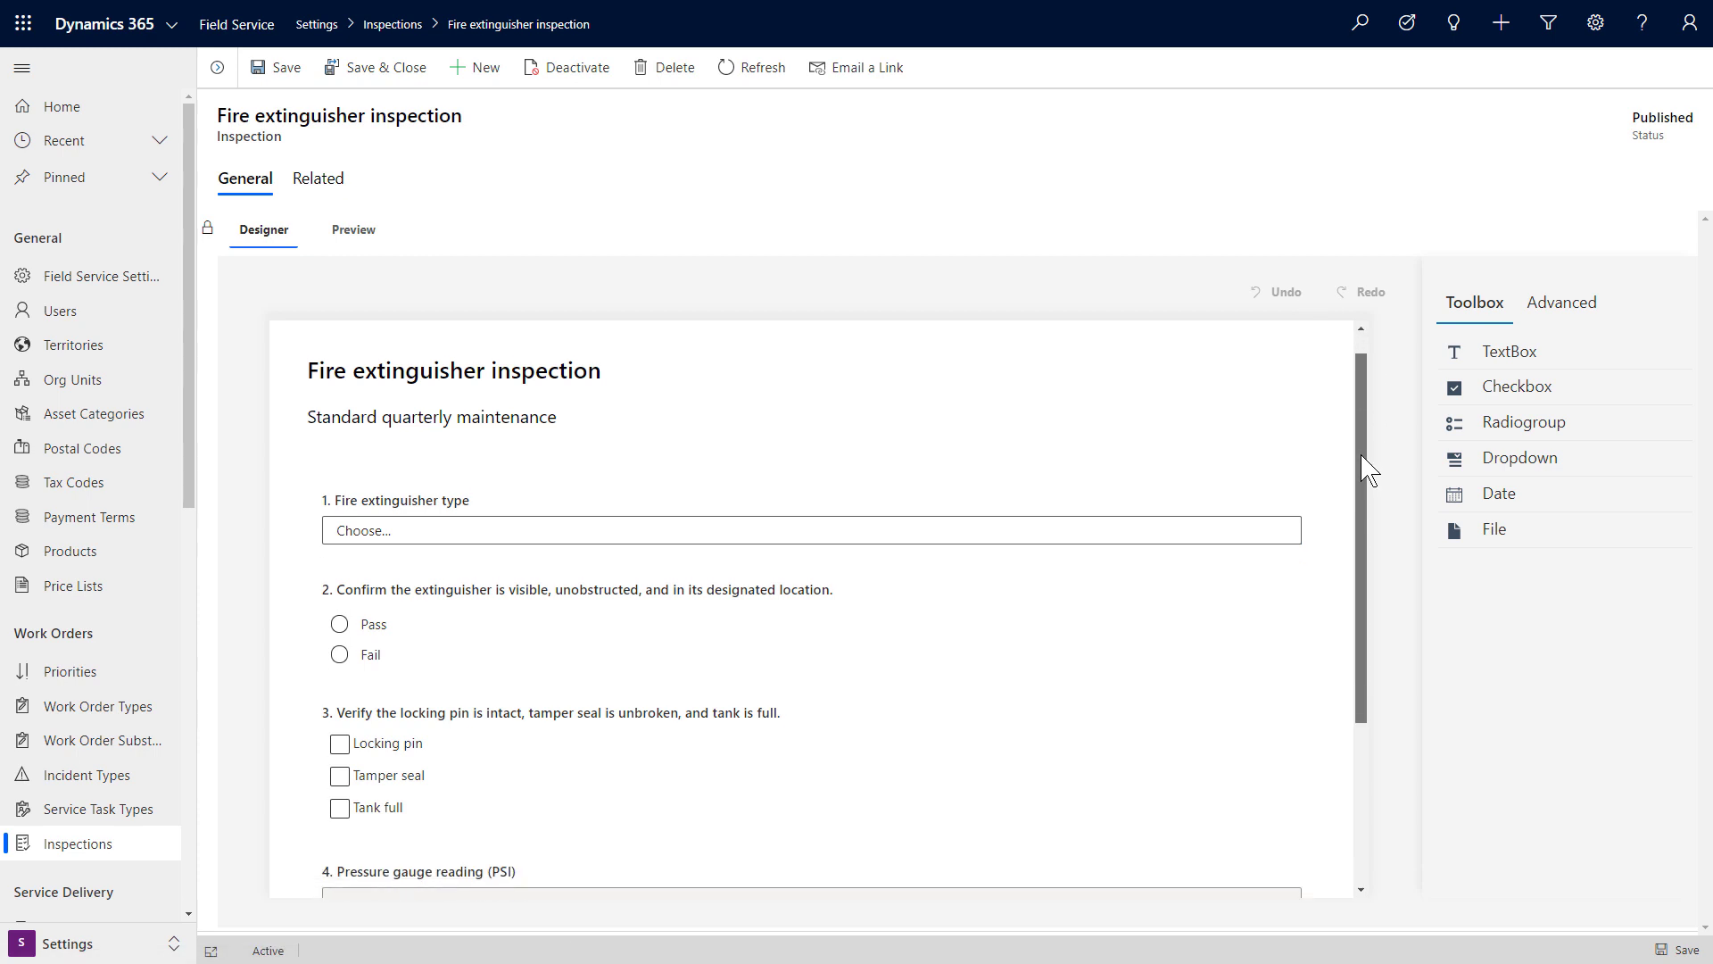
pyautogui.scroll(-3)
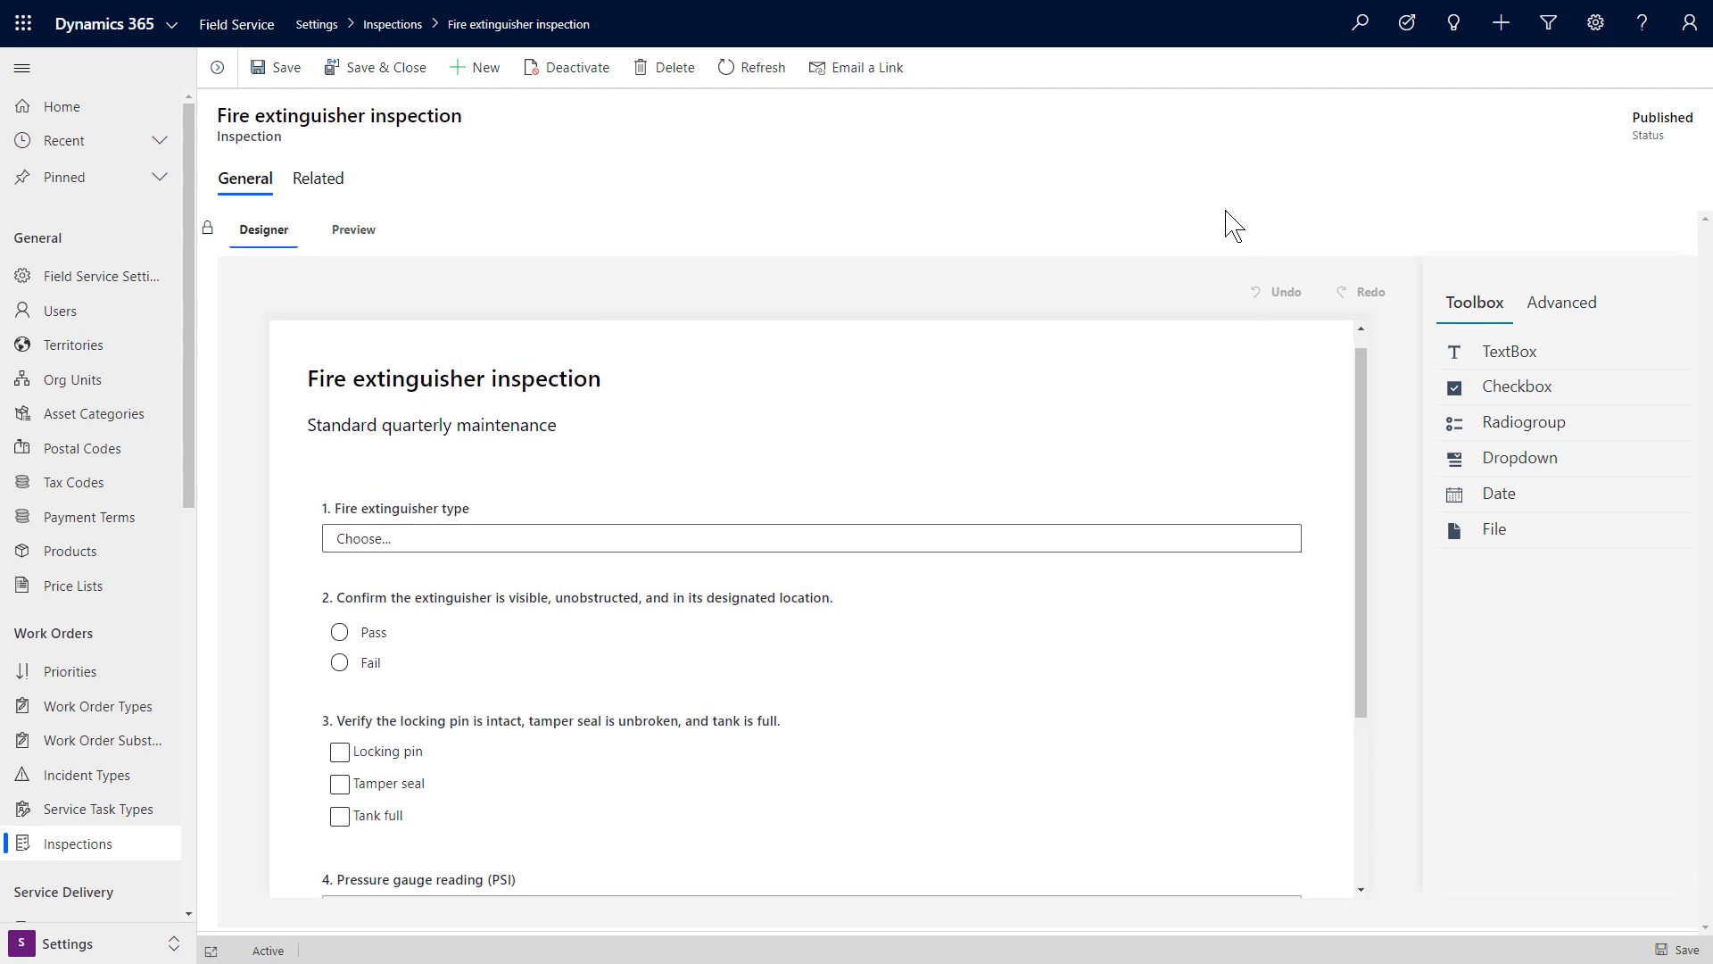
pyautogui.moveTo(1218, 193)
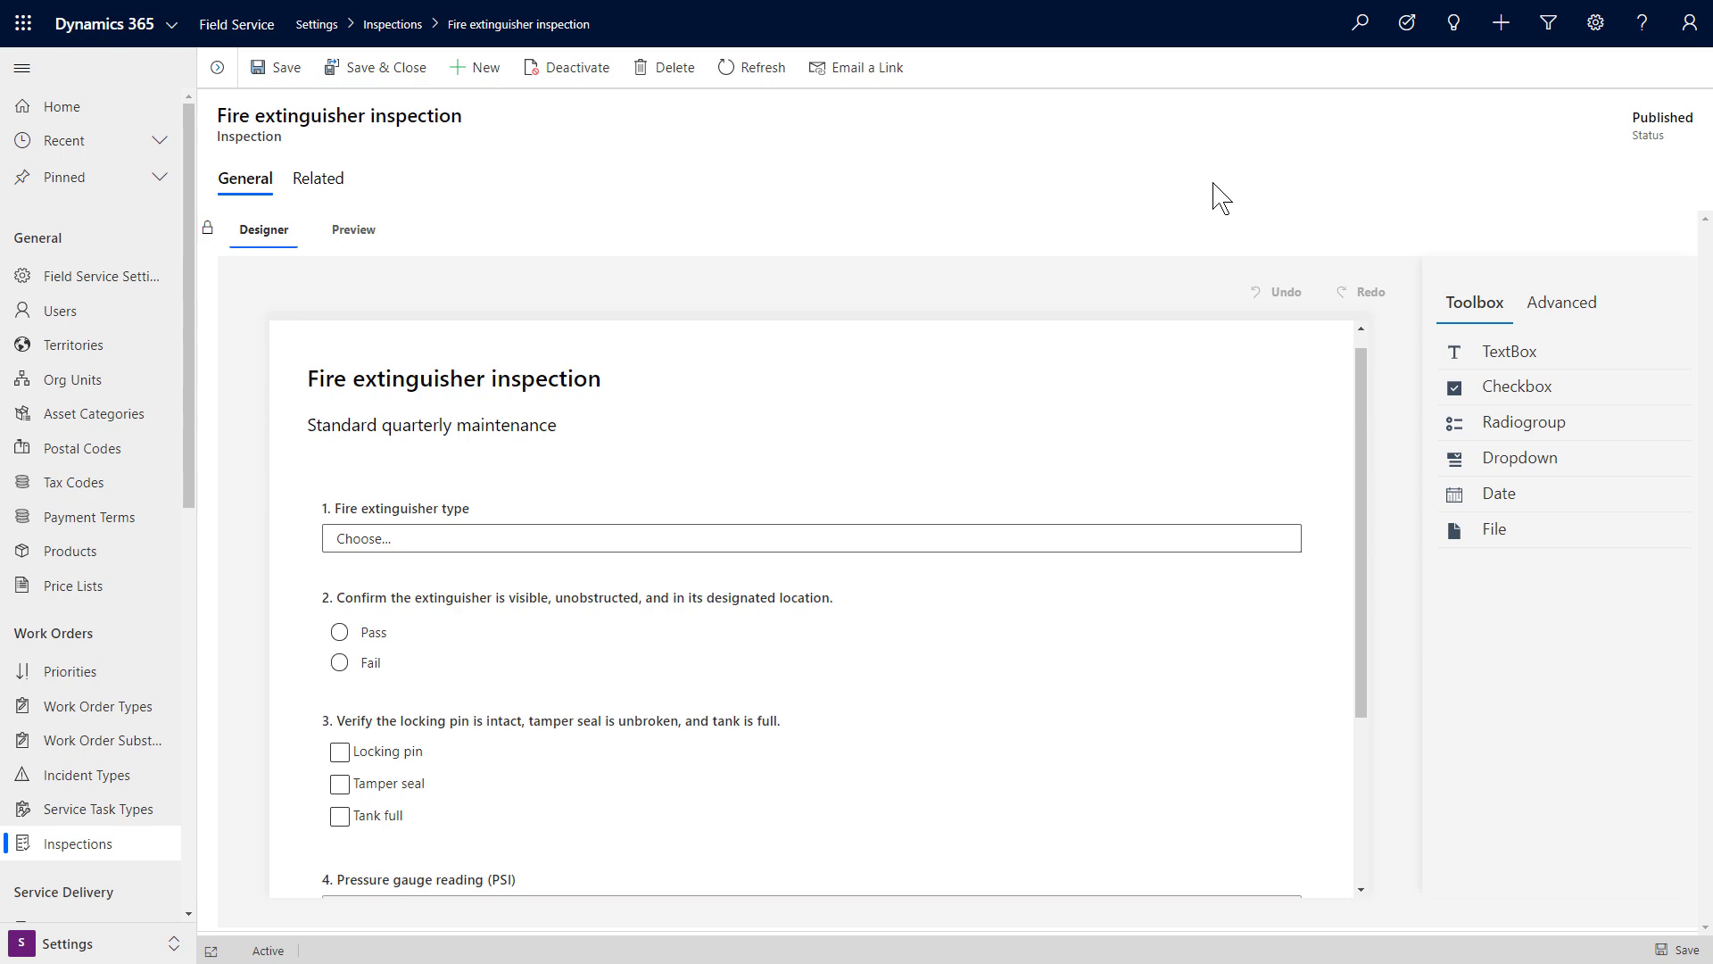
pyautogui.moveTo(1241, 194)
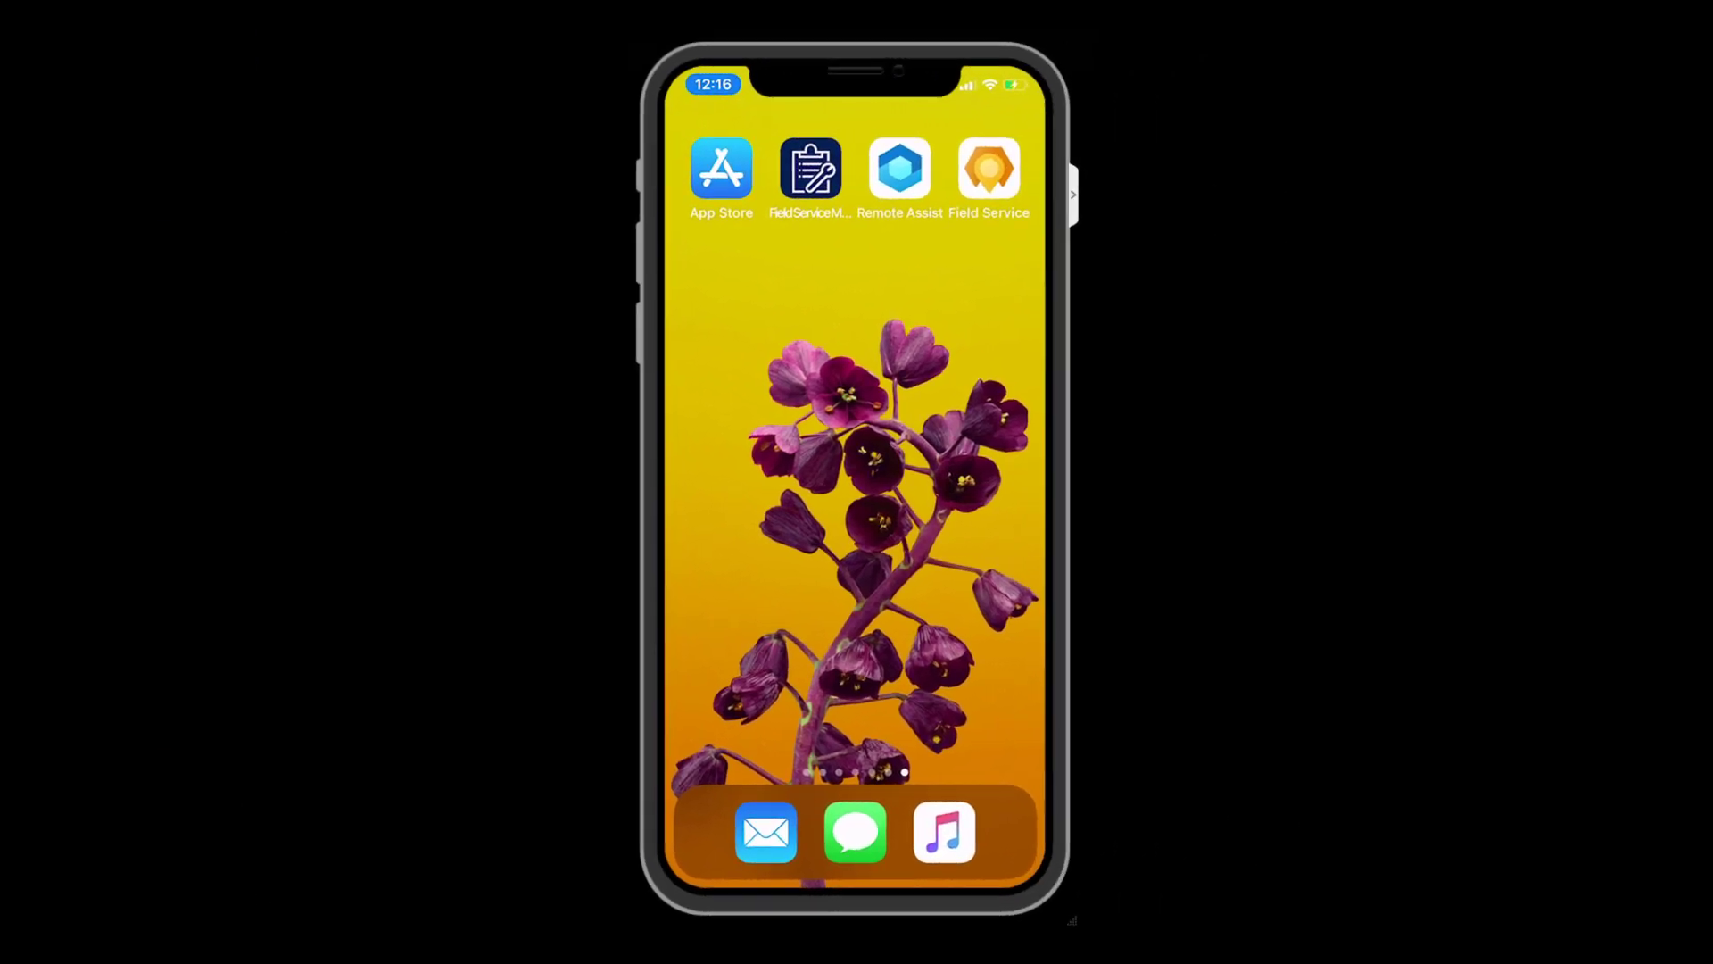
pyautogui.click(809, 169)
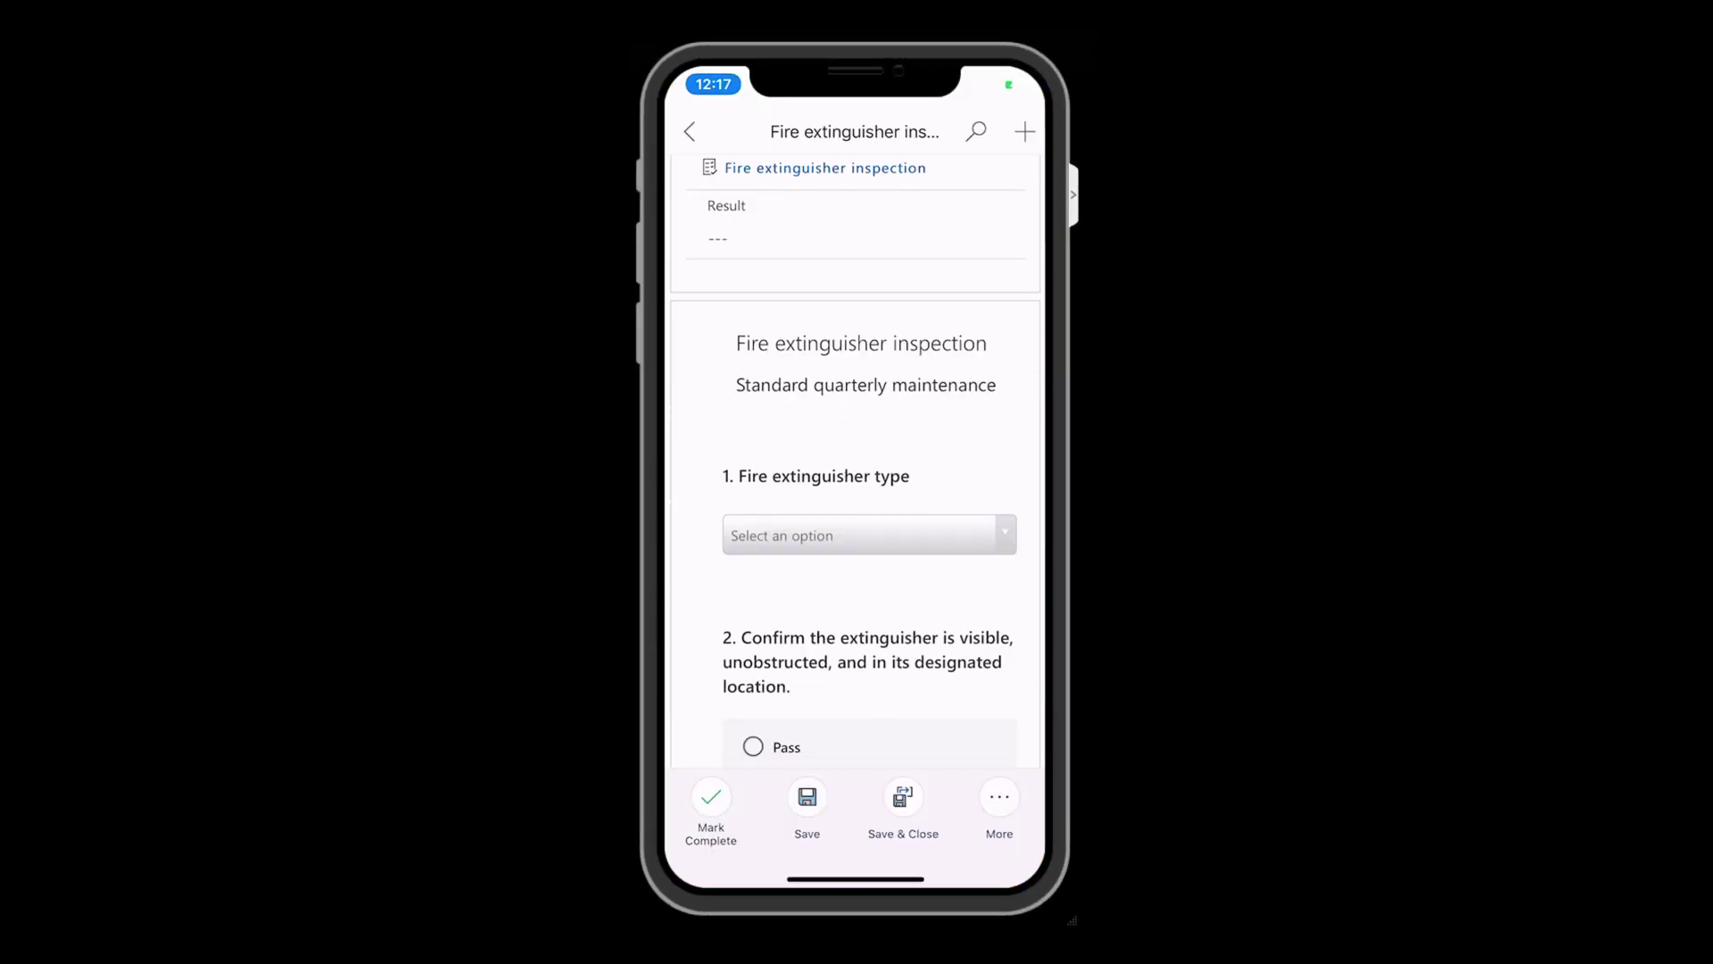
pyautogui.click(869, 534)
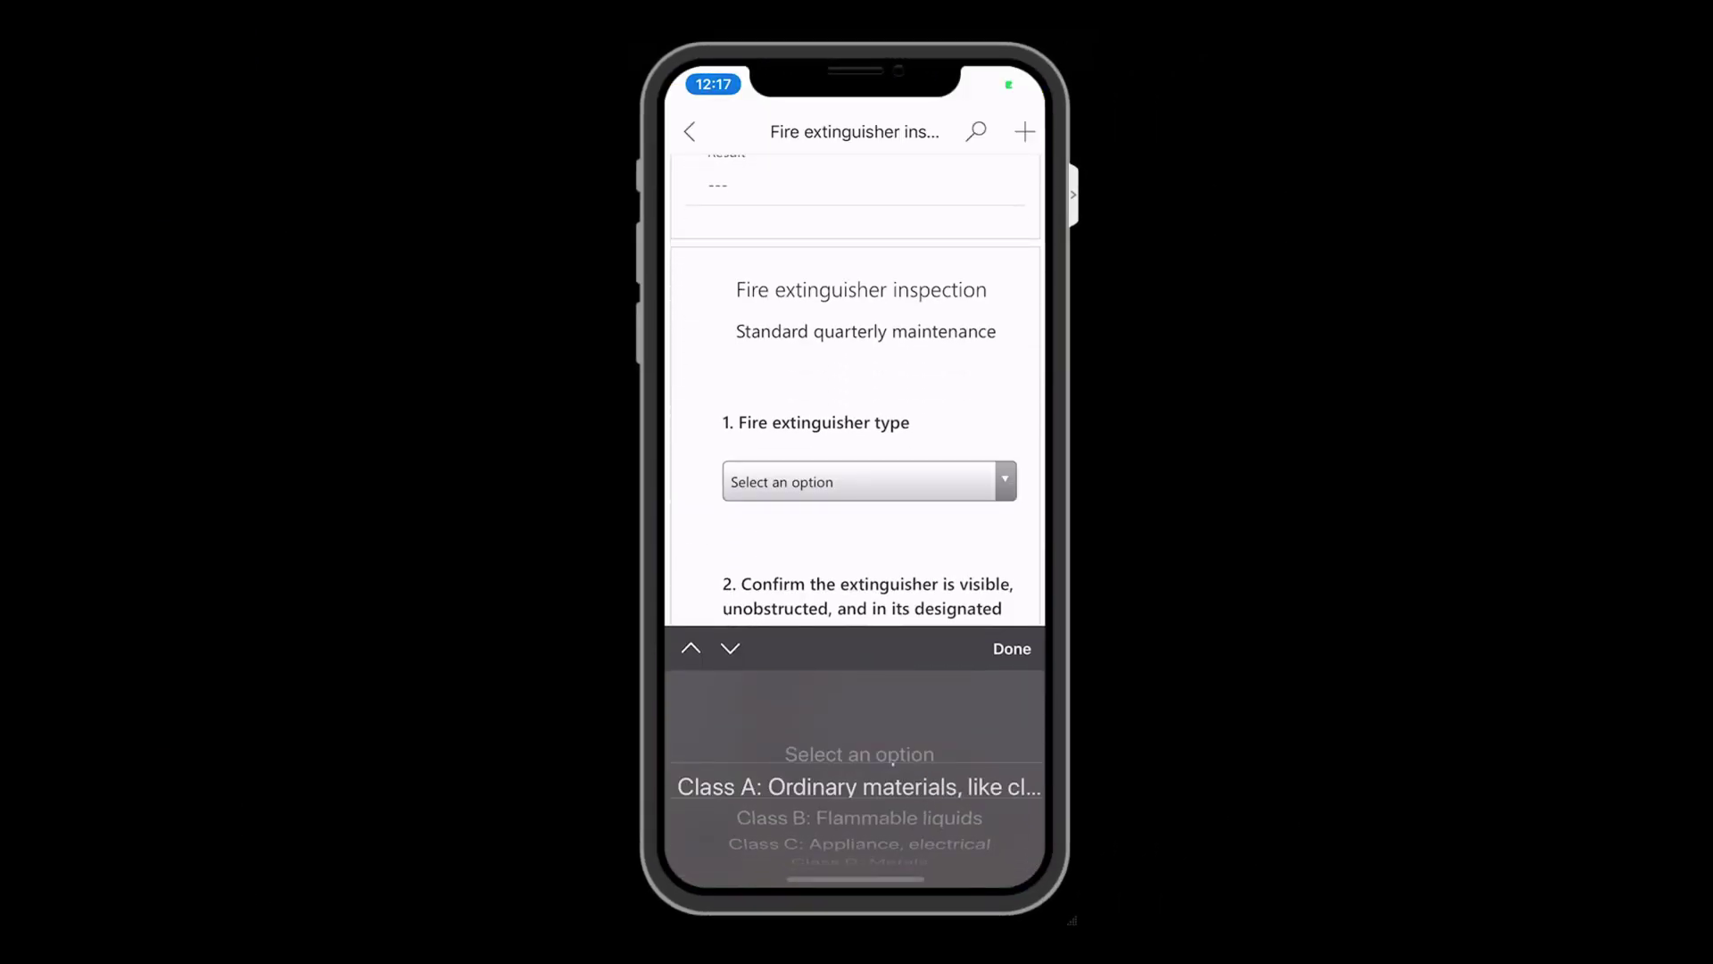
pyautogui.click(859, 817)
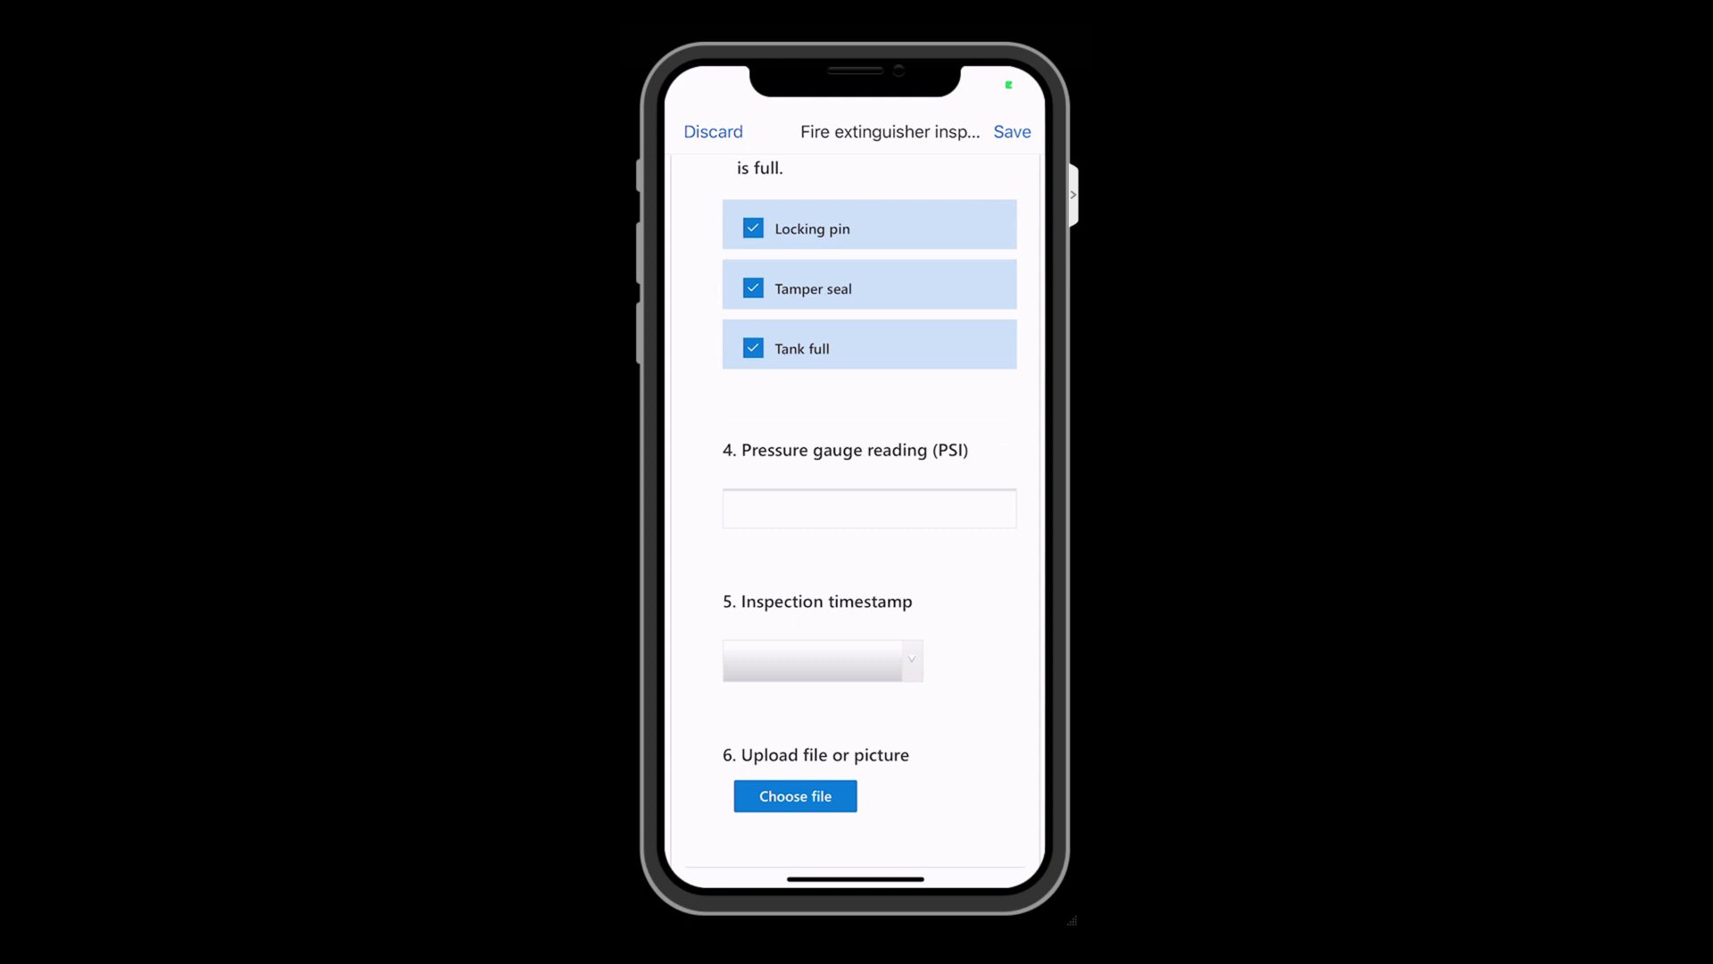
# Enter a 98 PSI reading, set the inspection date, and save for a Pass result.
pyautogui.write('98')
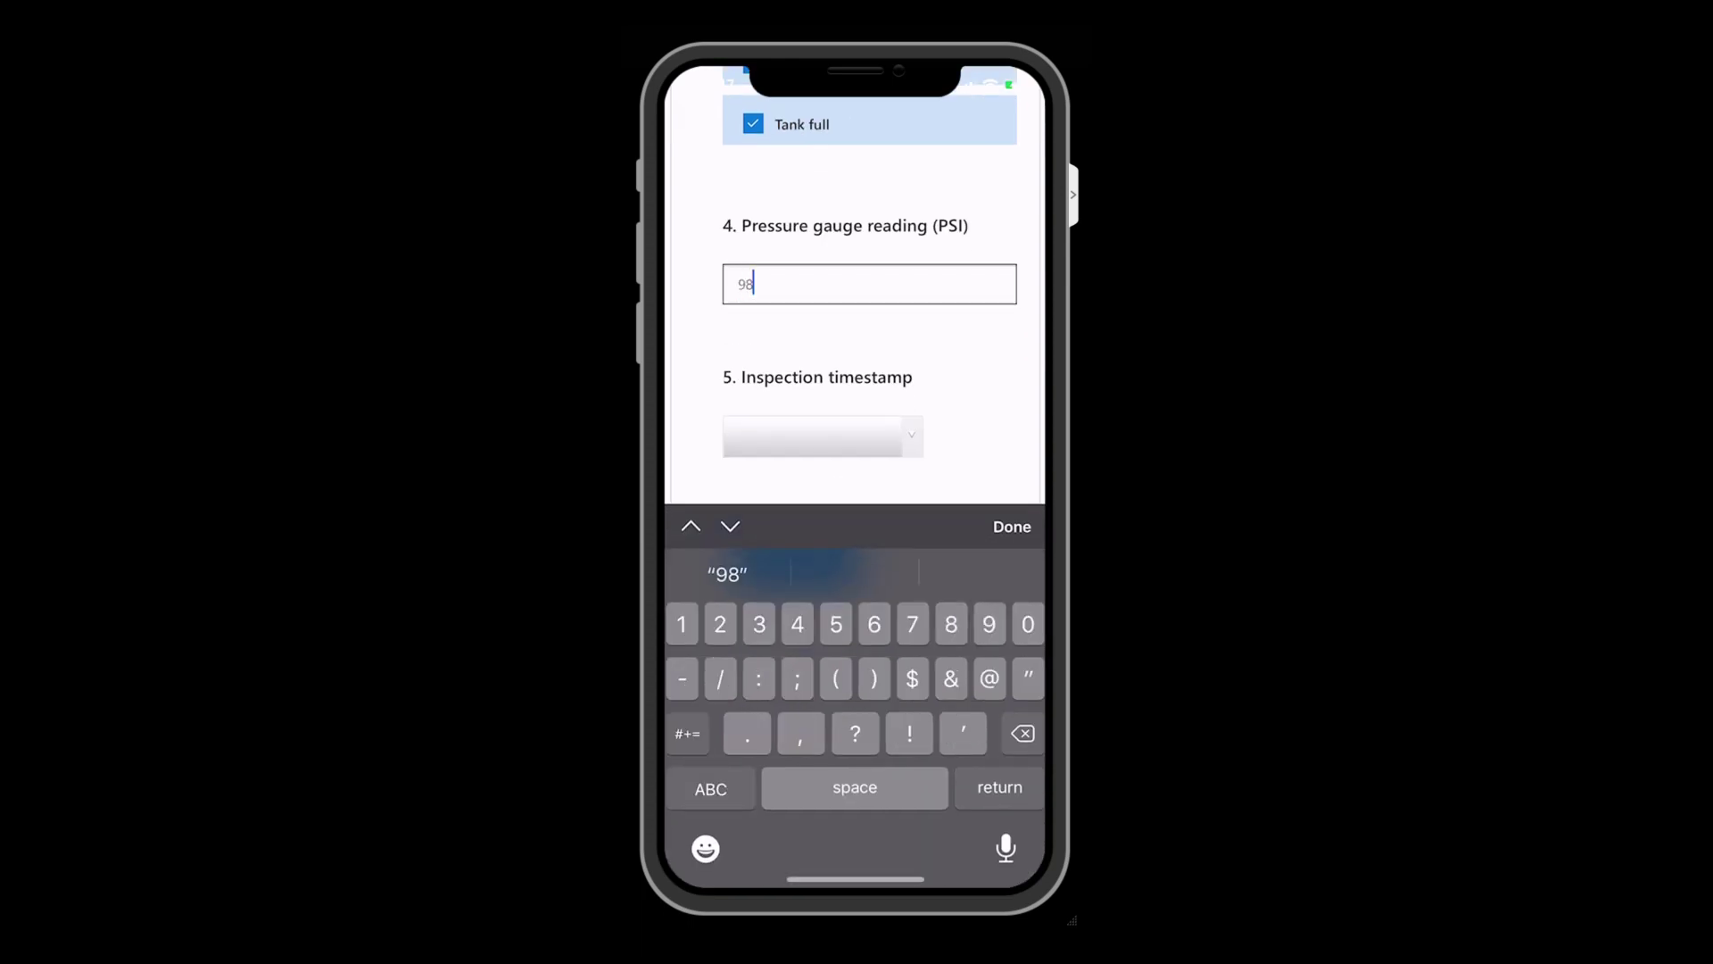
pyautogui.click(822, 436)
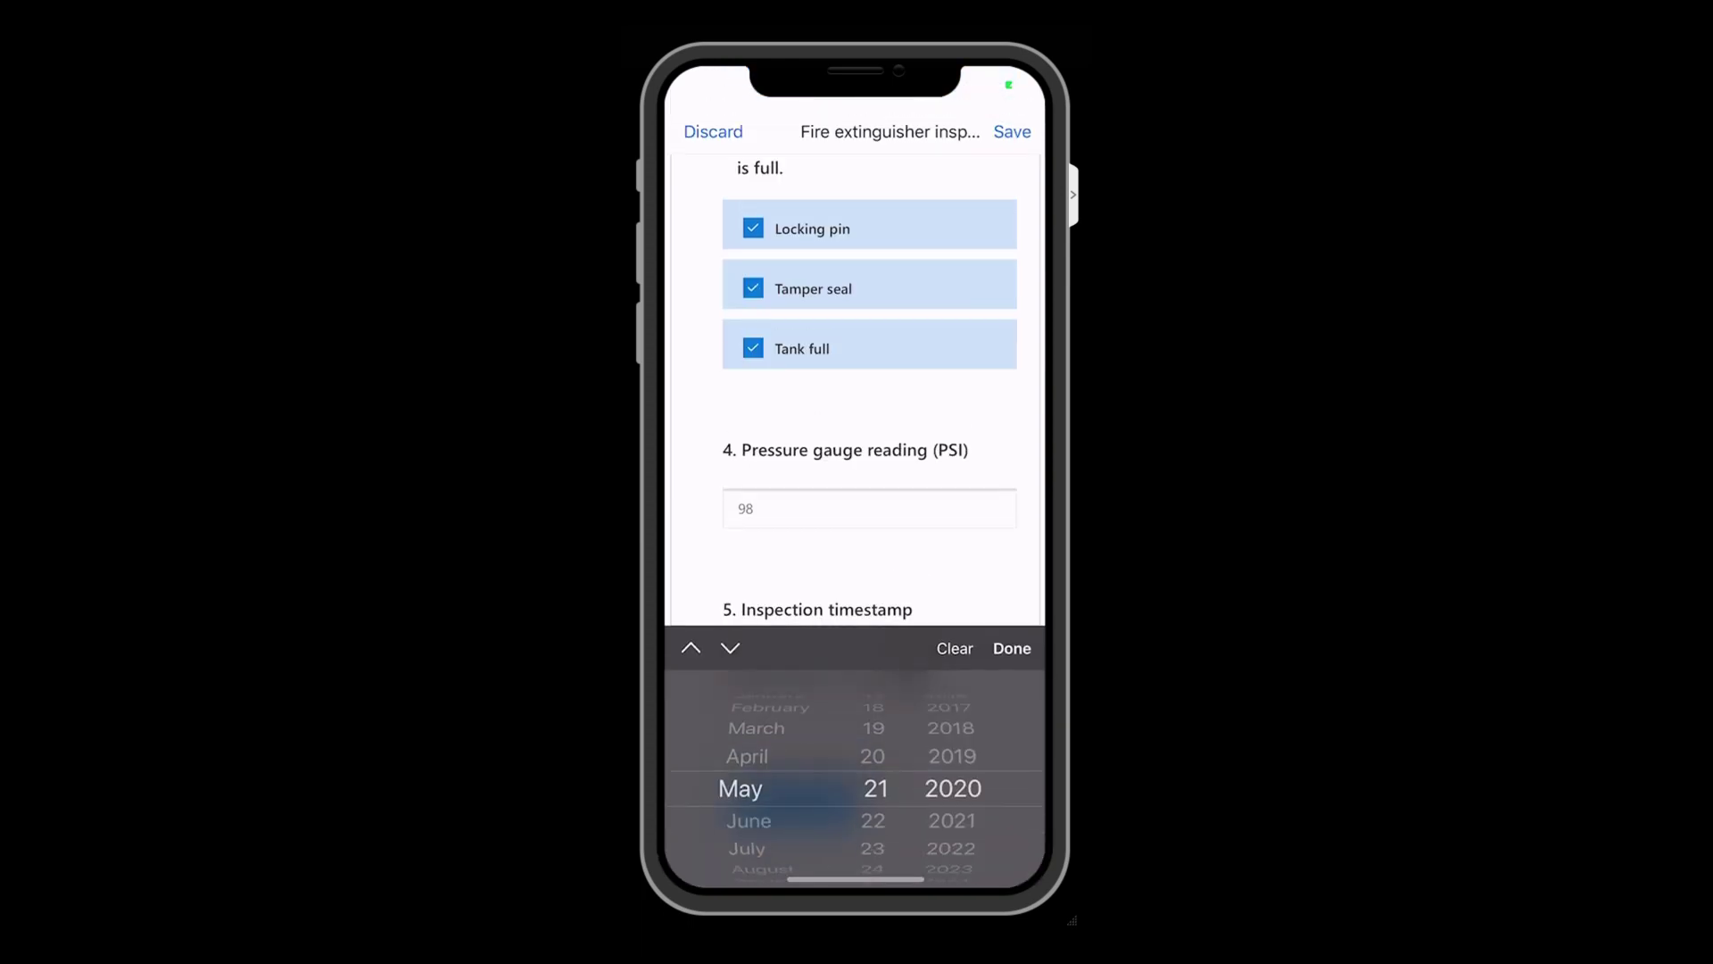
pyautogui.click(1011, 647)
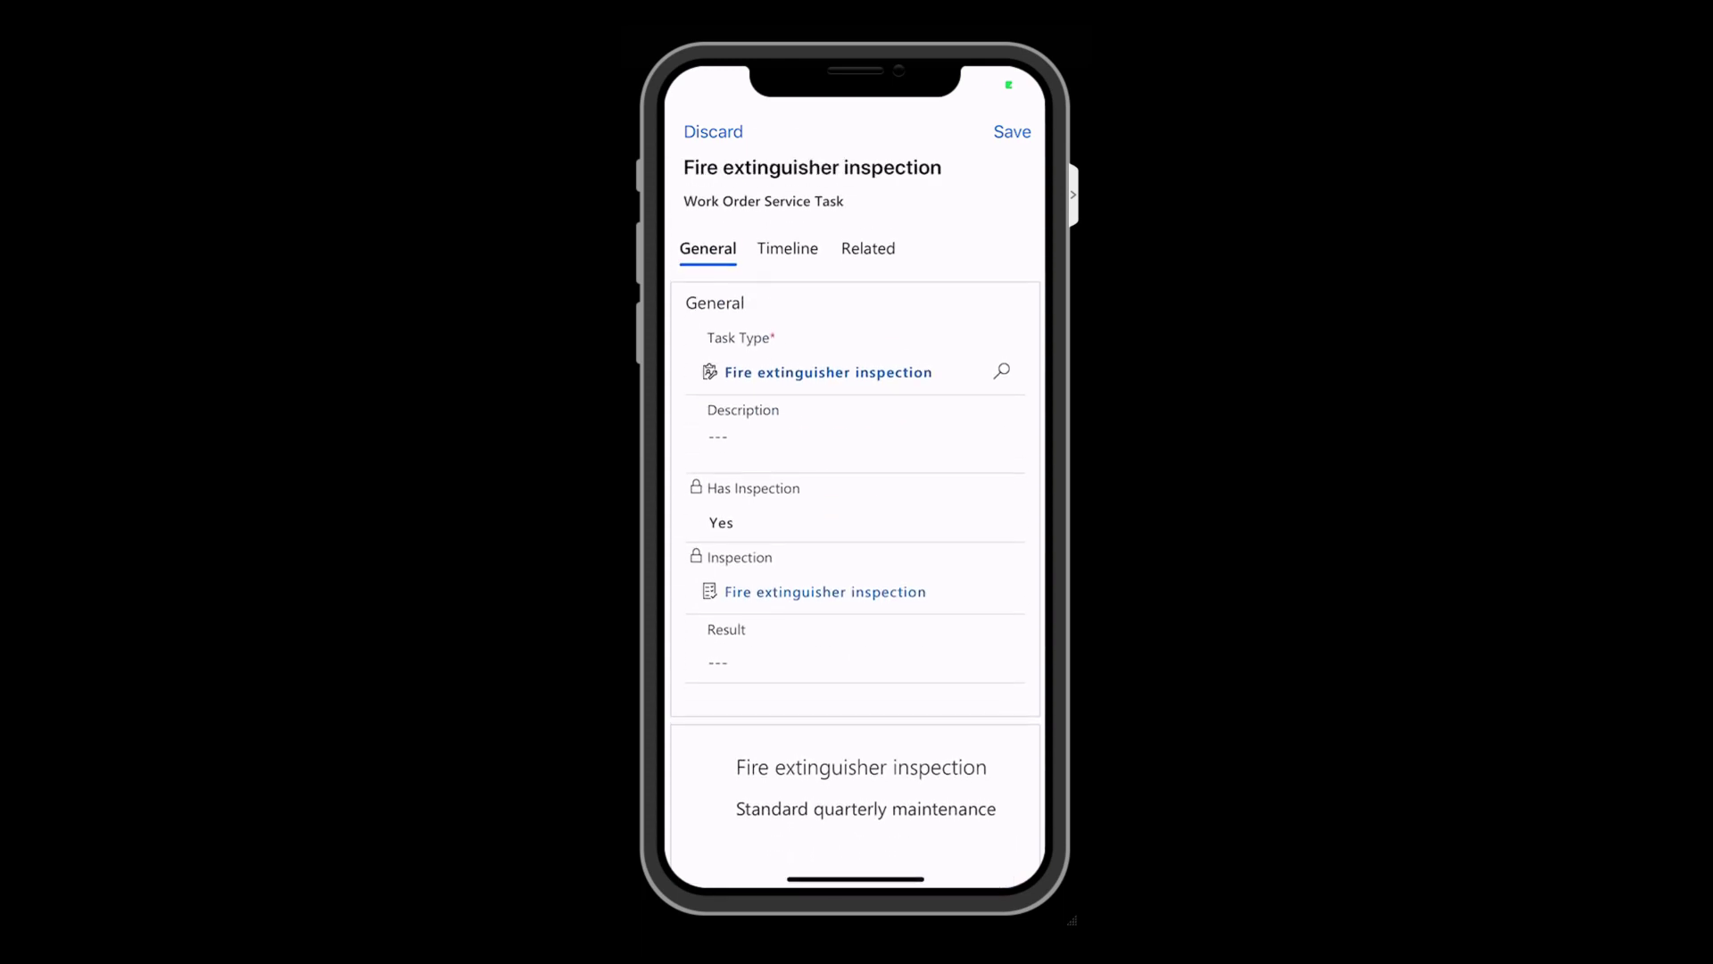
pyautogui.click(717, 661)
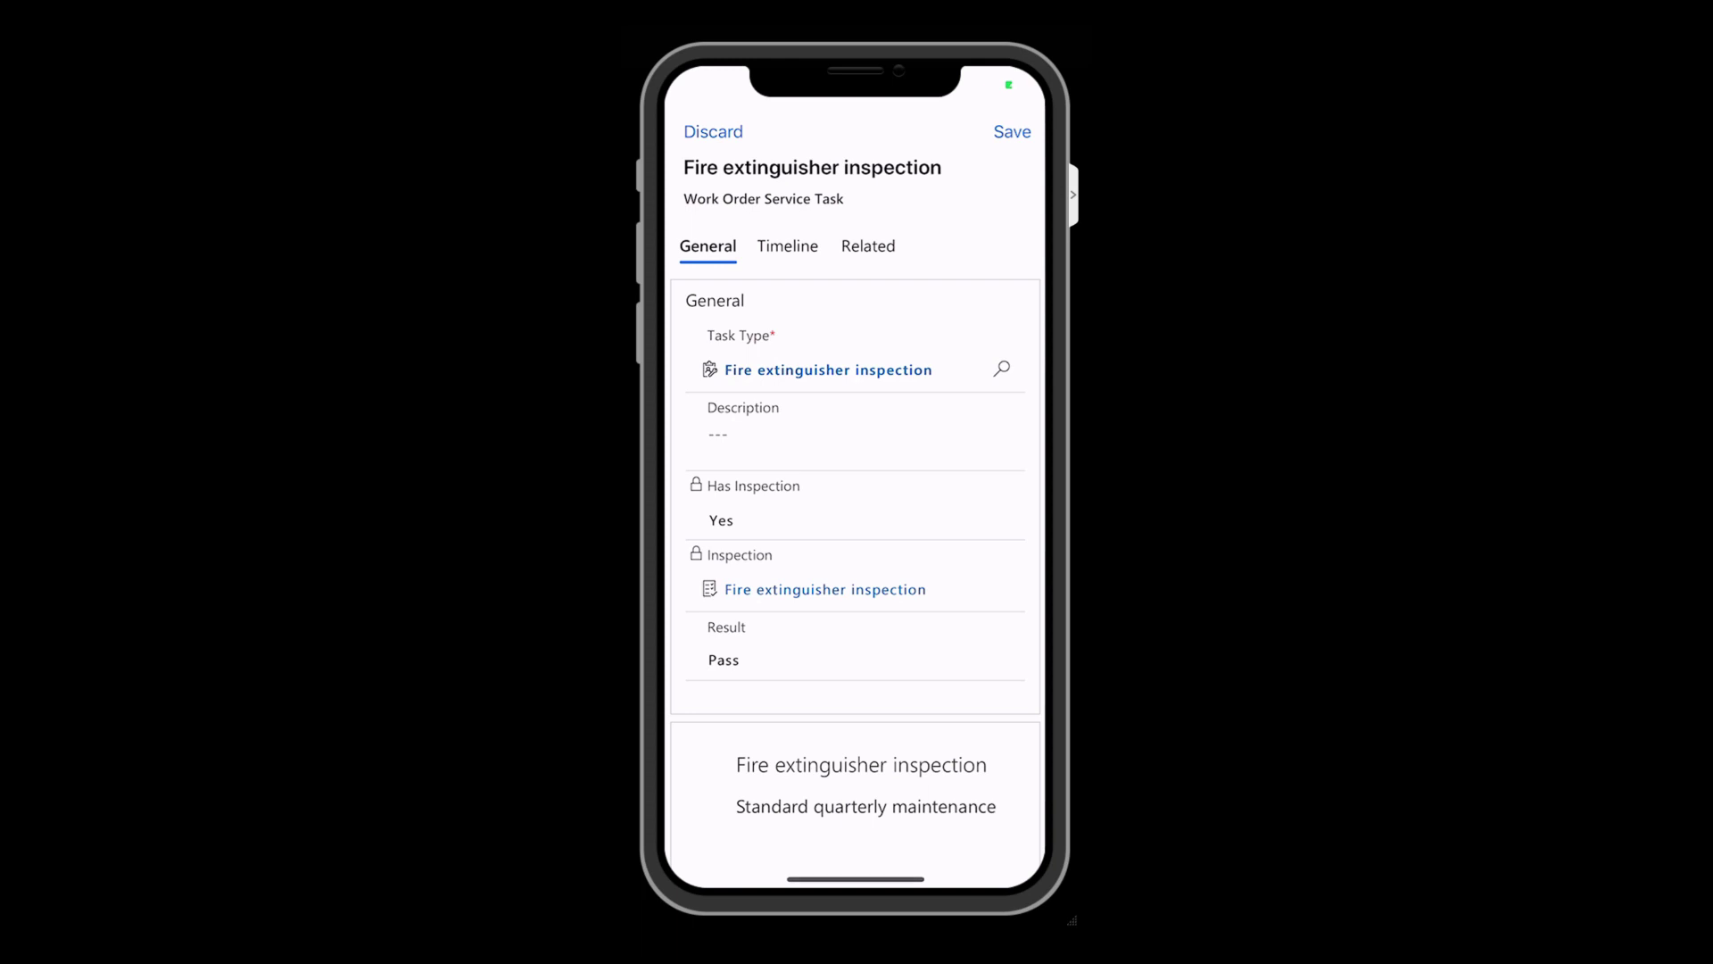
pyautogui.click(1012, 131)
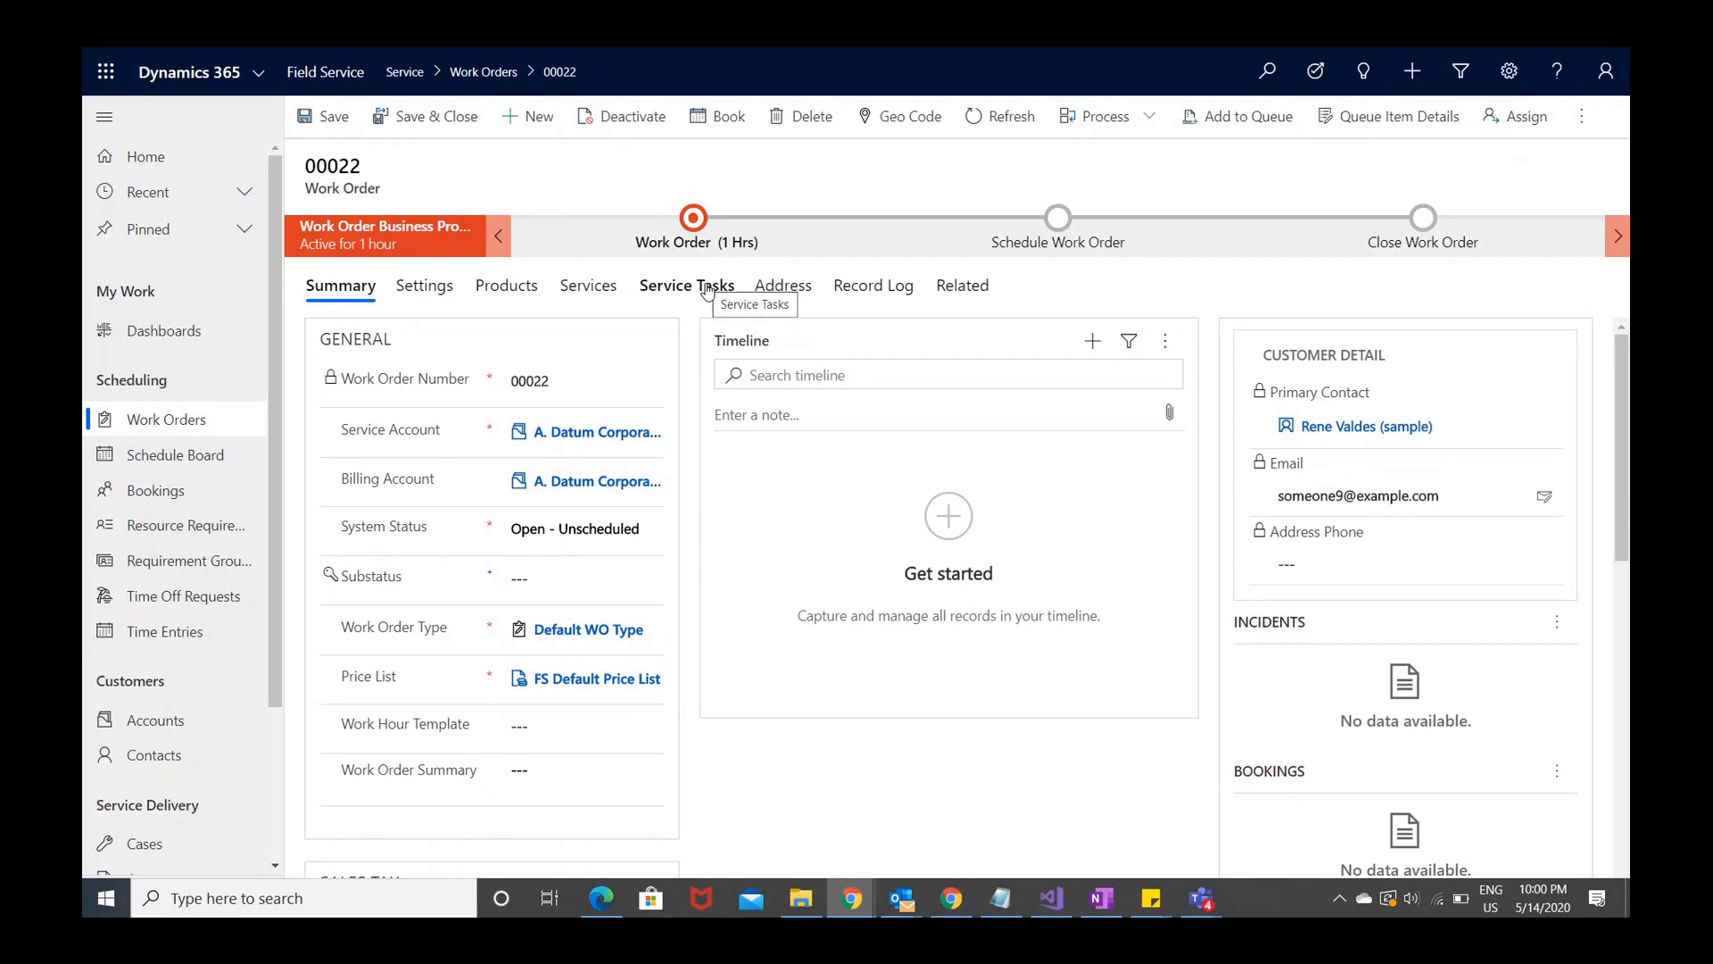
# Show work order 00022's service tasks, including the Fire Extinguisher Inspection.
pyautogui.click(686, 286)
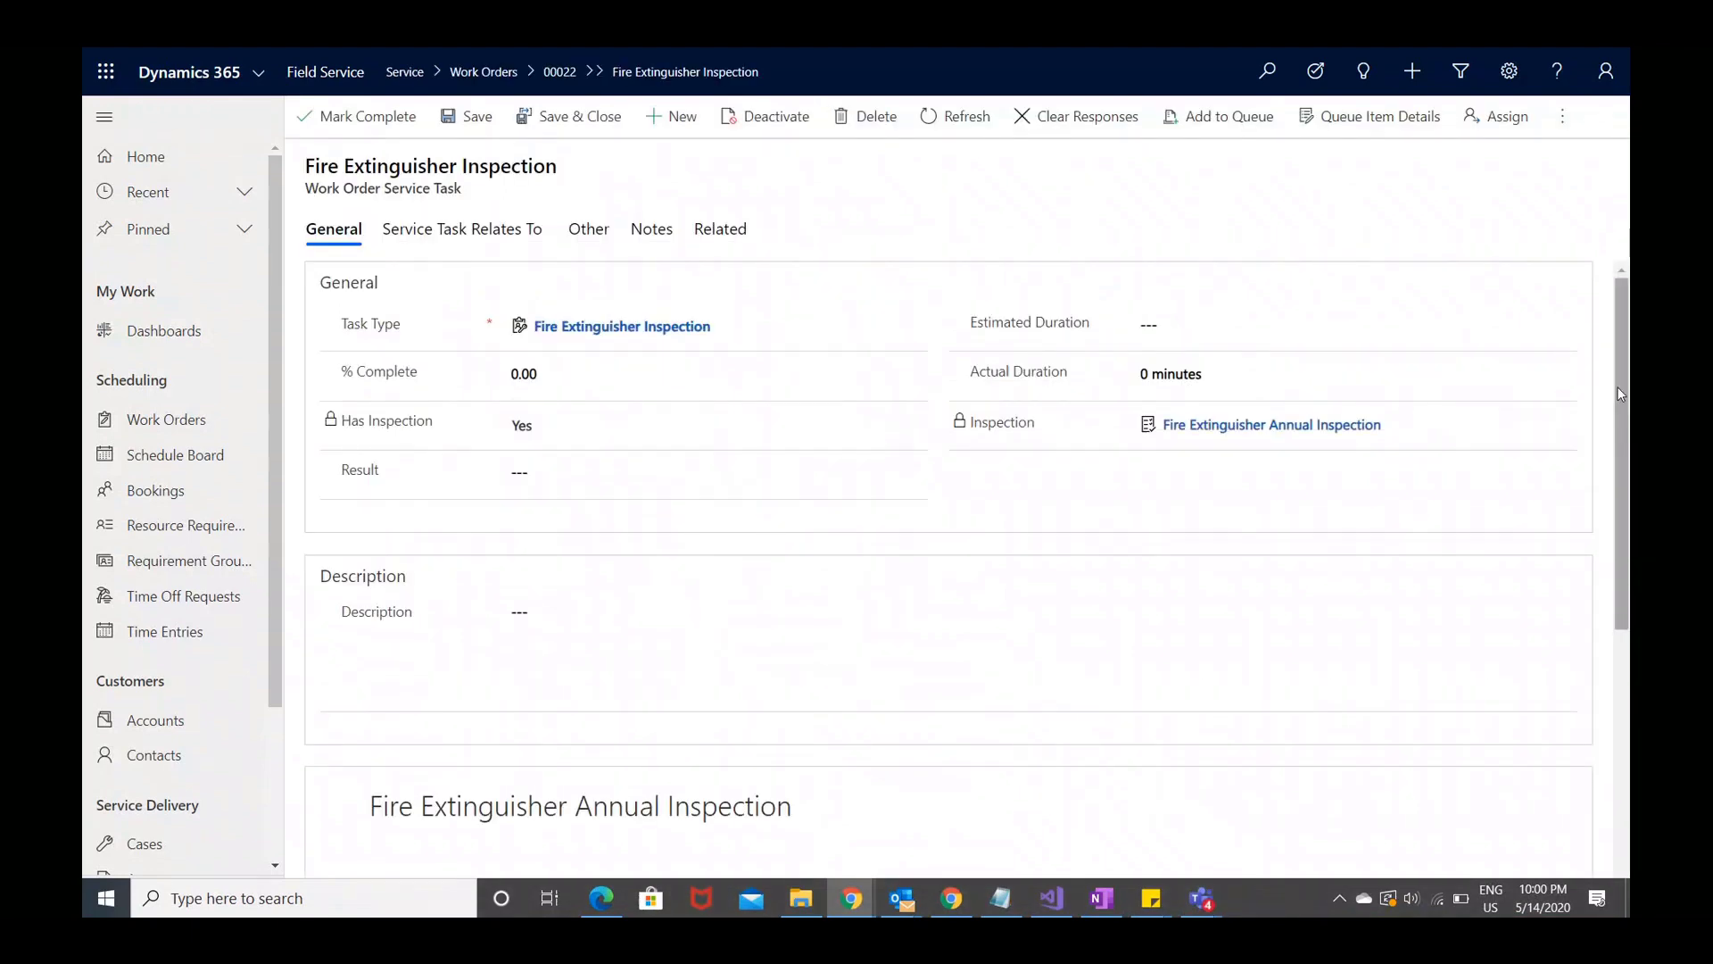
# Scroll to 'Needs a follow-up?' and choose Yes on the inspection form.
pyautogui.scroll(-3)
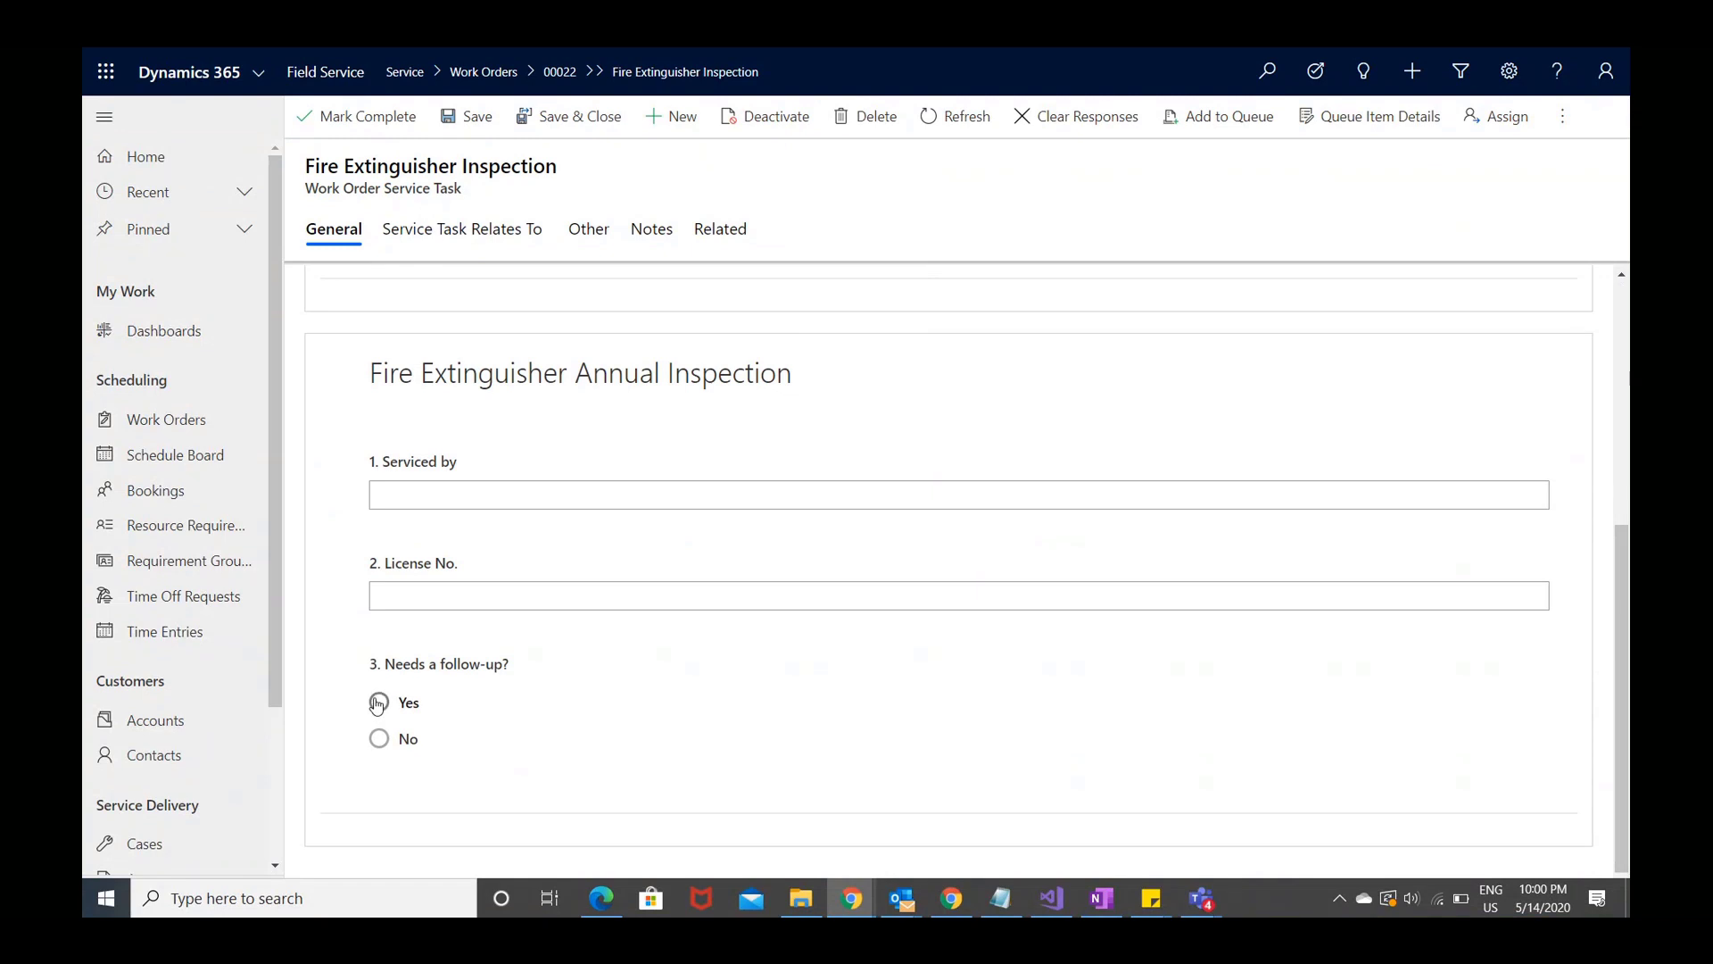
pyautogui.click(379, 702)
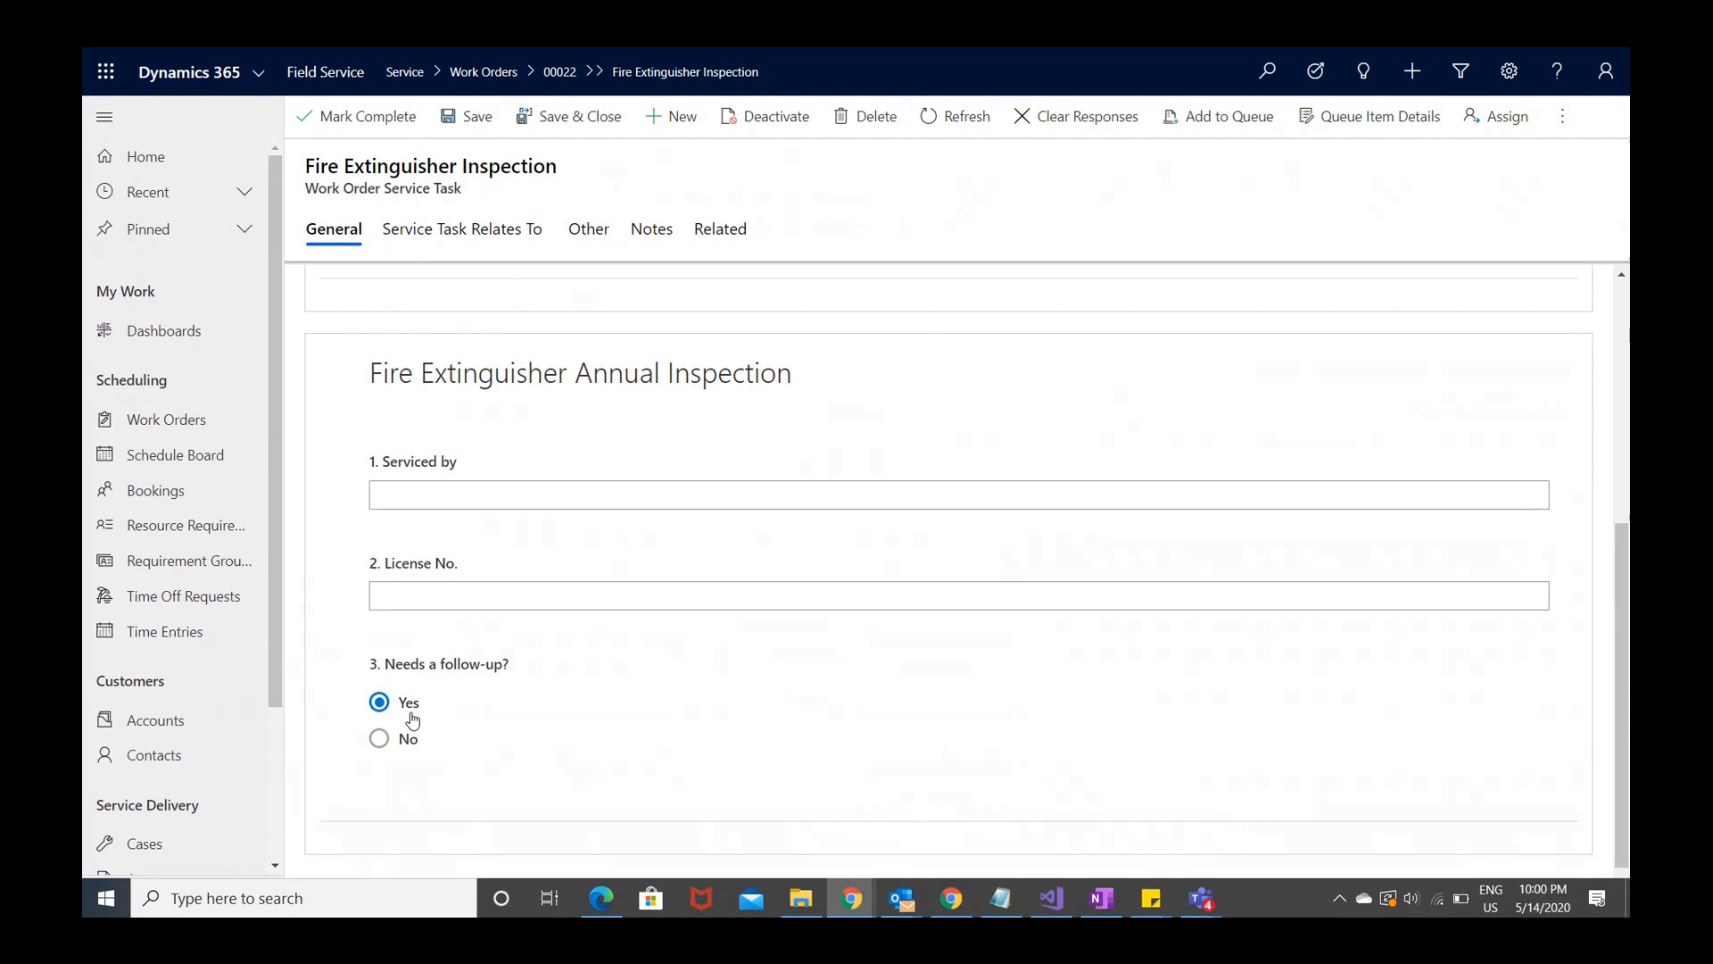
pyautogui.moveTo(490, 746)
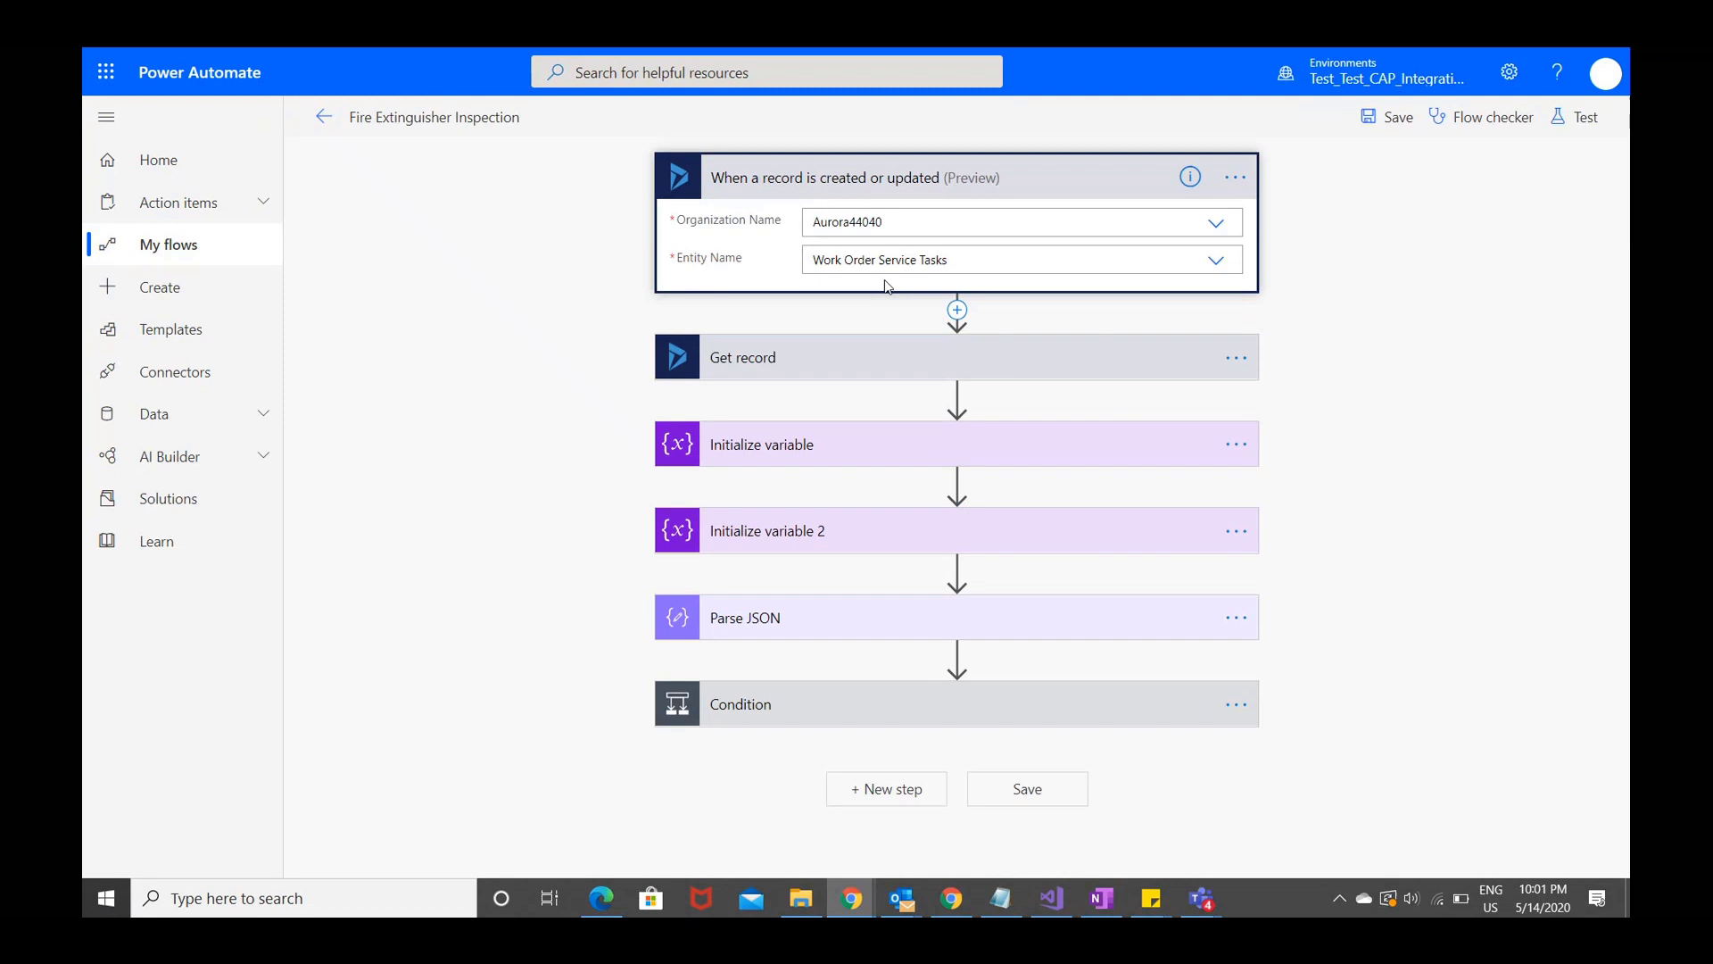
pyautogui.moveTo(908, 345)
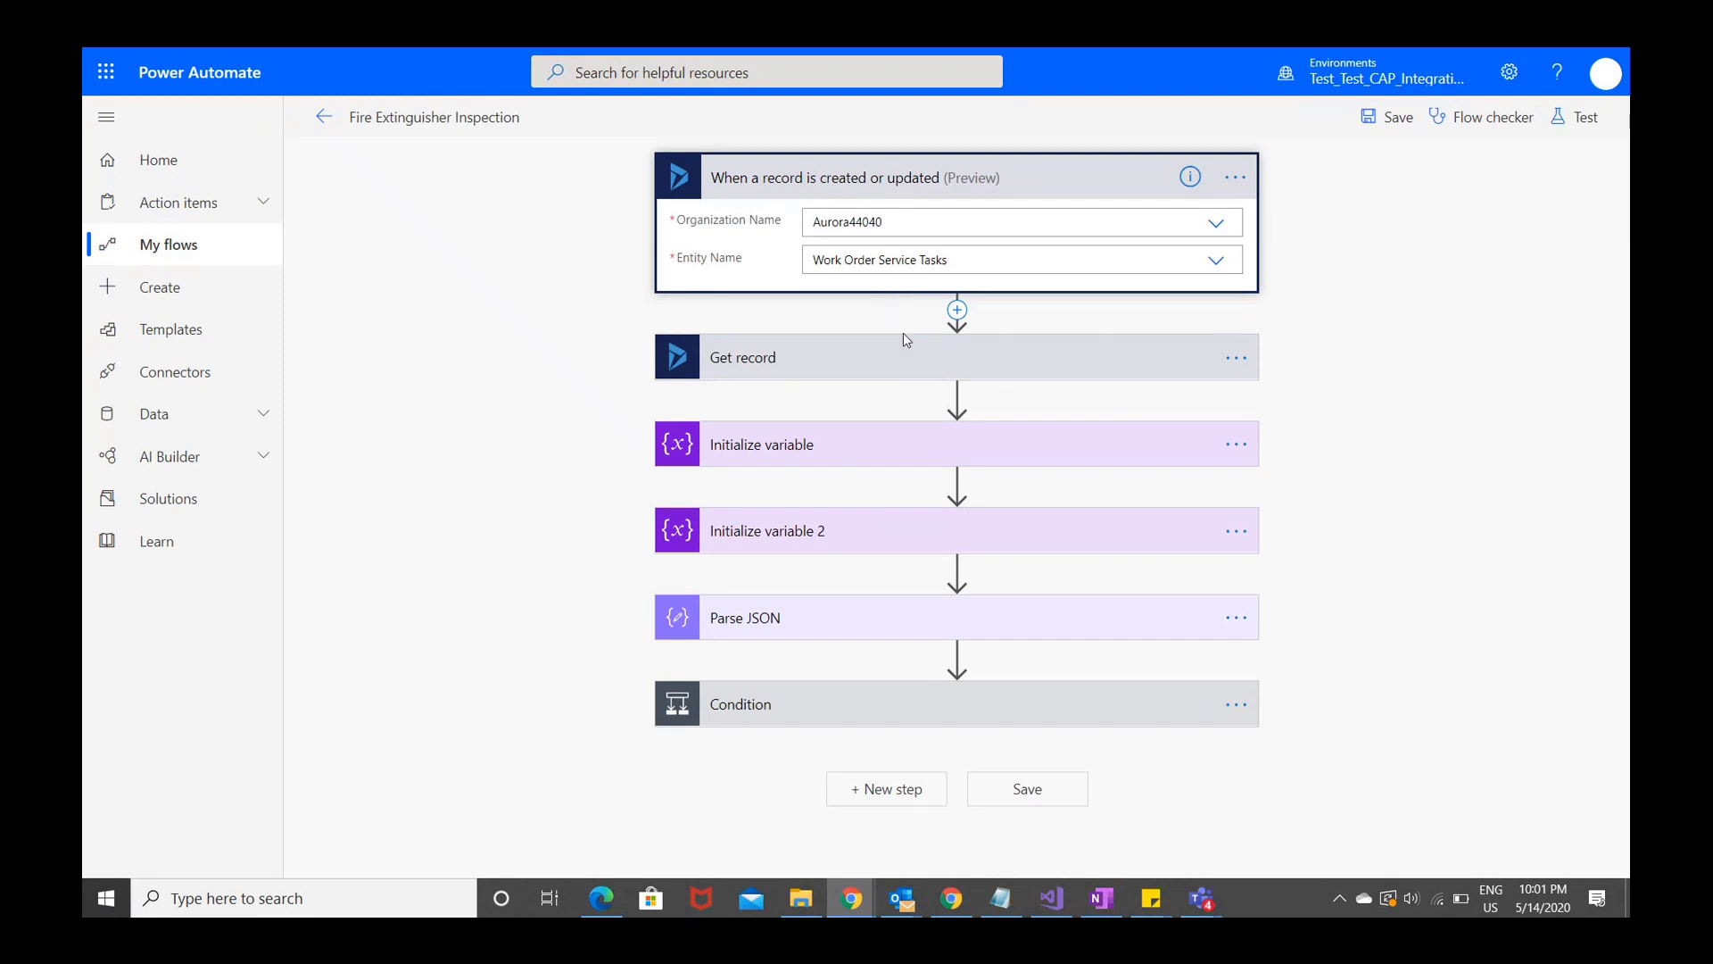
pyautogui.moveTo(900, 350)
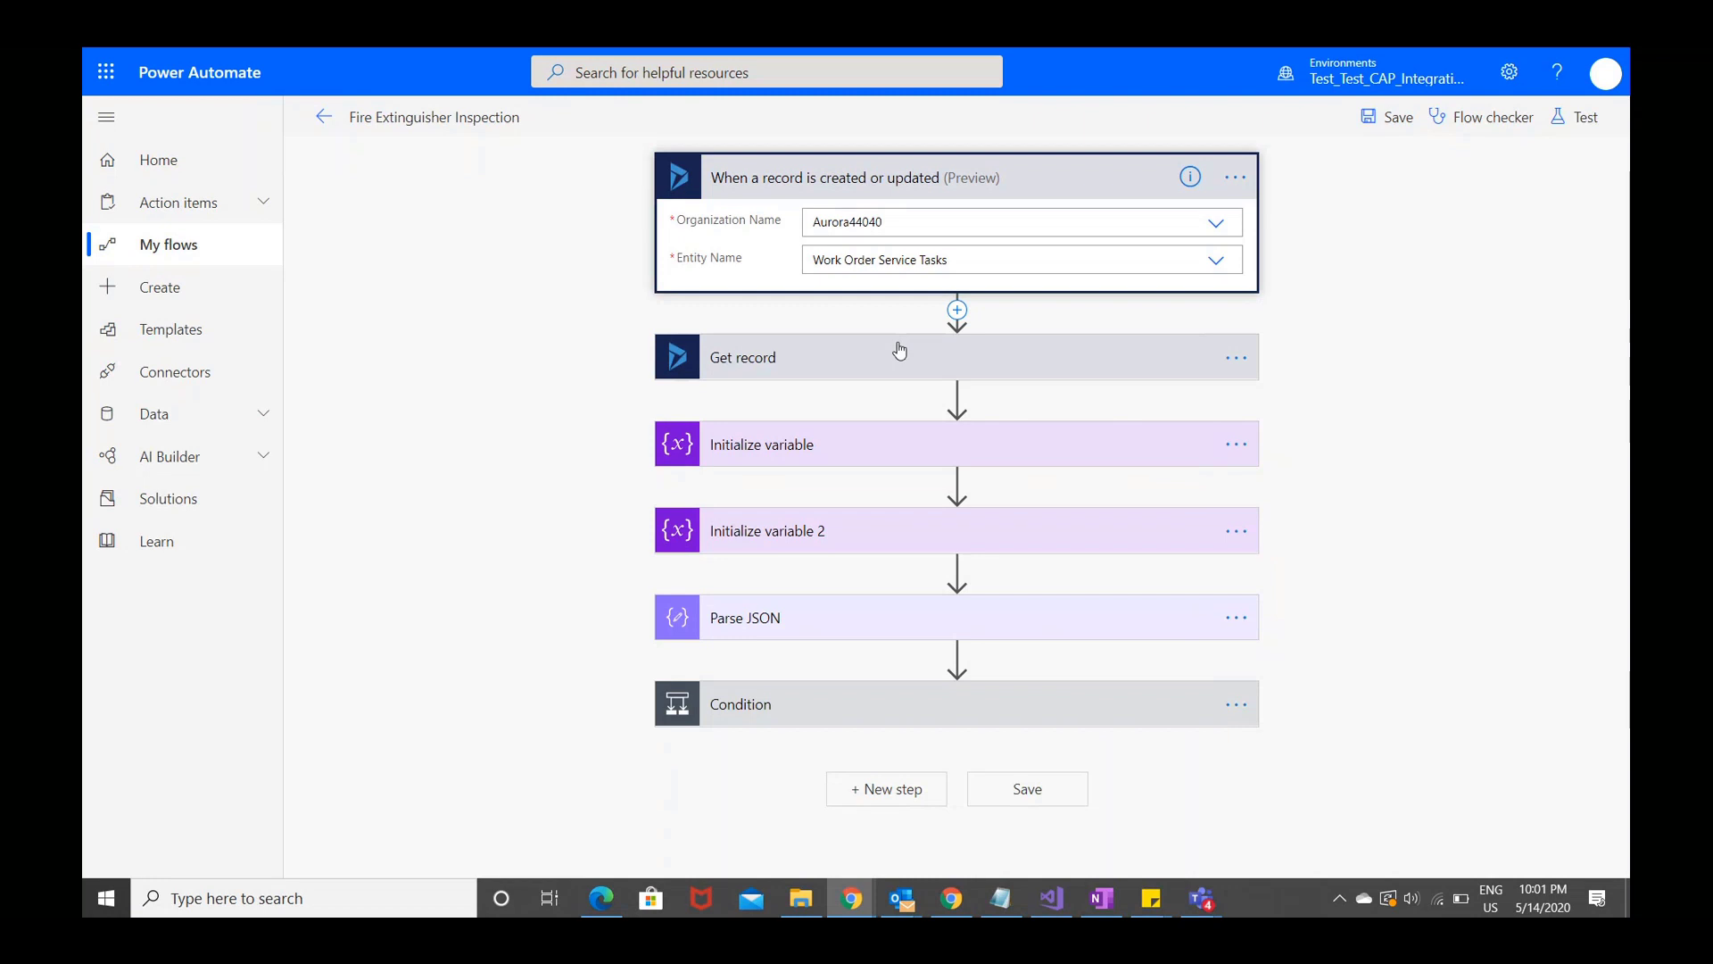
pyautogui.moveTo(907, 331)
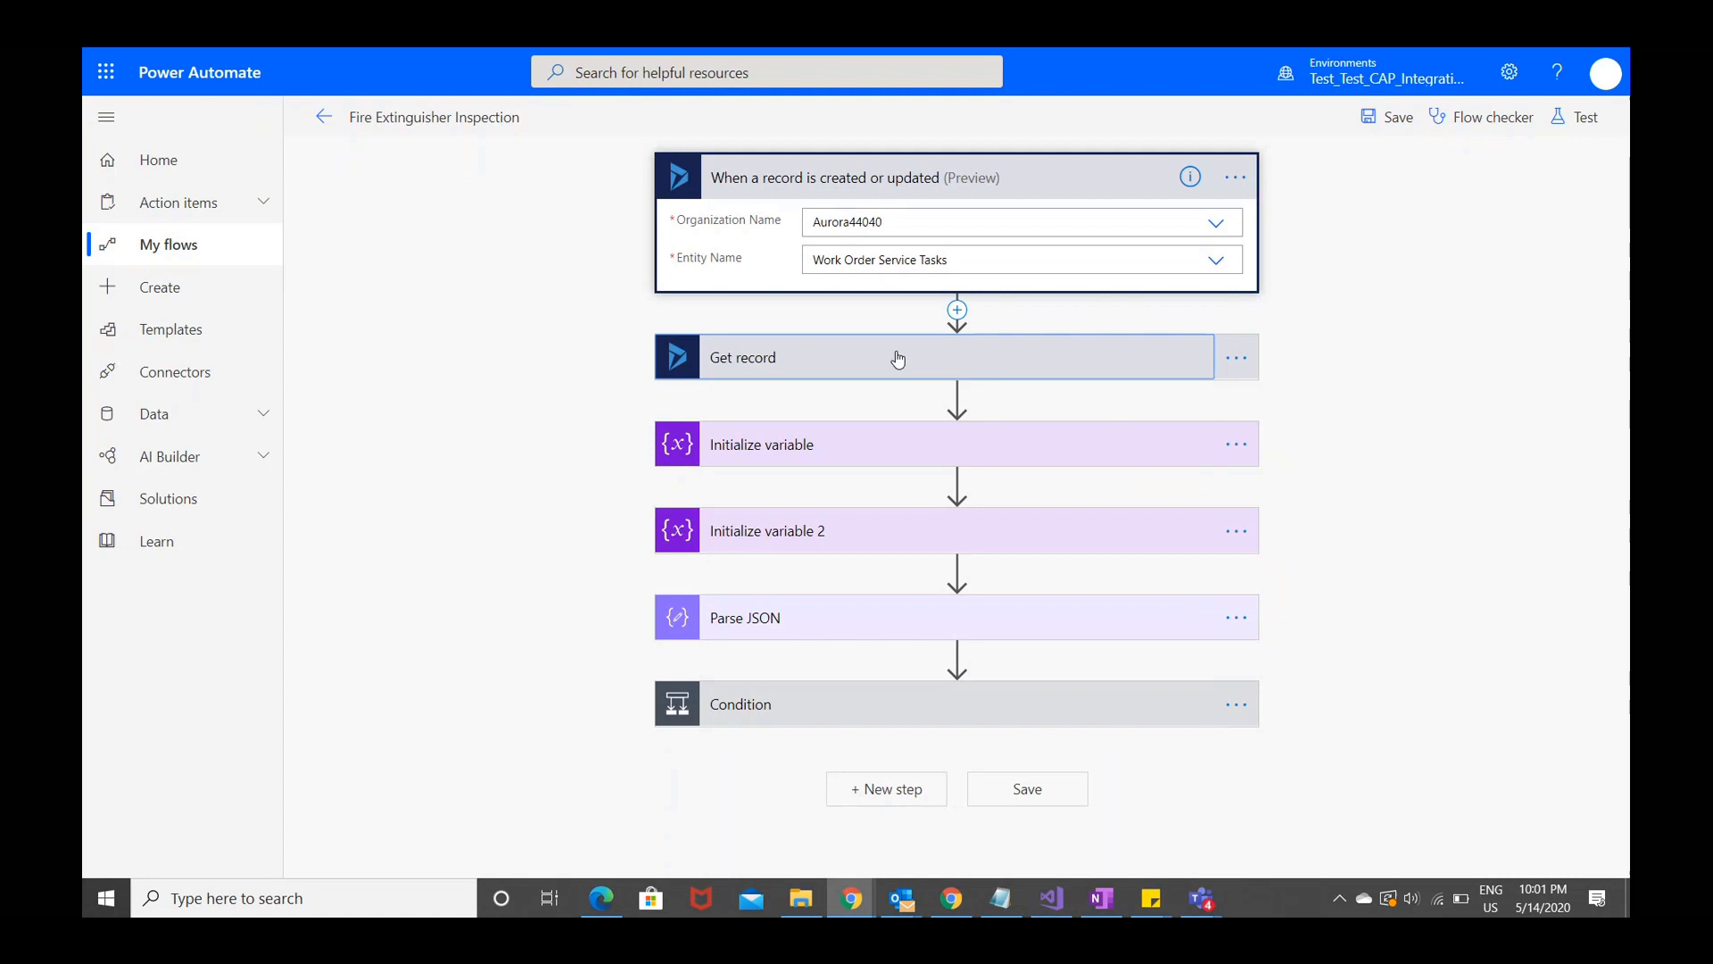
# Expand Get record and Initialize variable, revealing the string variable responseJson from ResponseJson.
pyautogui.click(898, 357)
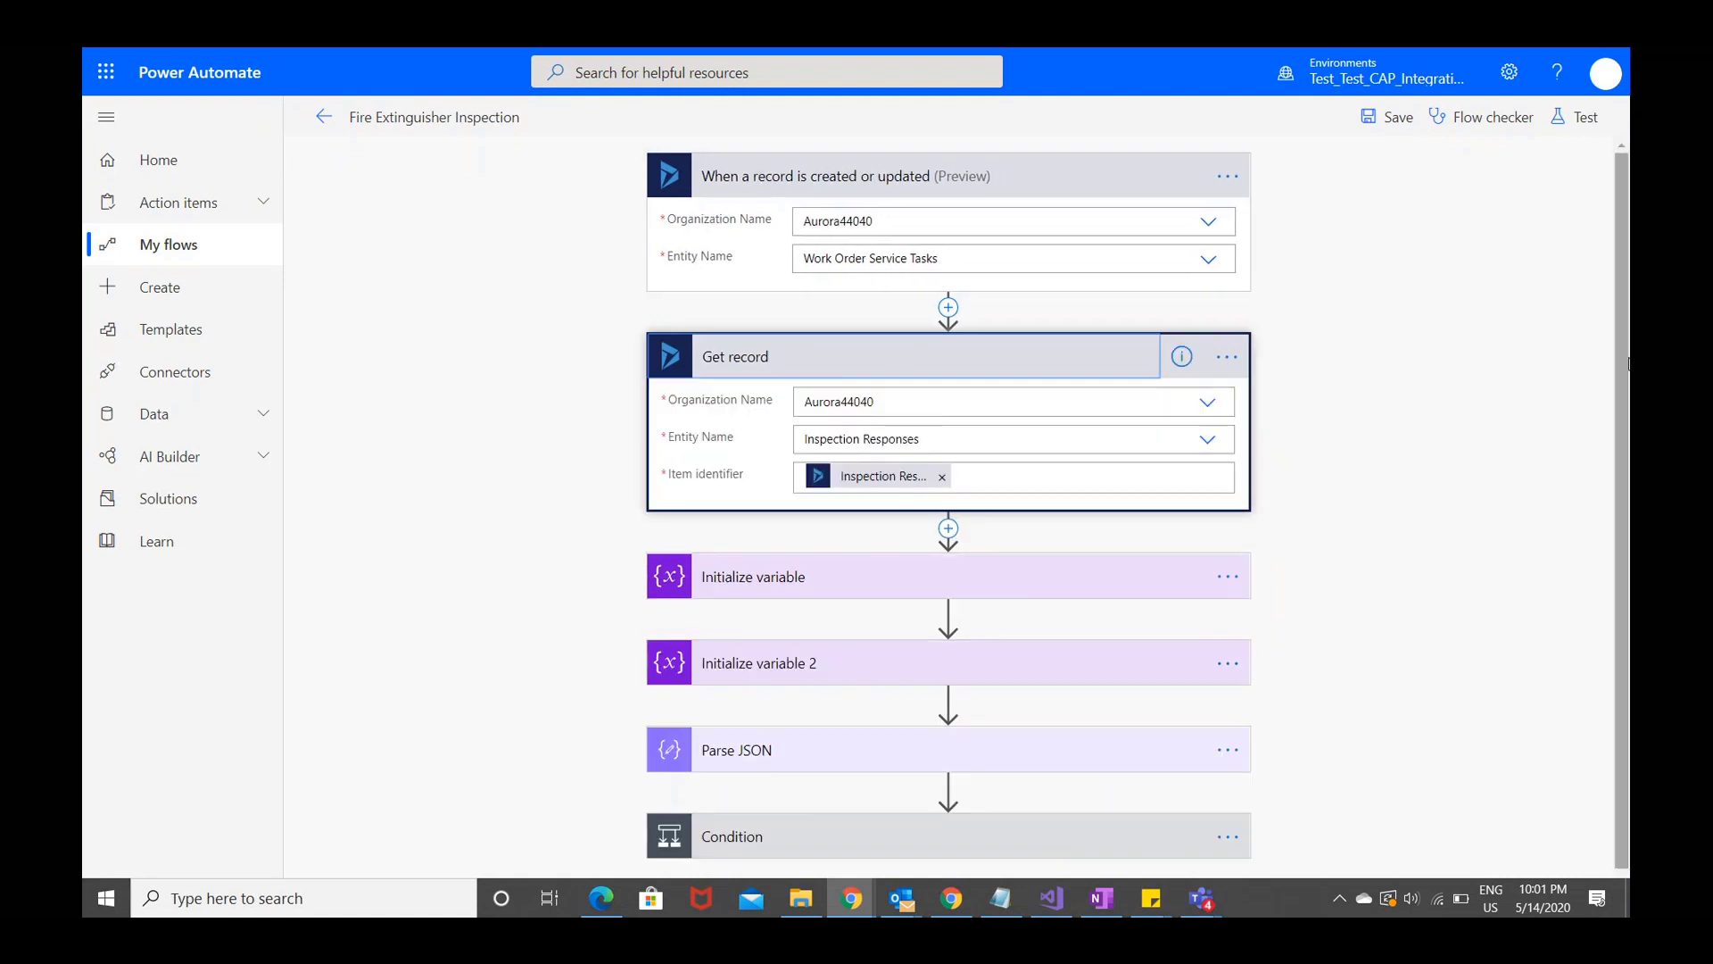
pyautogui.scroll(-3)
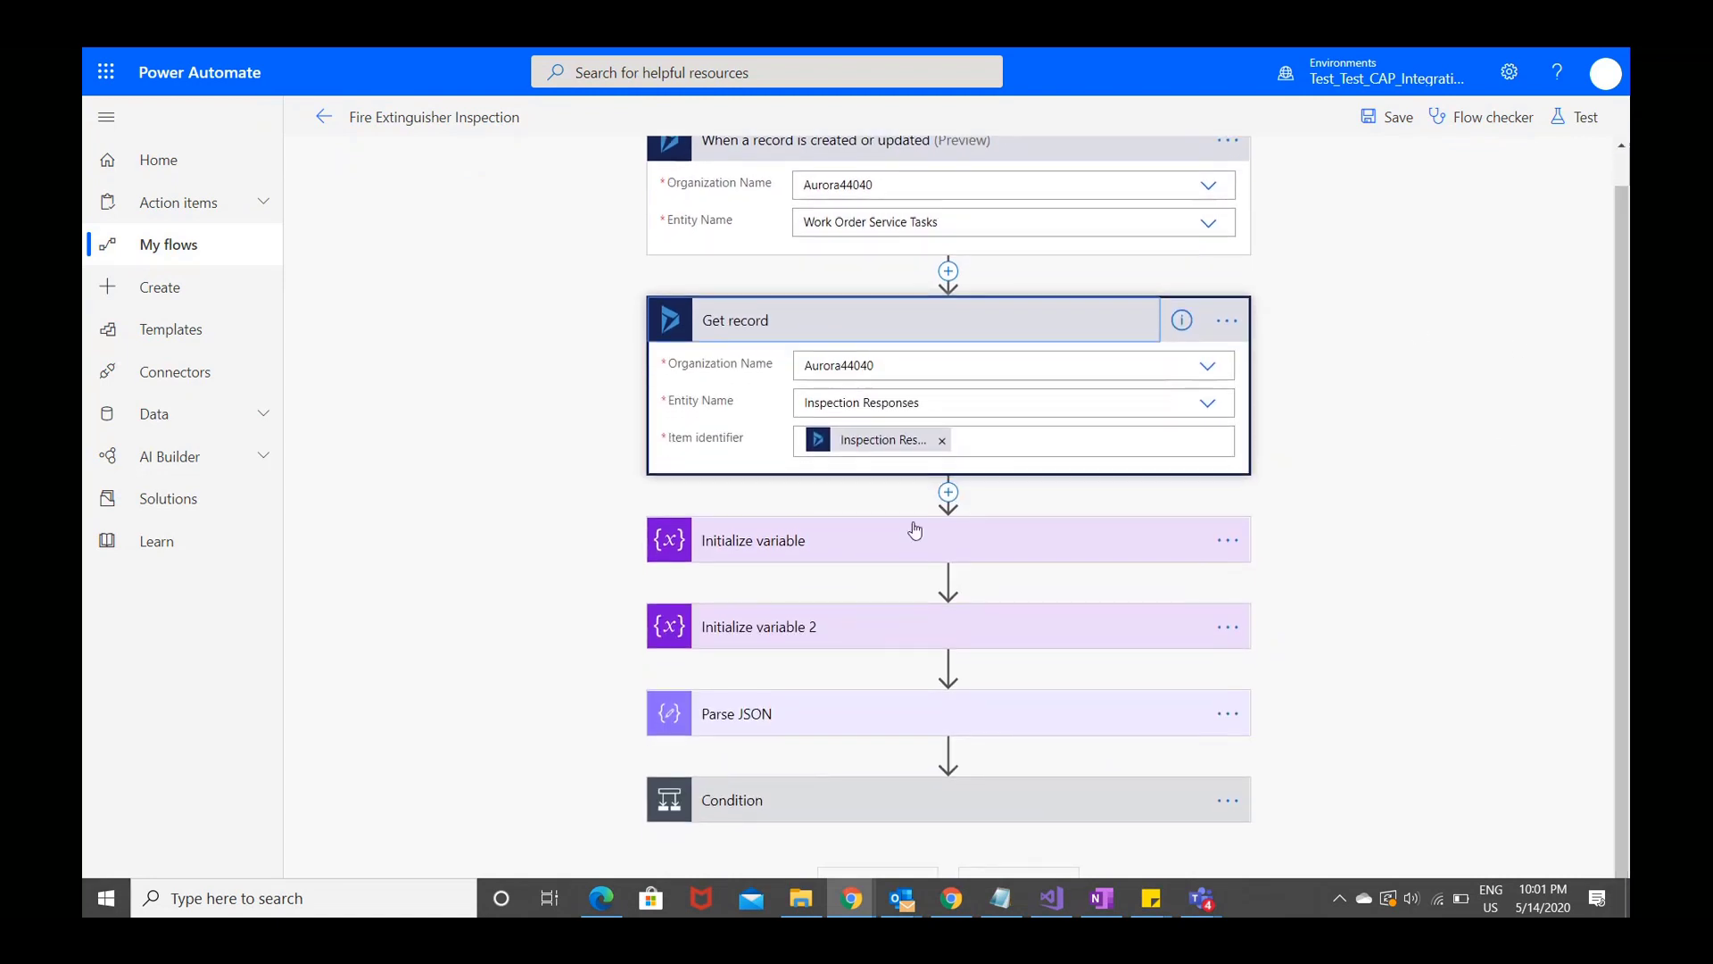
pyautogui.click(753, 540)
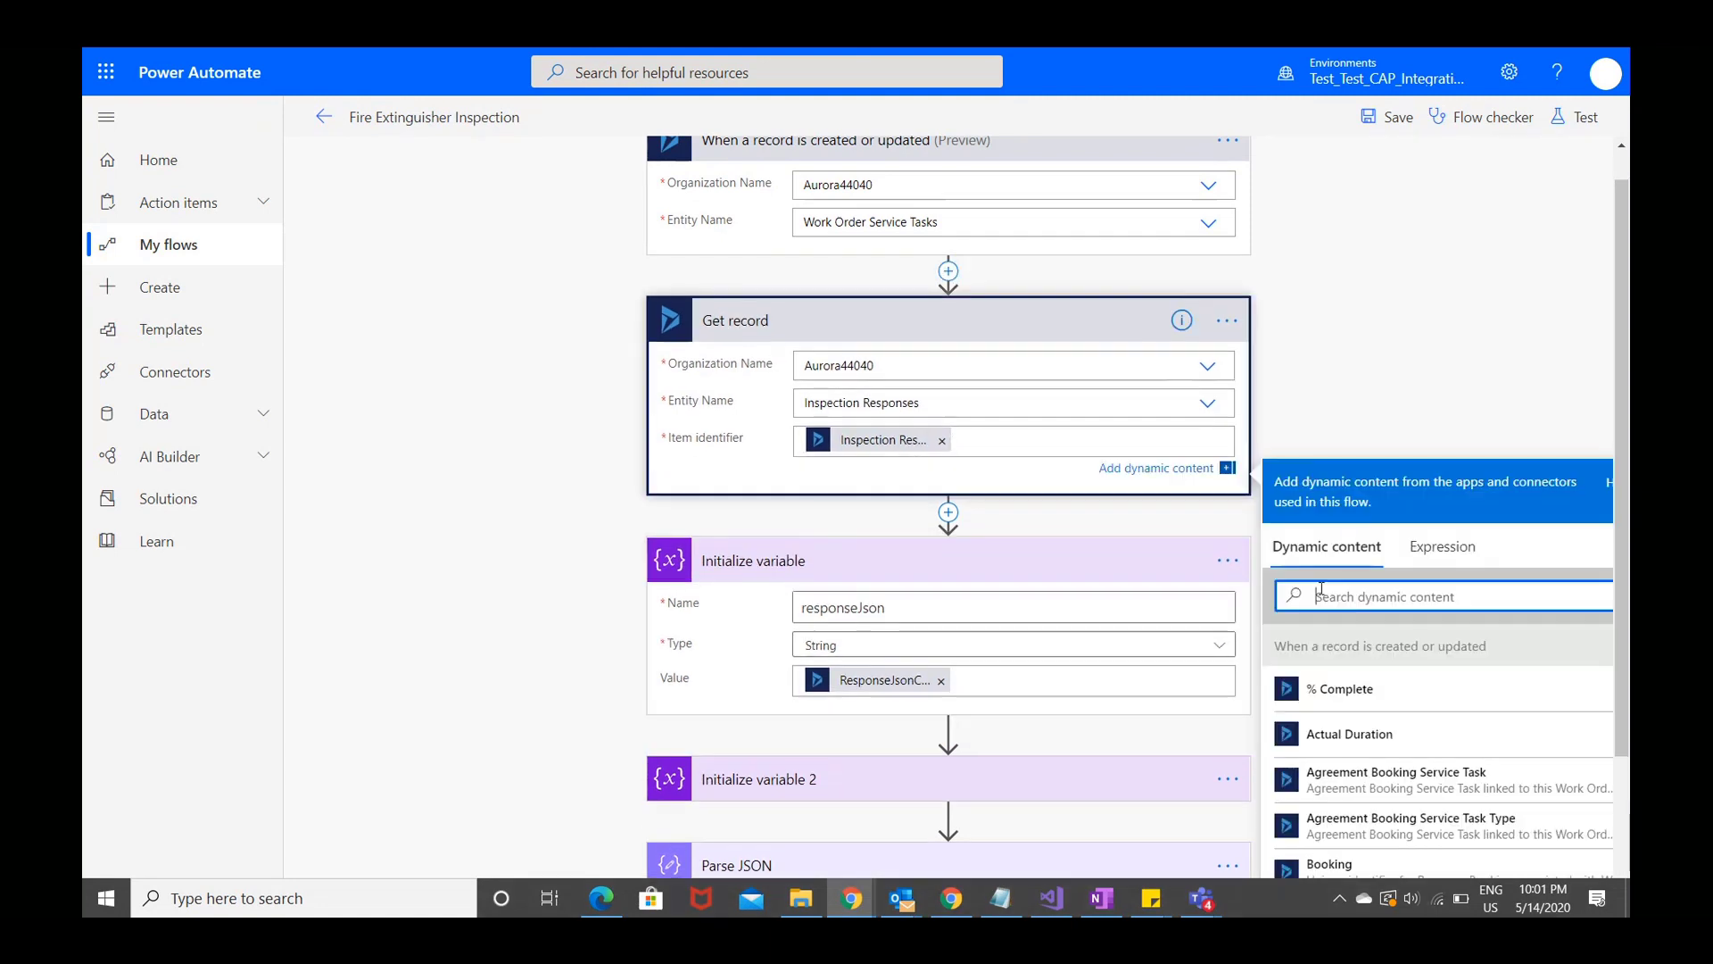
pyautogui.write('insp')
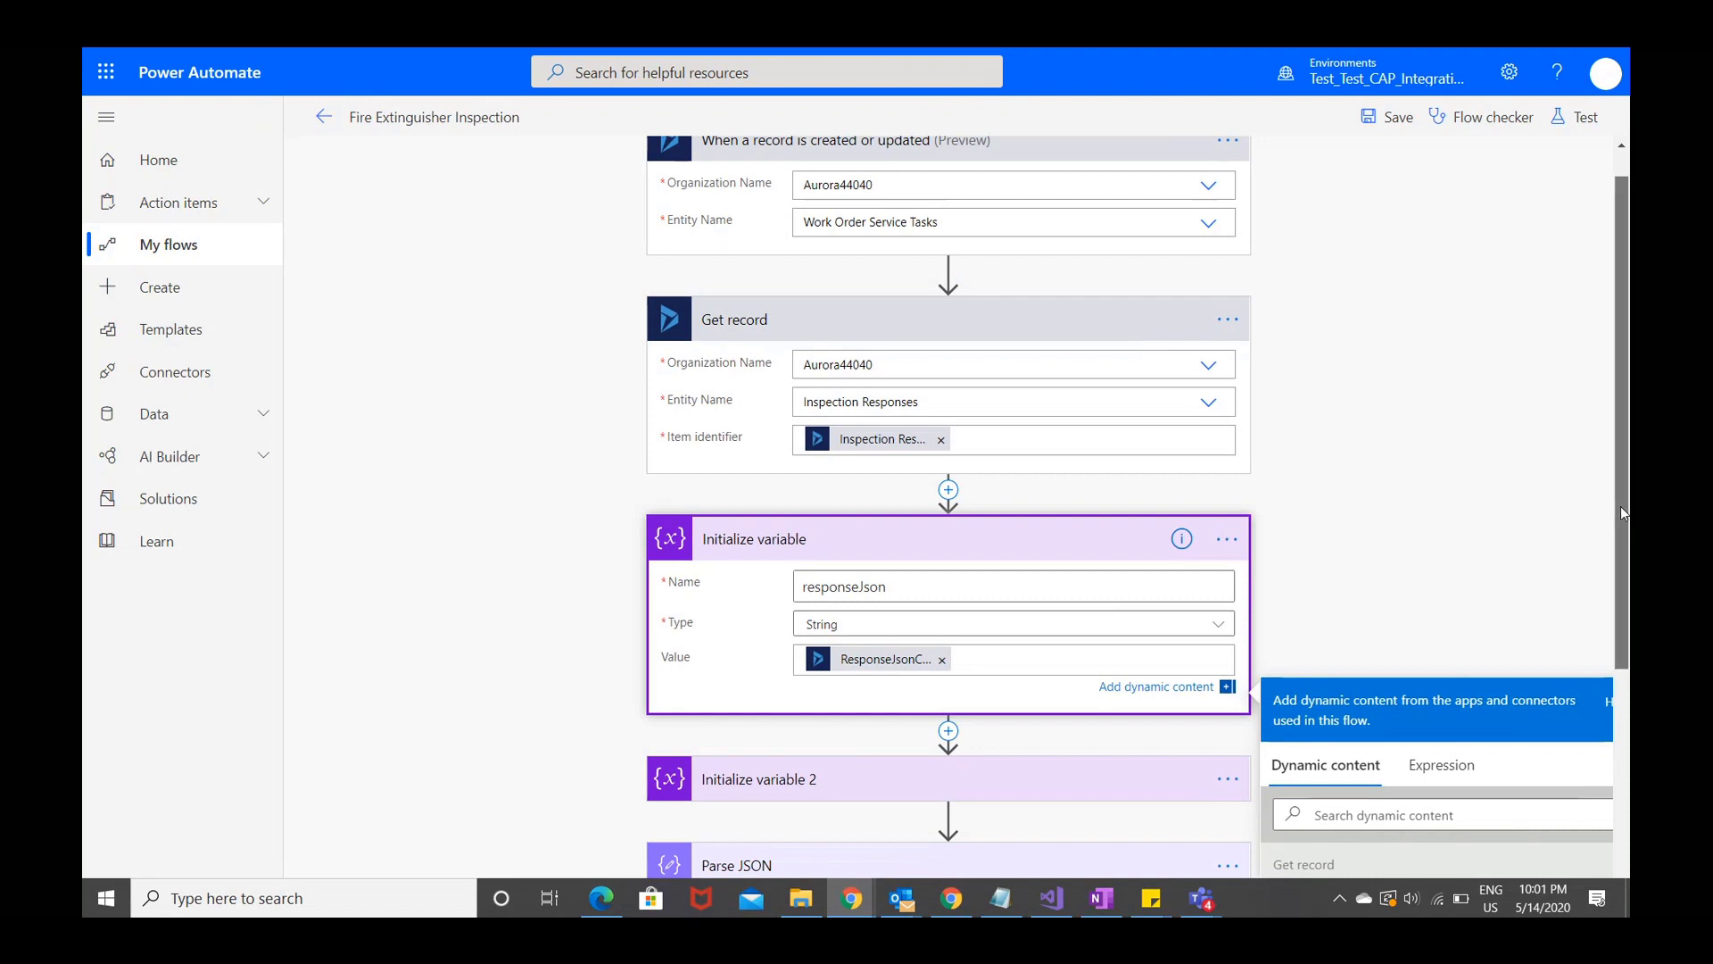
pyautogui.scroll(-3)
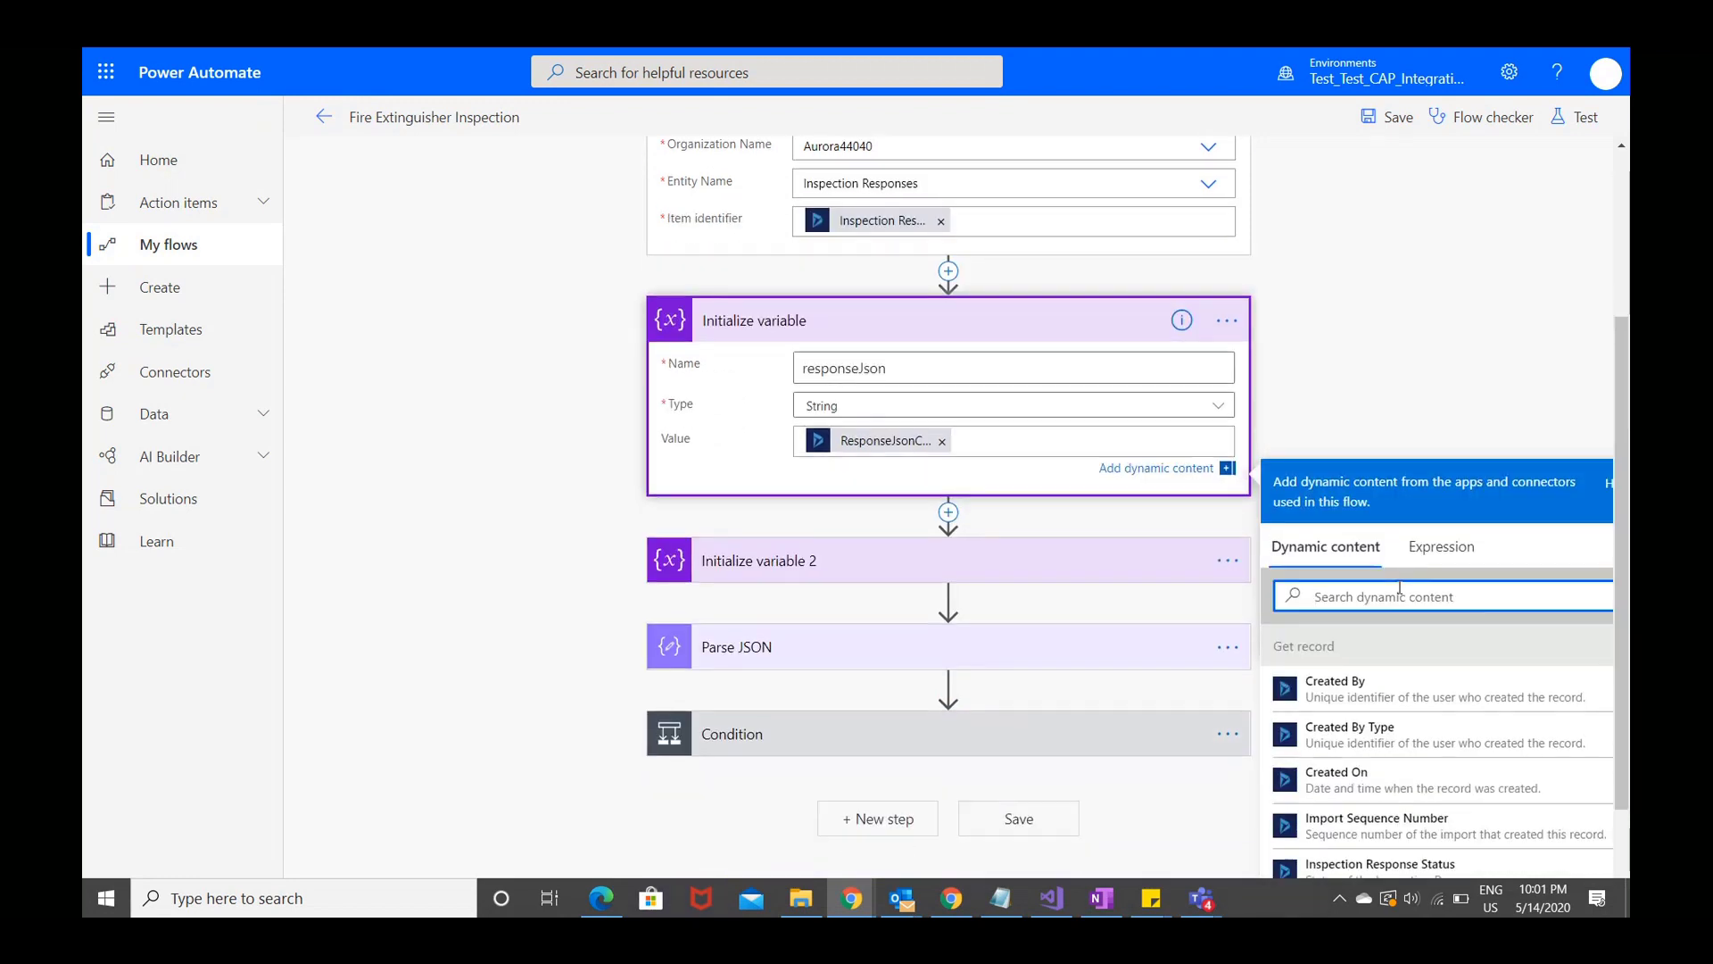
pyautogui.write('responsejso')
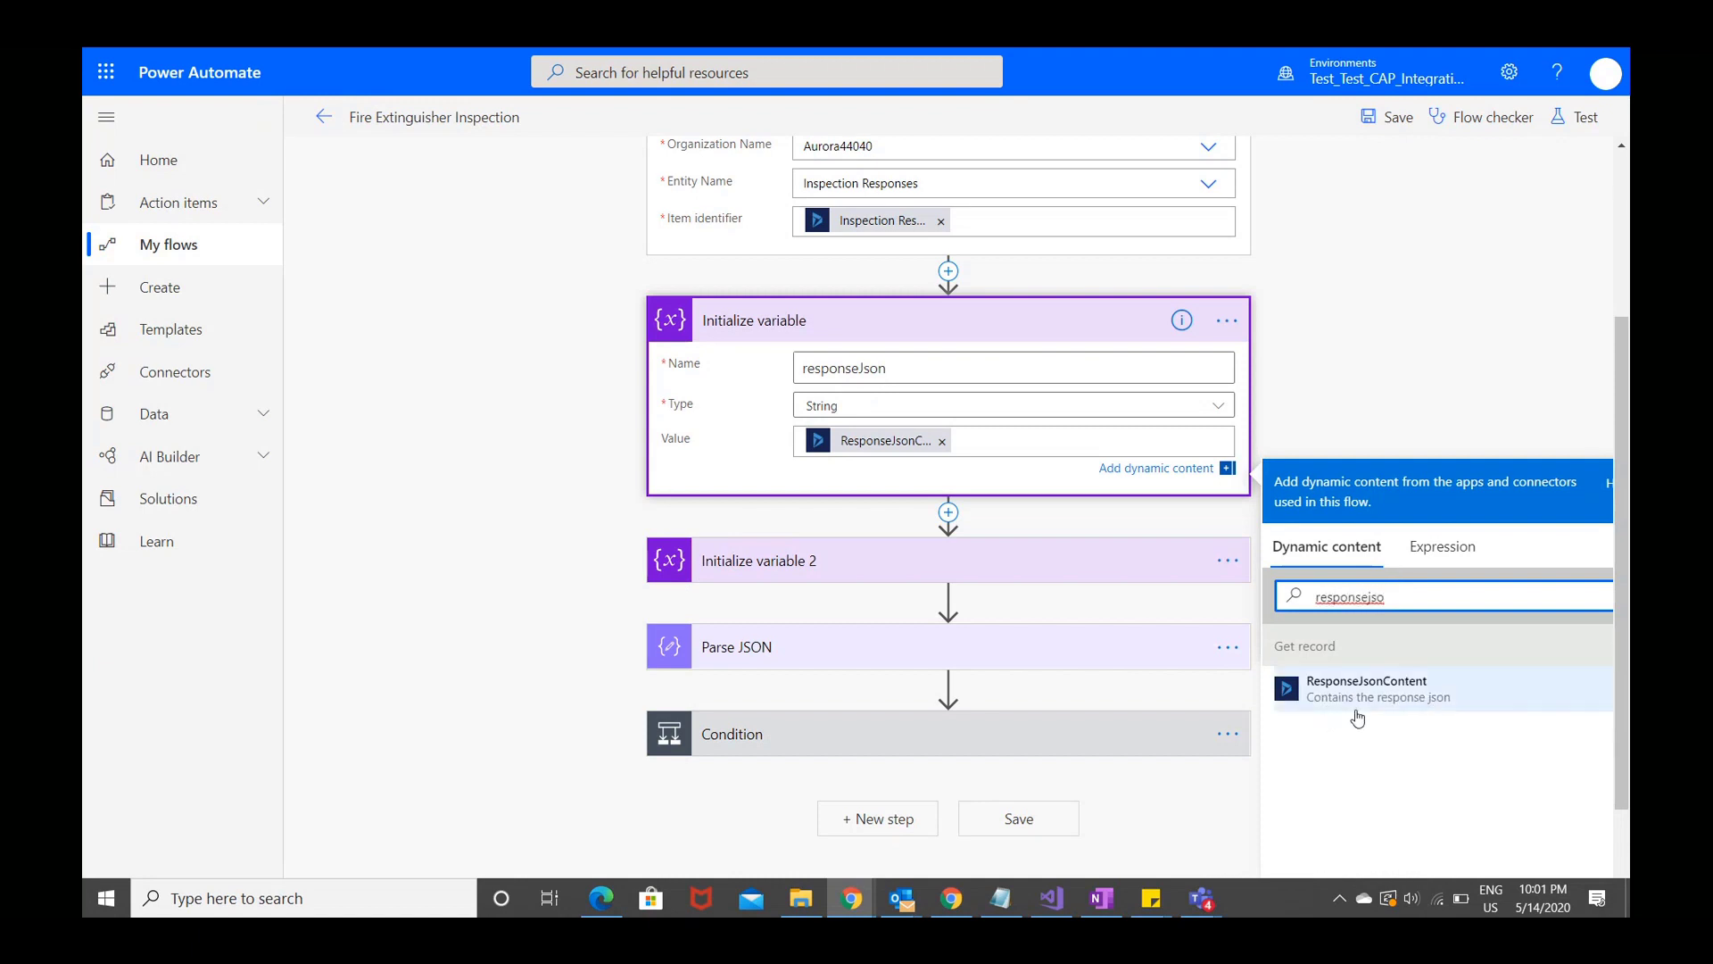
pyautogui.moveTo(1371, 719)
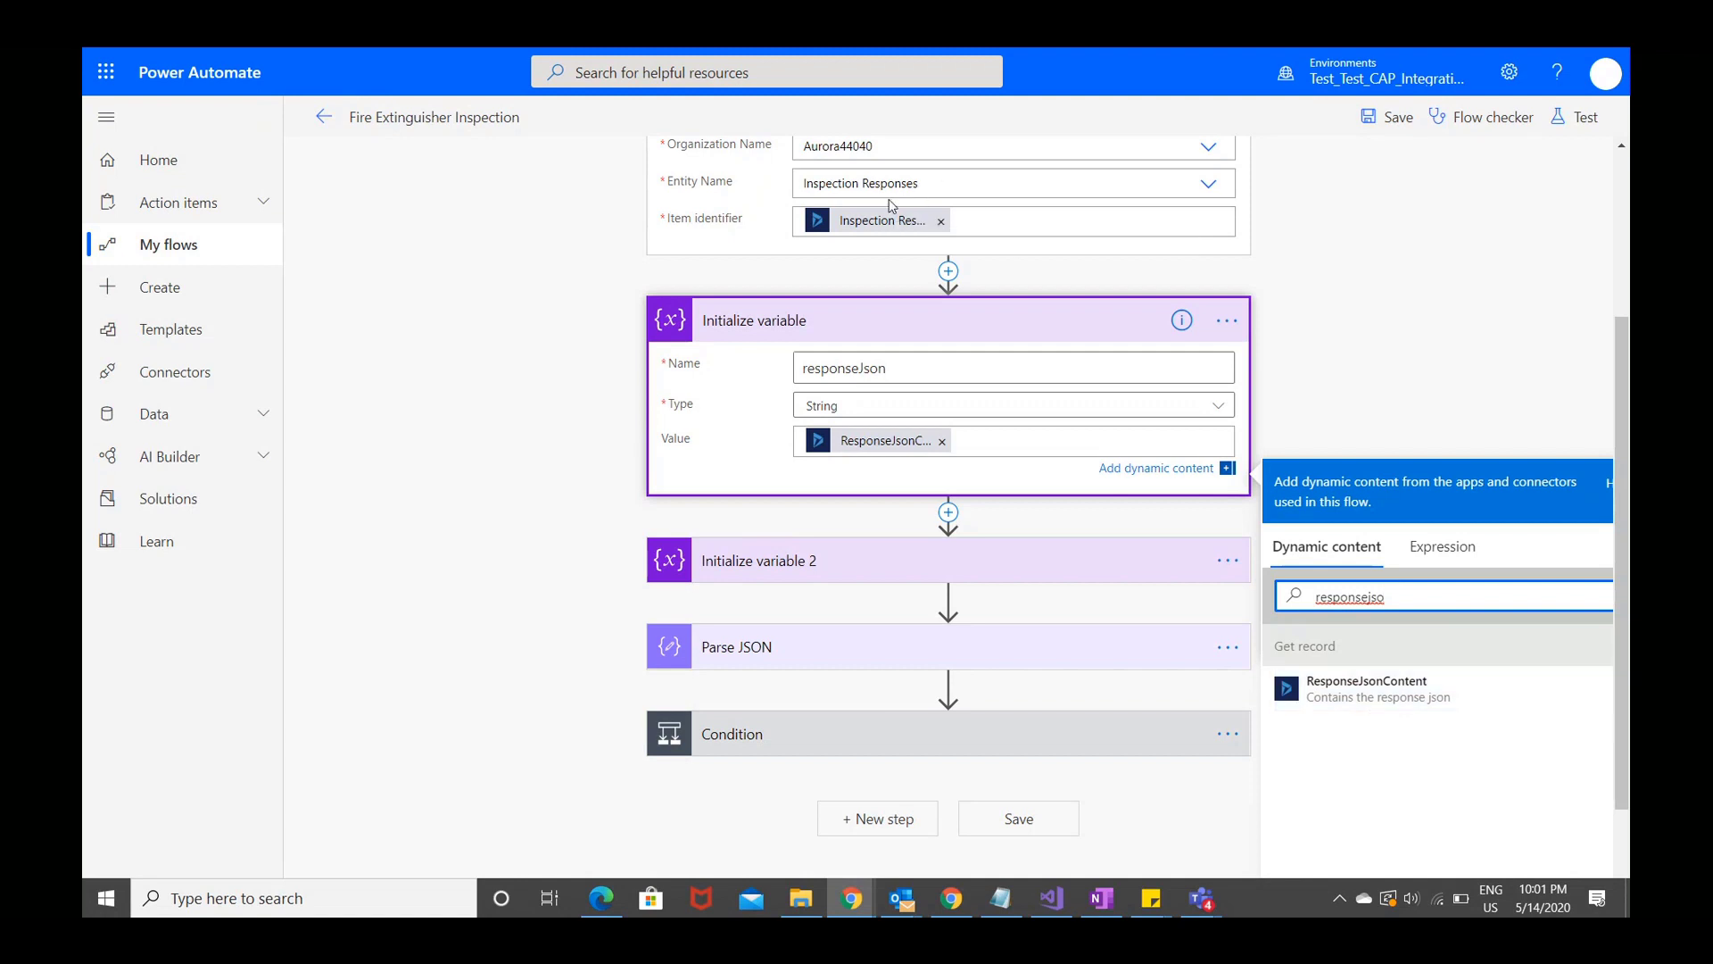
pyautogui.moveTo(1510, 420)
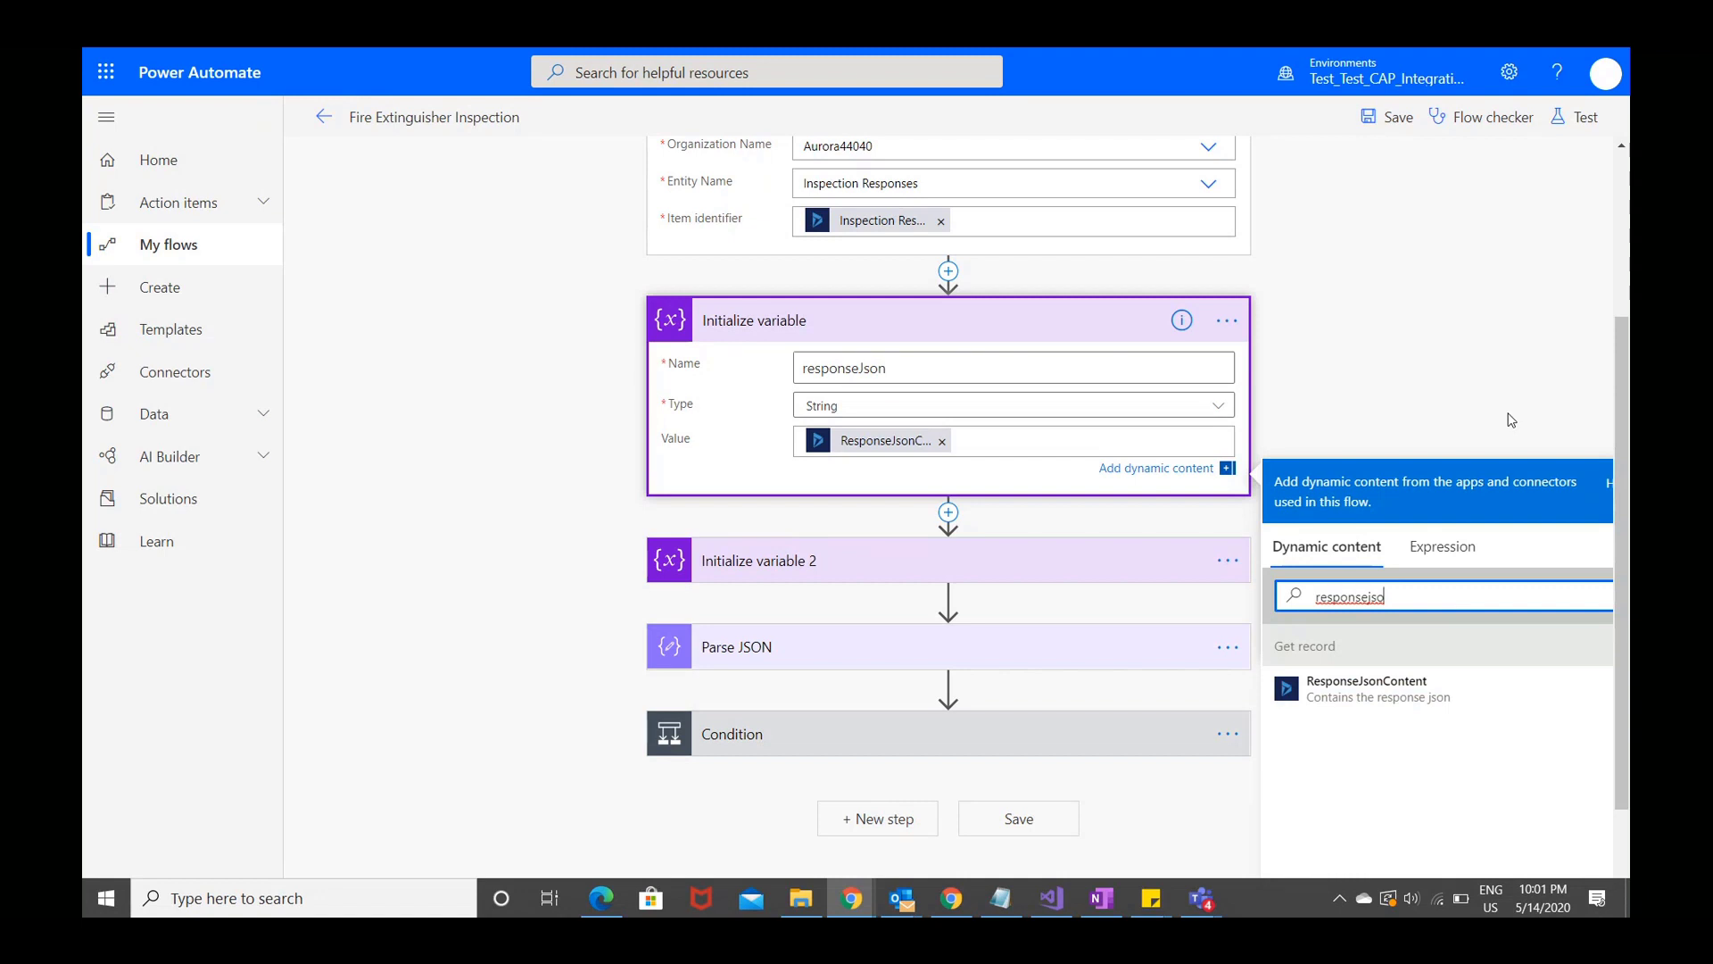
pyautogui.moveTo(1509, 462)
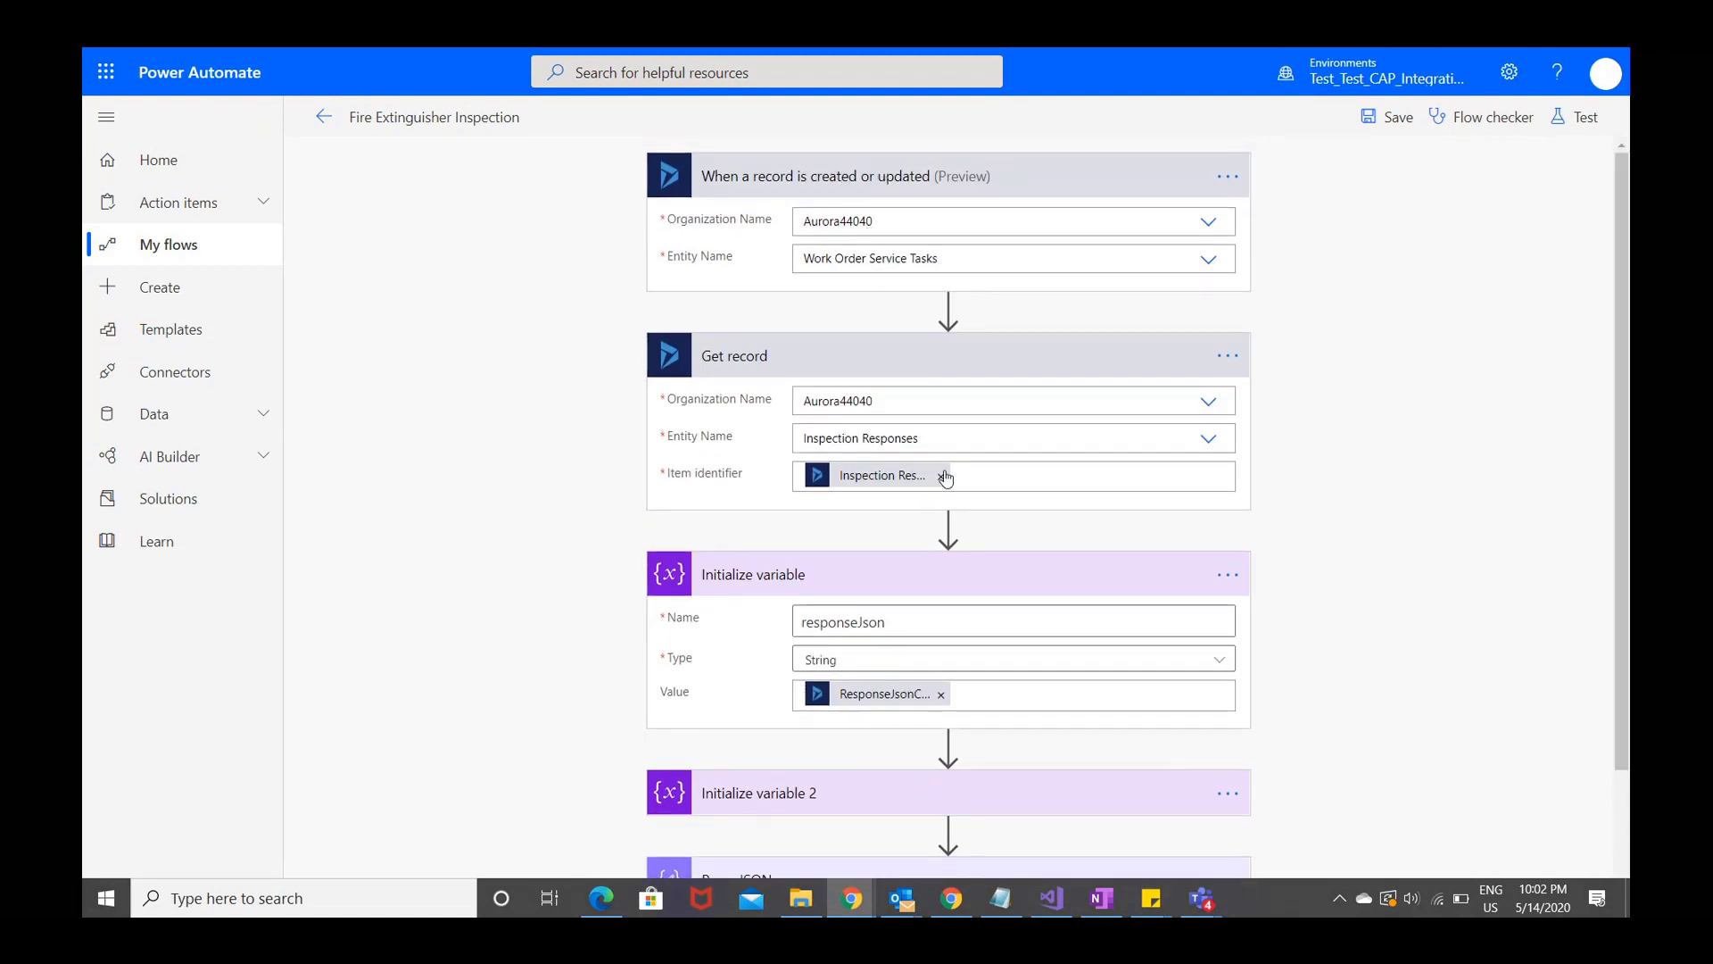
pyautogui.moveTo(884, 439)
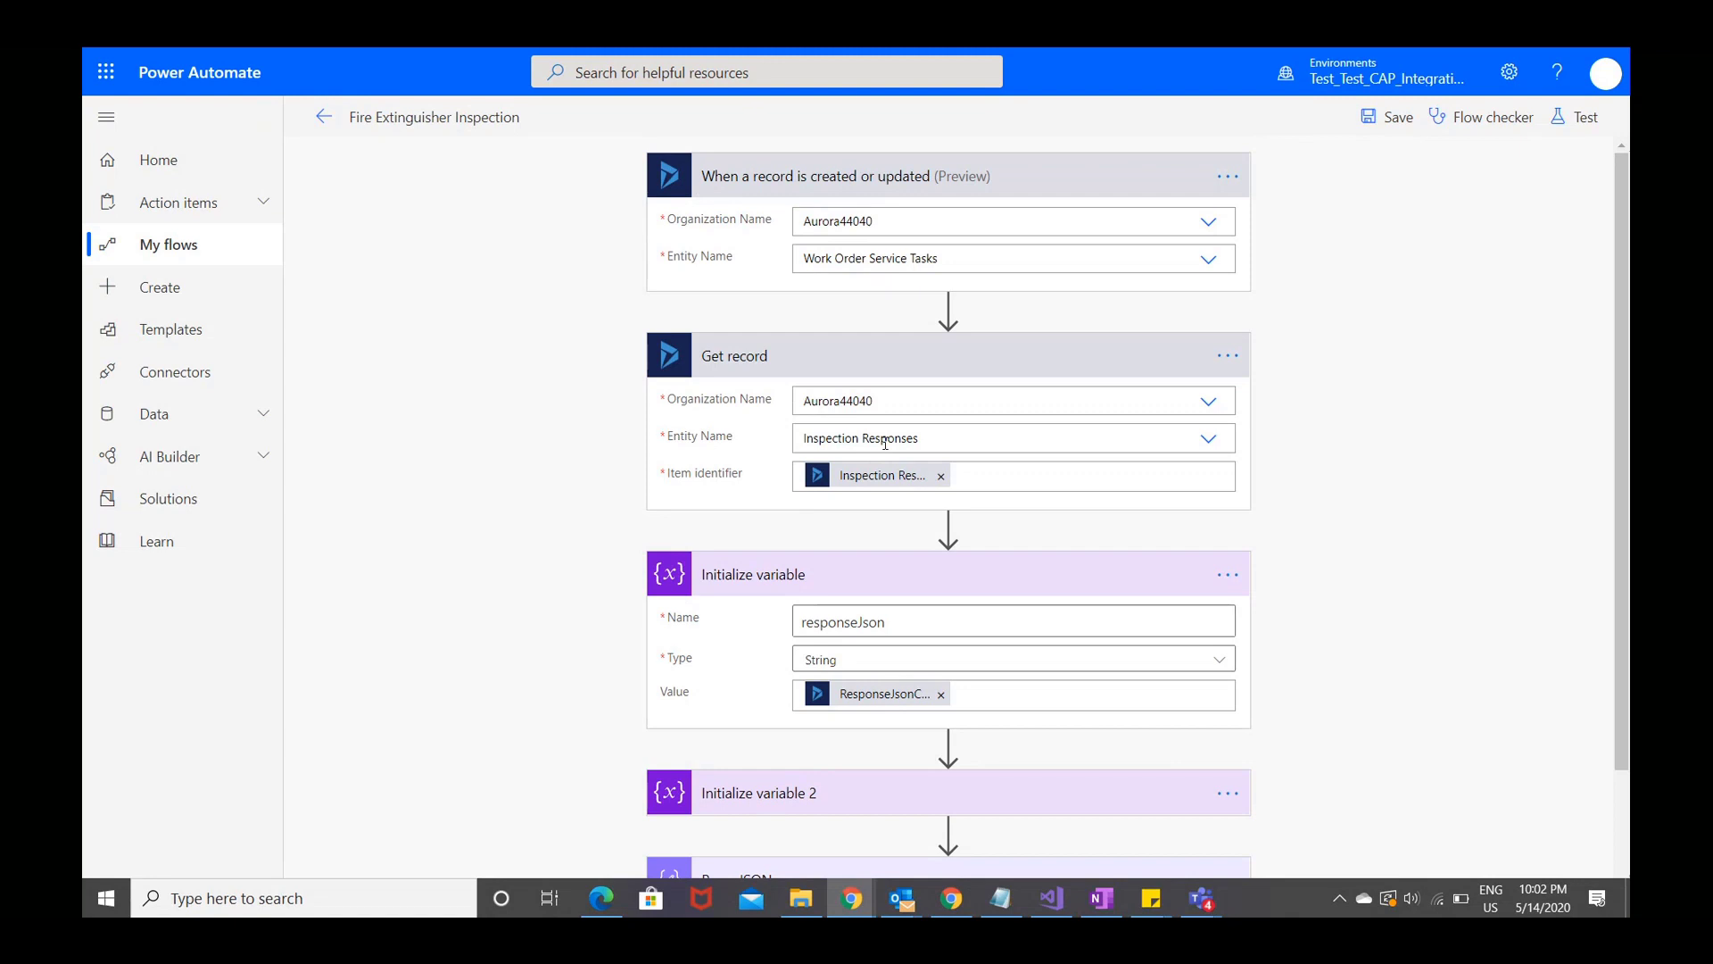
pyautogui.moveTo(895, 694)
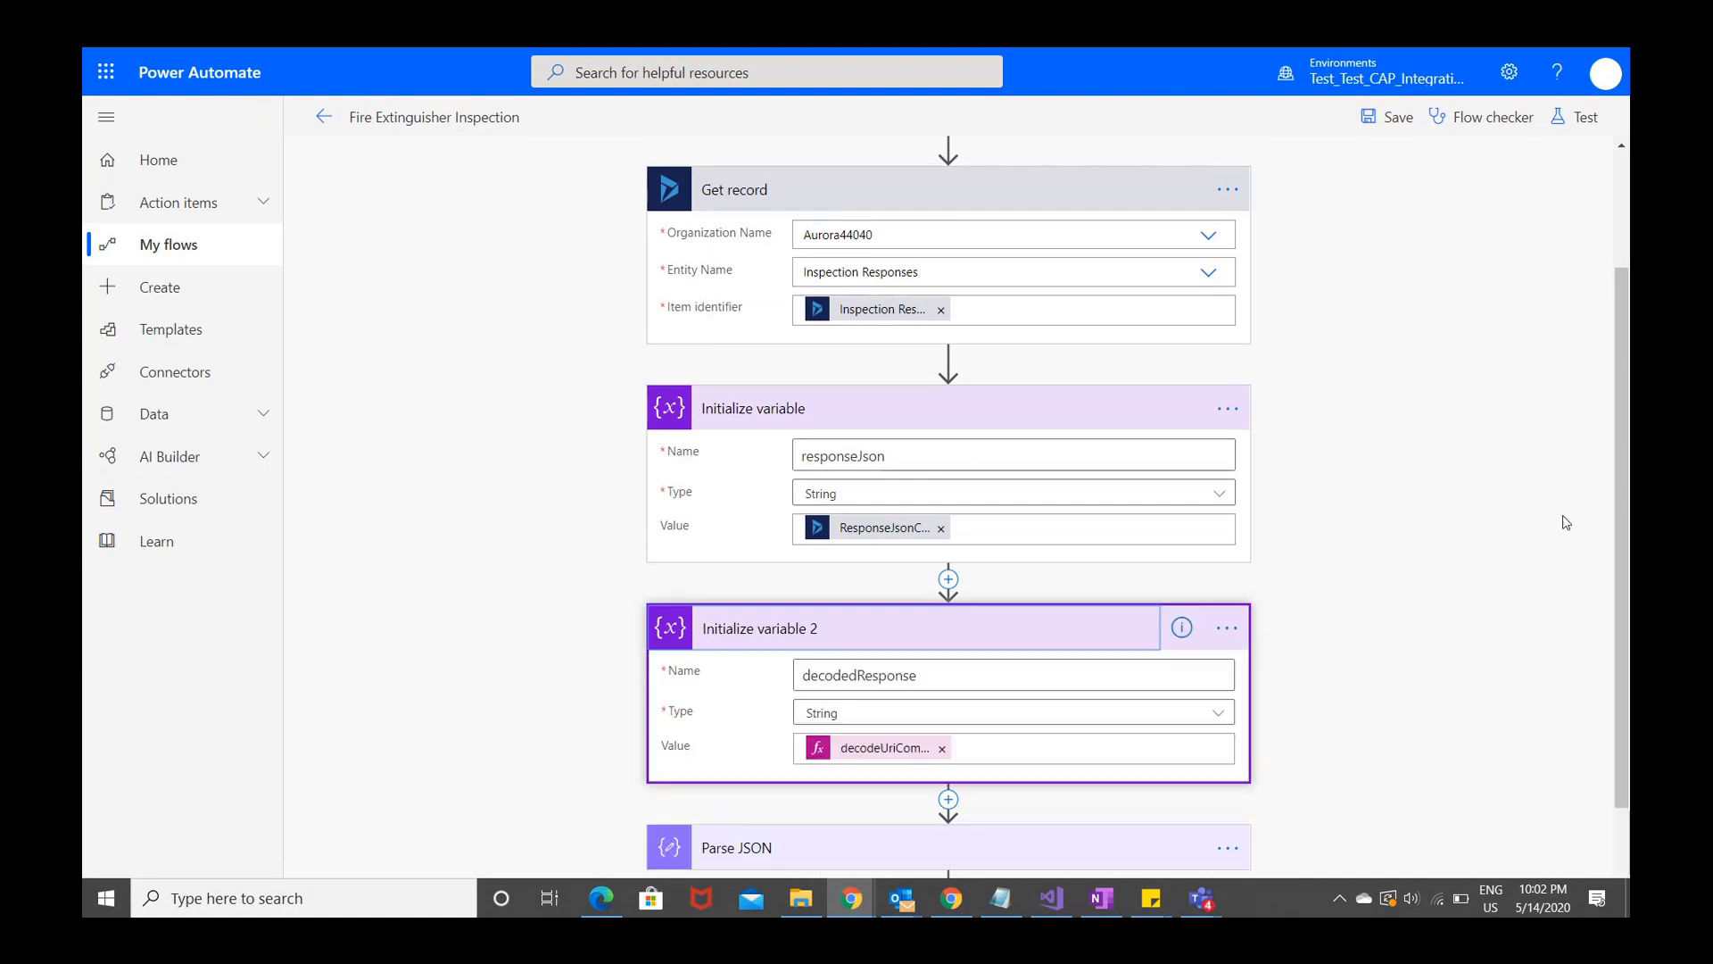
# View decodedResponse's expression decodeUriComponent(decodeBase64(variables('responseJson'))).
pyautogui.scroll(-3)
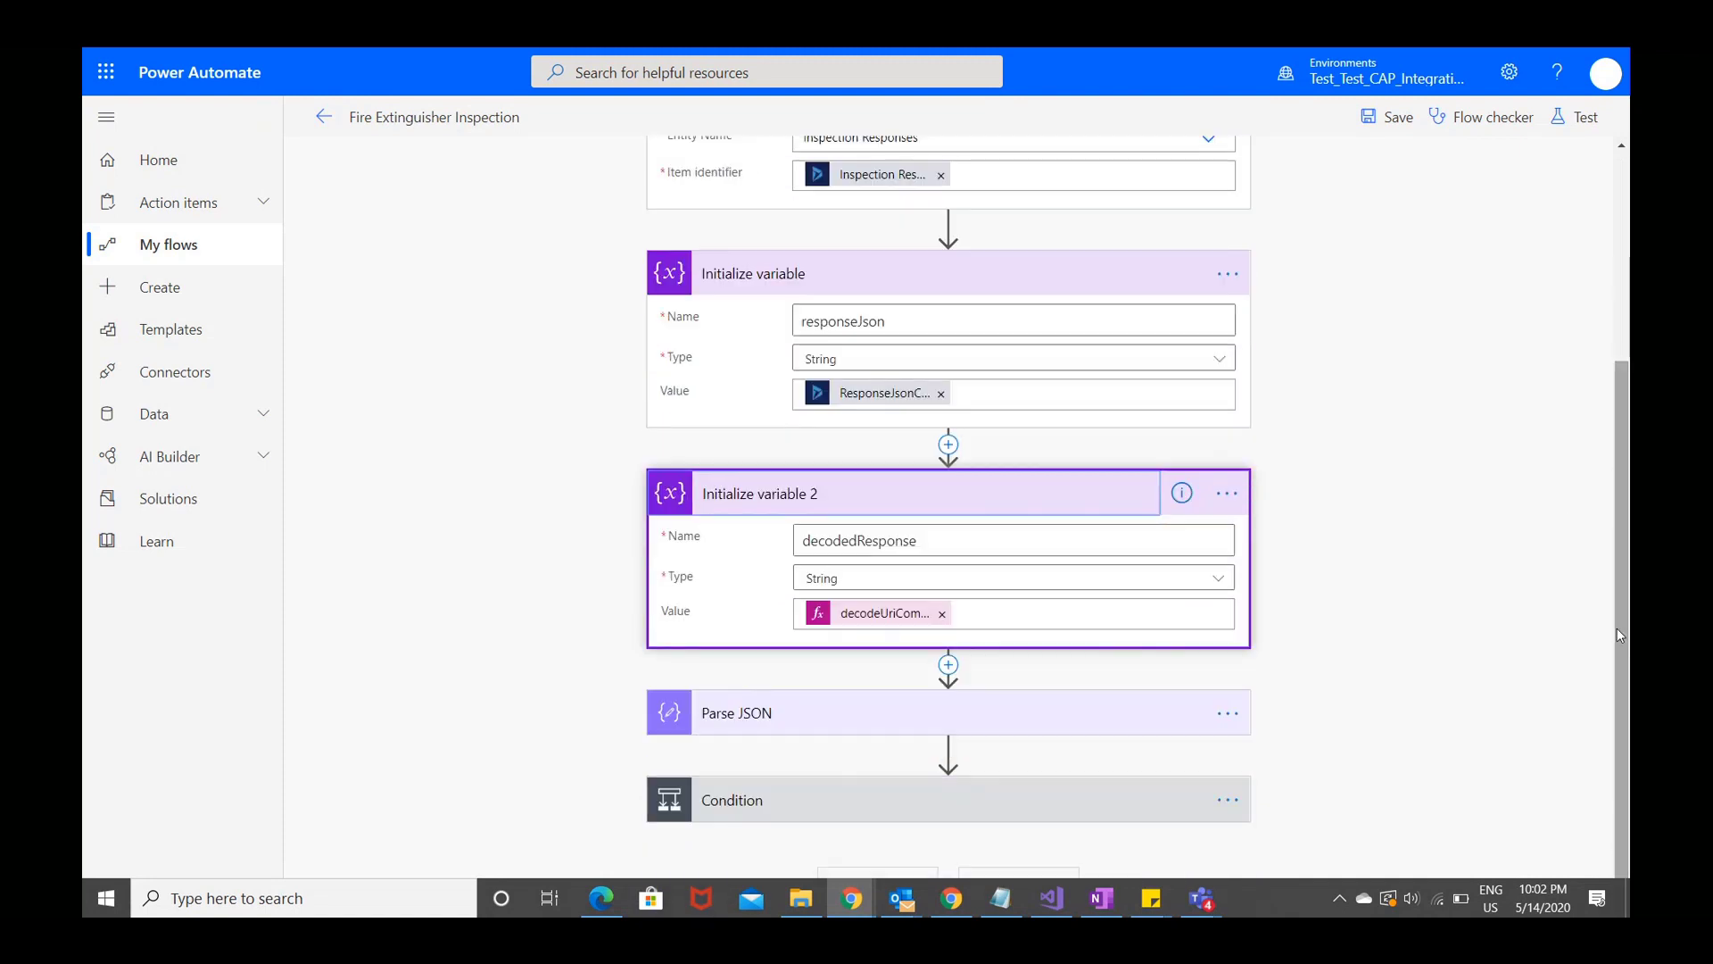
pyautogui.click(882, 613)
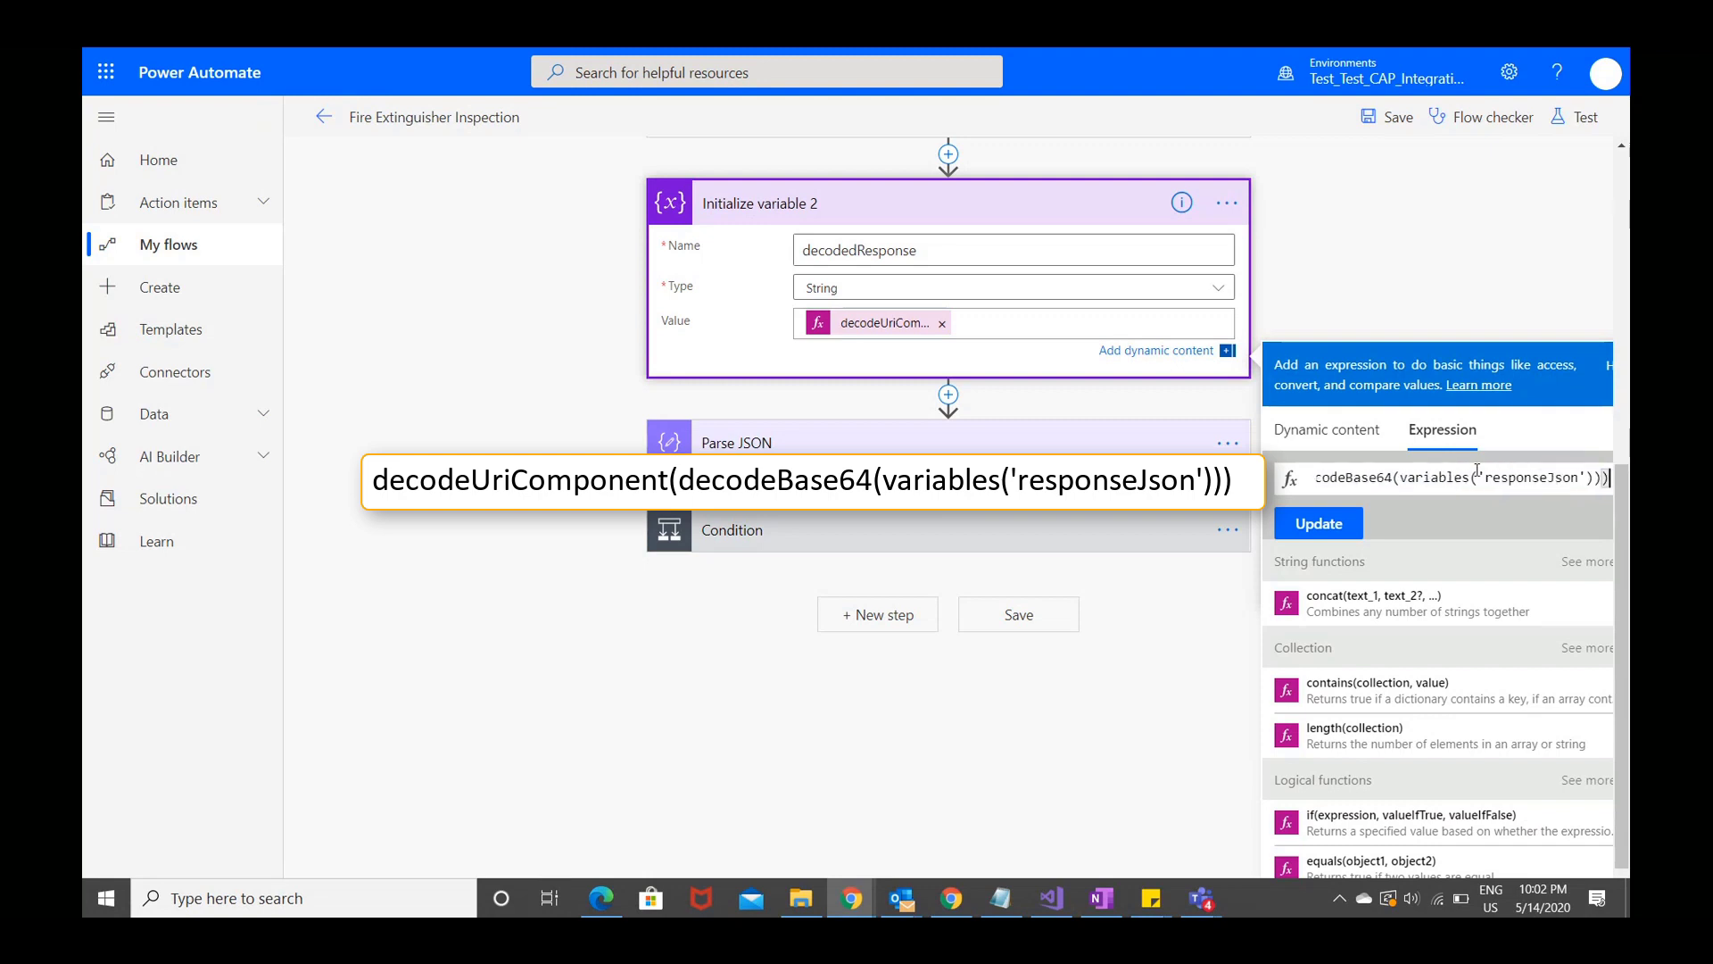
pyautogui.moveTo(1152, 650)
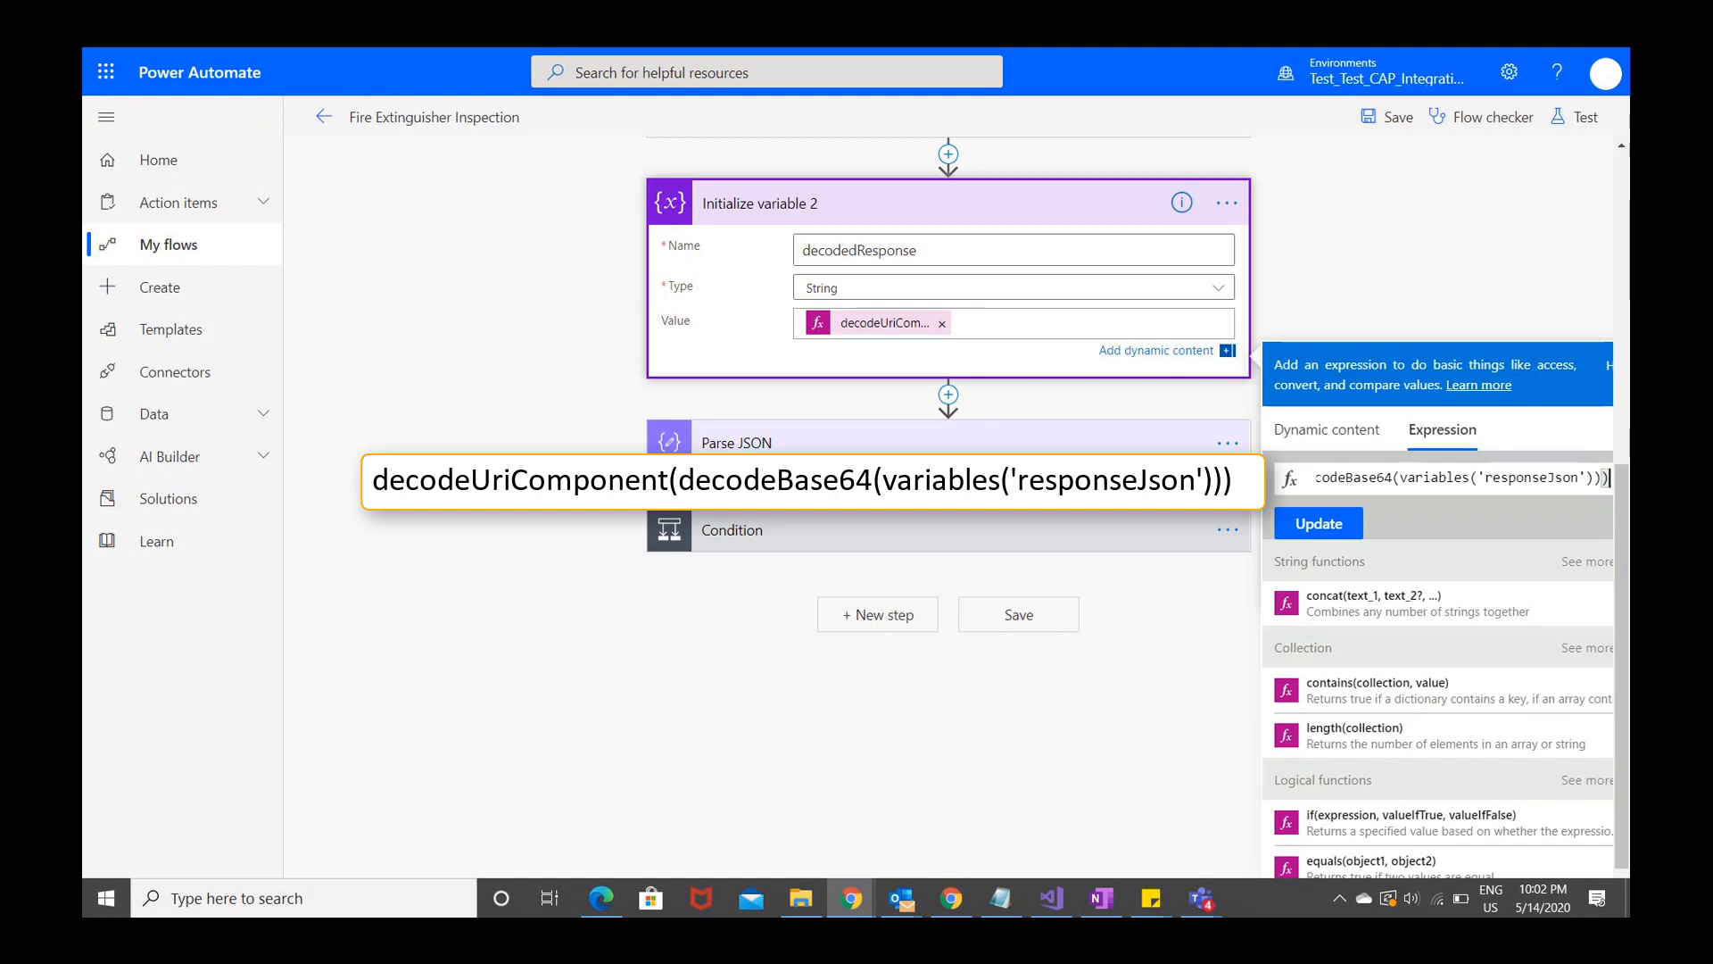
# Expand Parse JSON and review decodedResponse content and its Follow-up string schema.
pyautogui.click(736, 443)
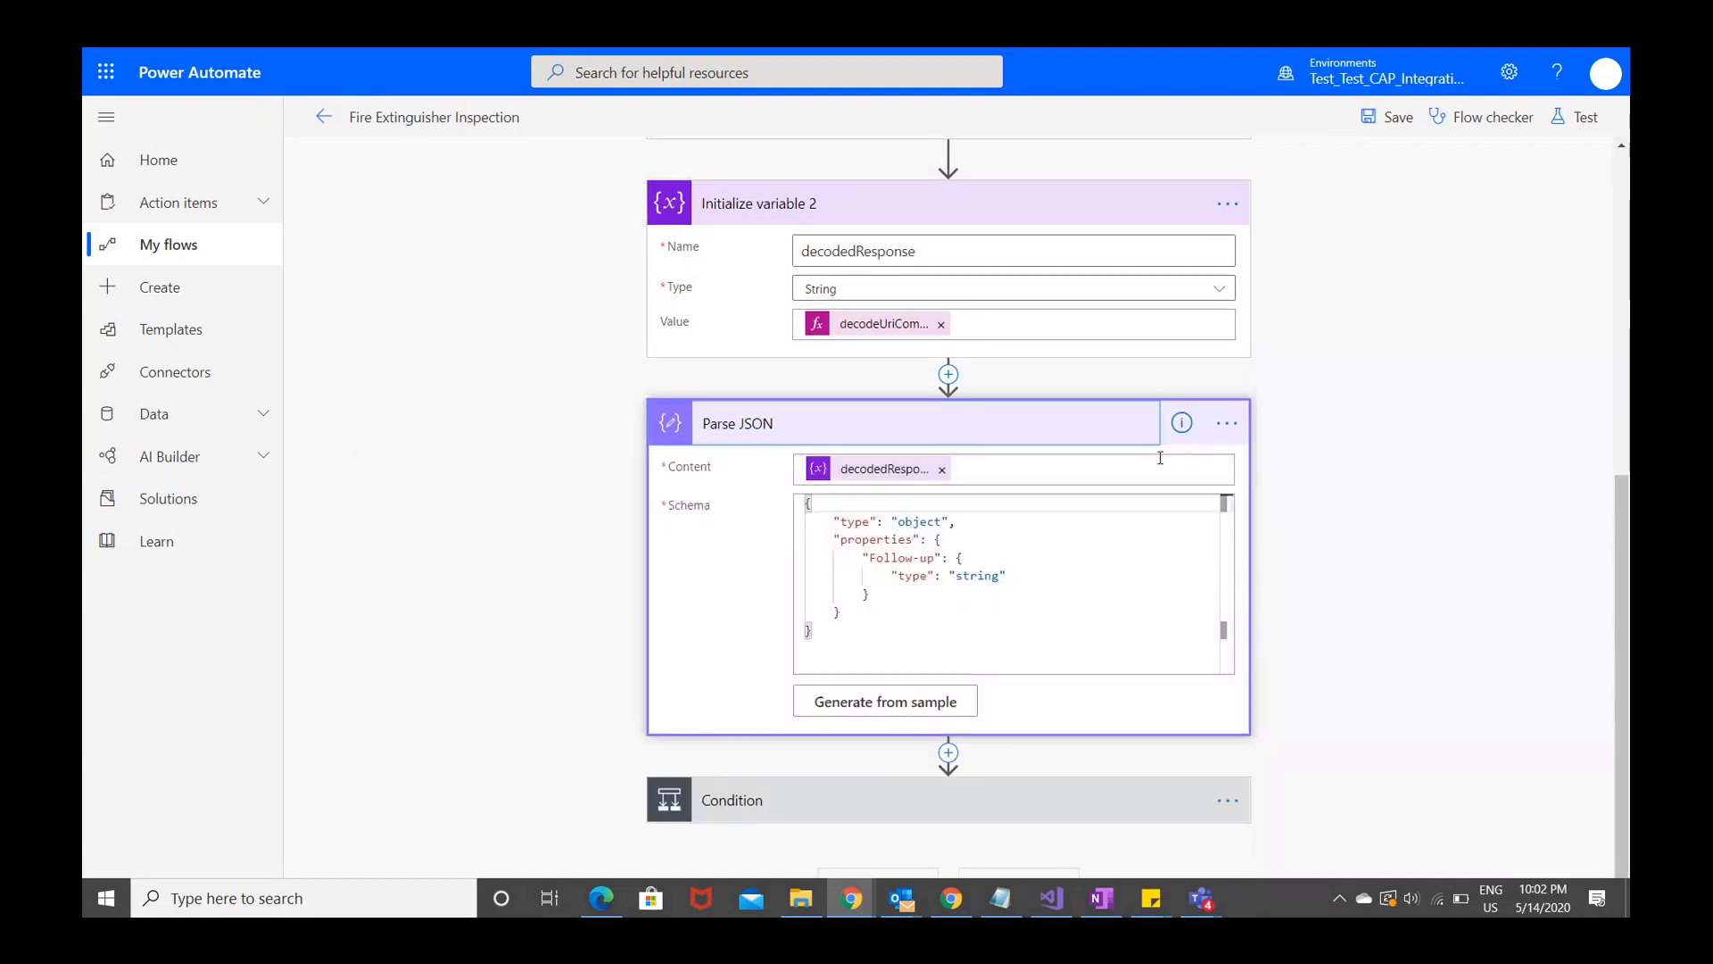
pyautogui.click(1007, 323)
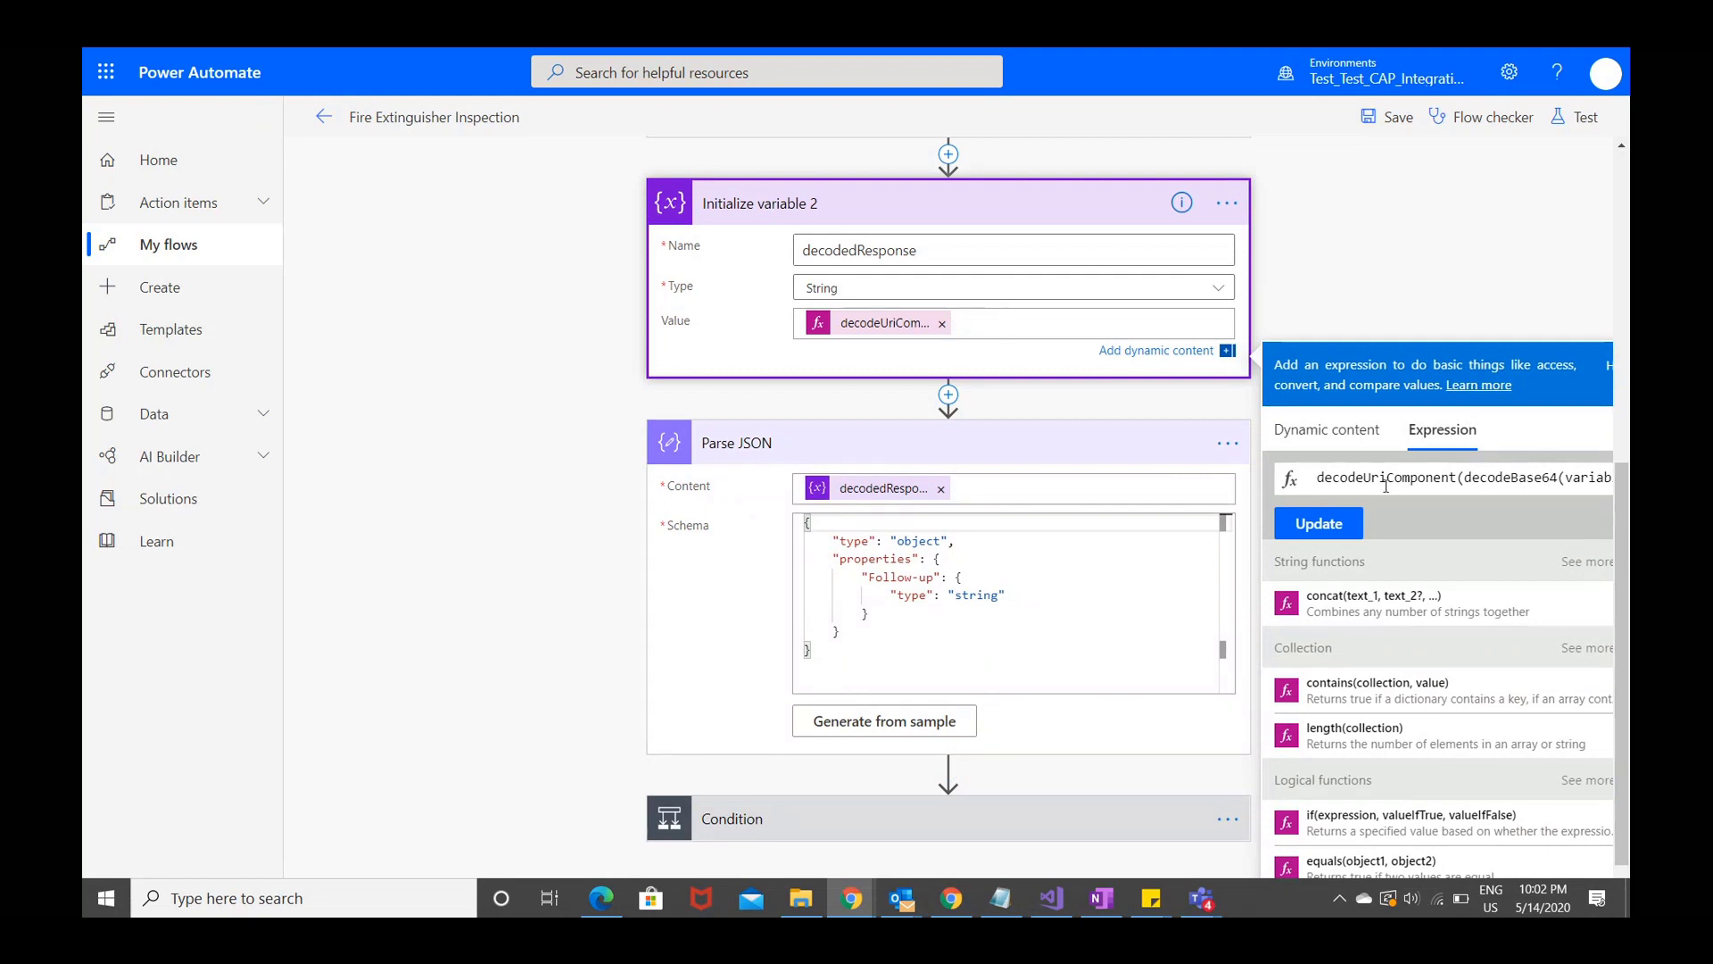
pyautogui.click(1092, 488)
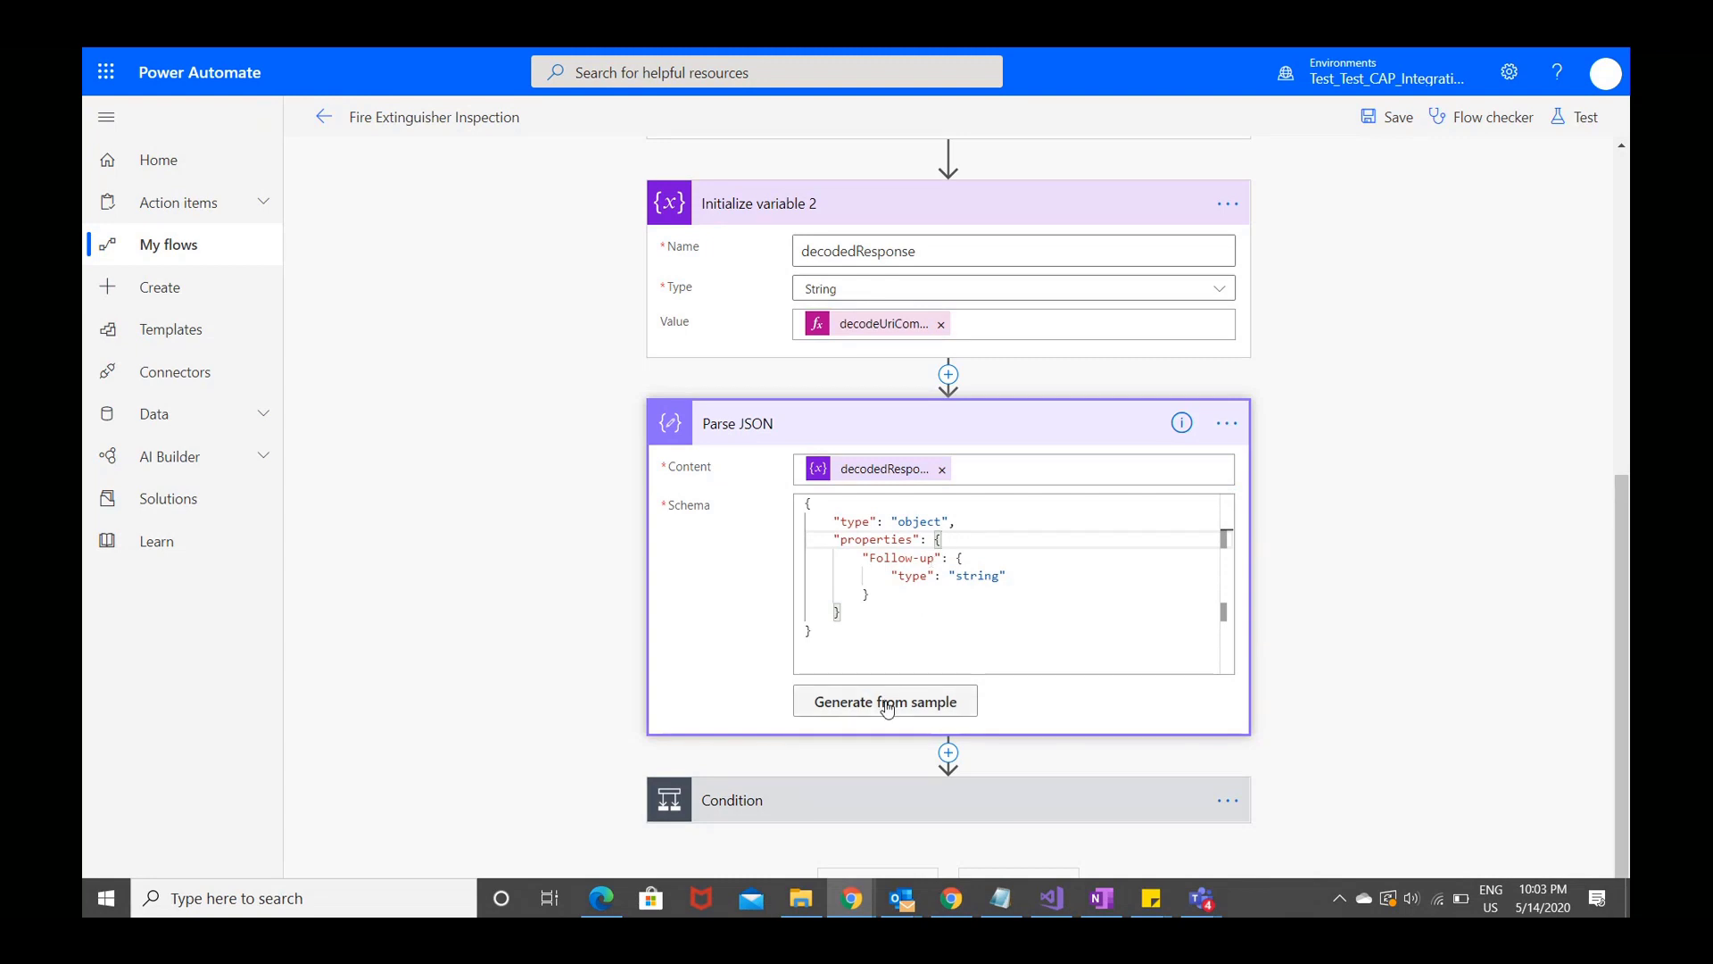
pyautogui.moveTo(1299, 615)
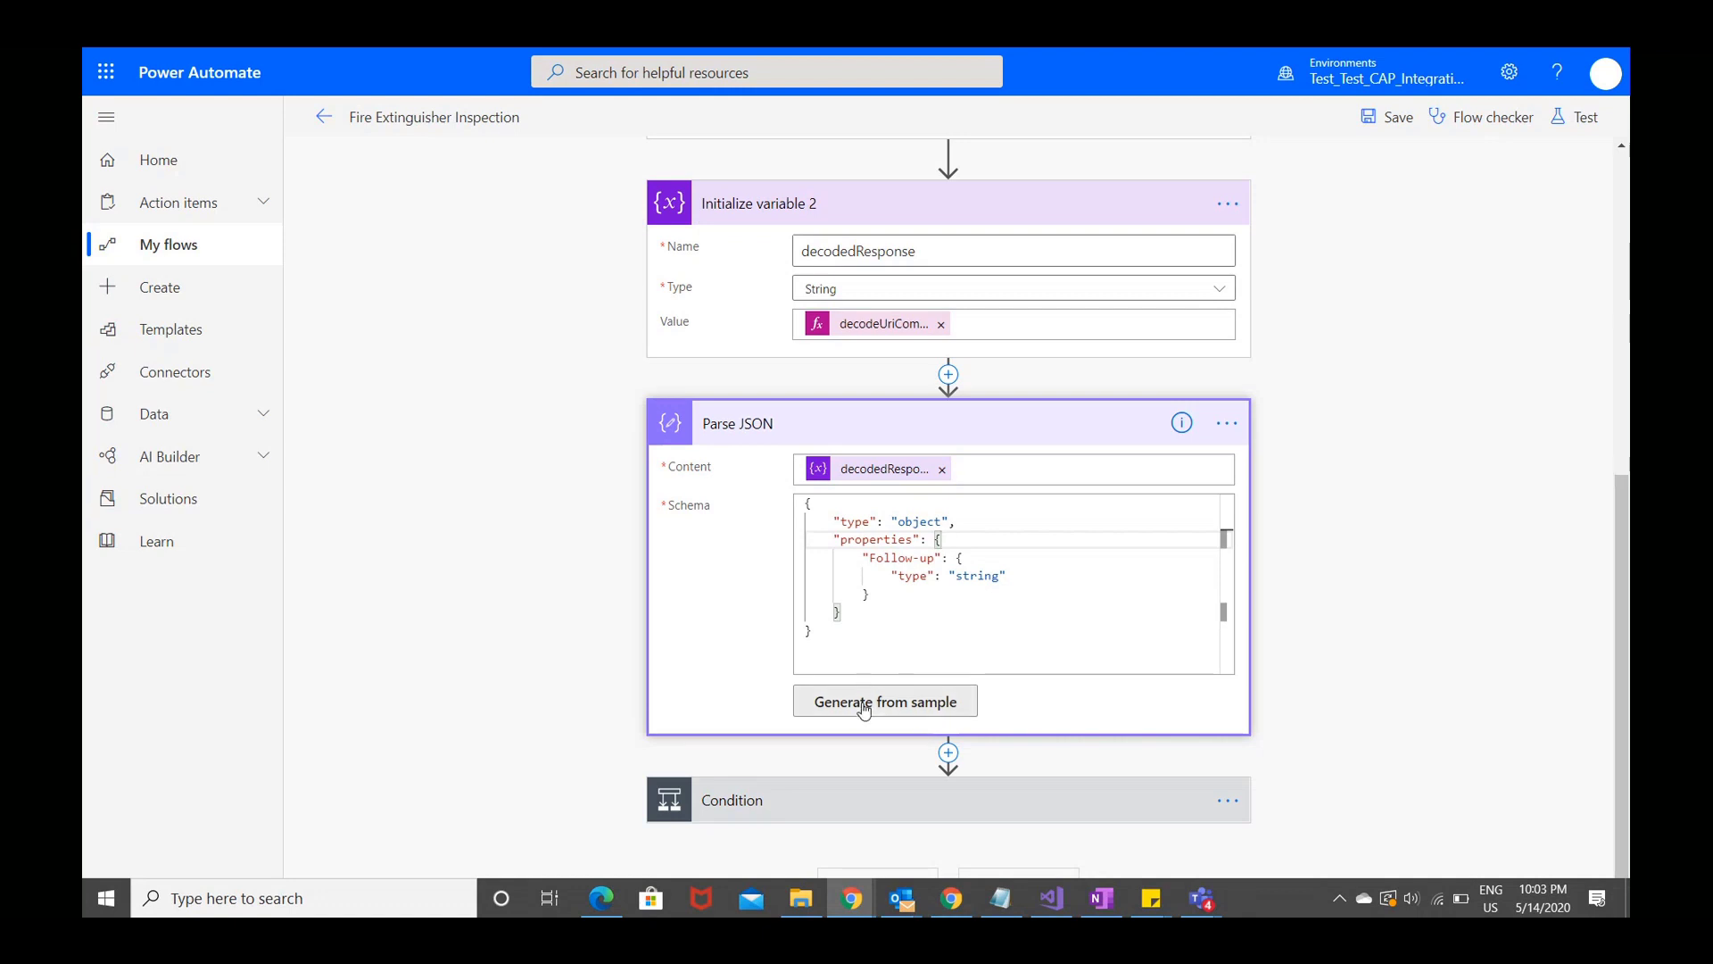
# Open Generate from sample and start typing a payload with the 'FOllow-up' key.
pyautogui.click(885, 701)
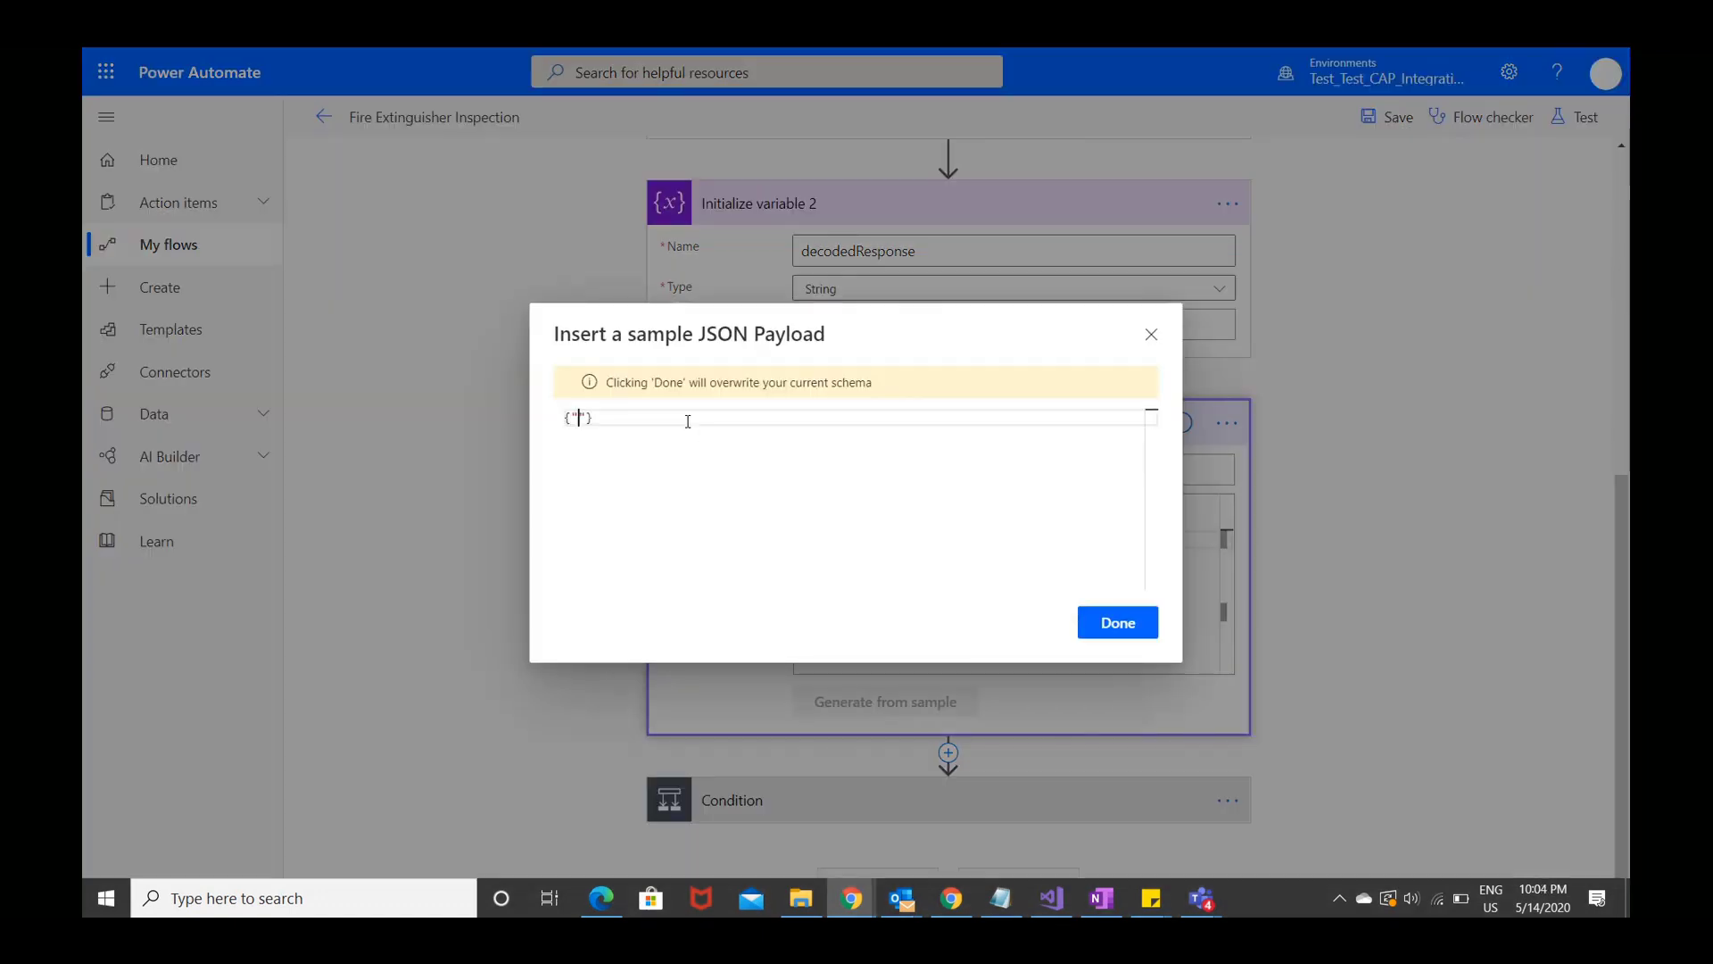
pyautogui.write('FOllow-')
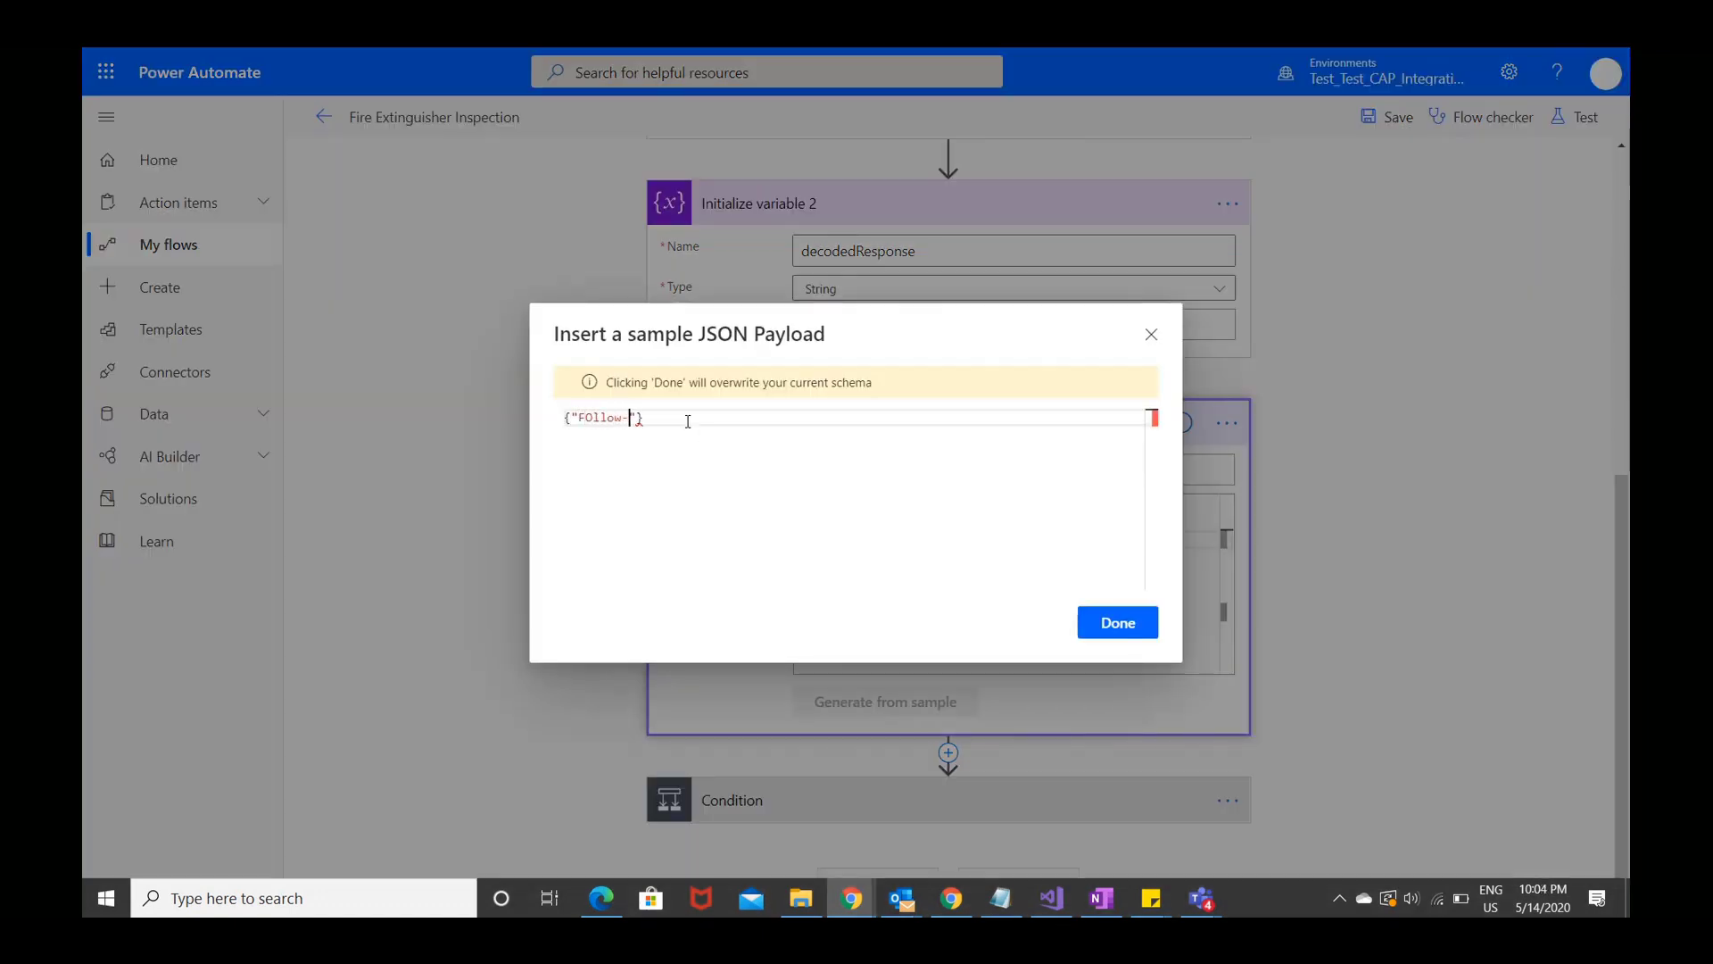
pyautogui.write('up')
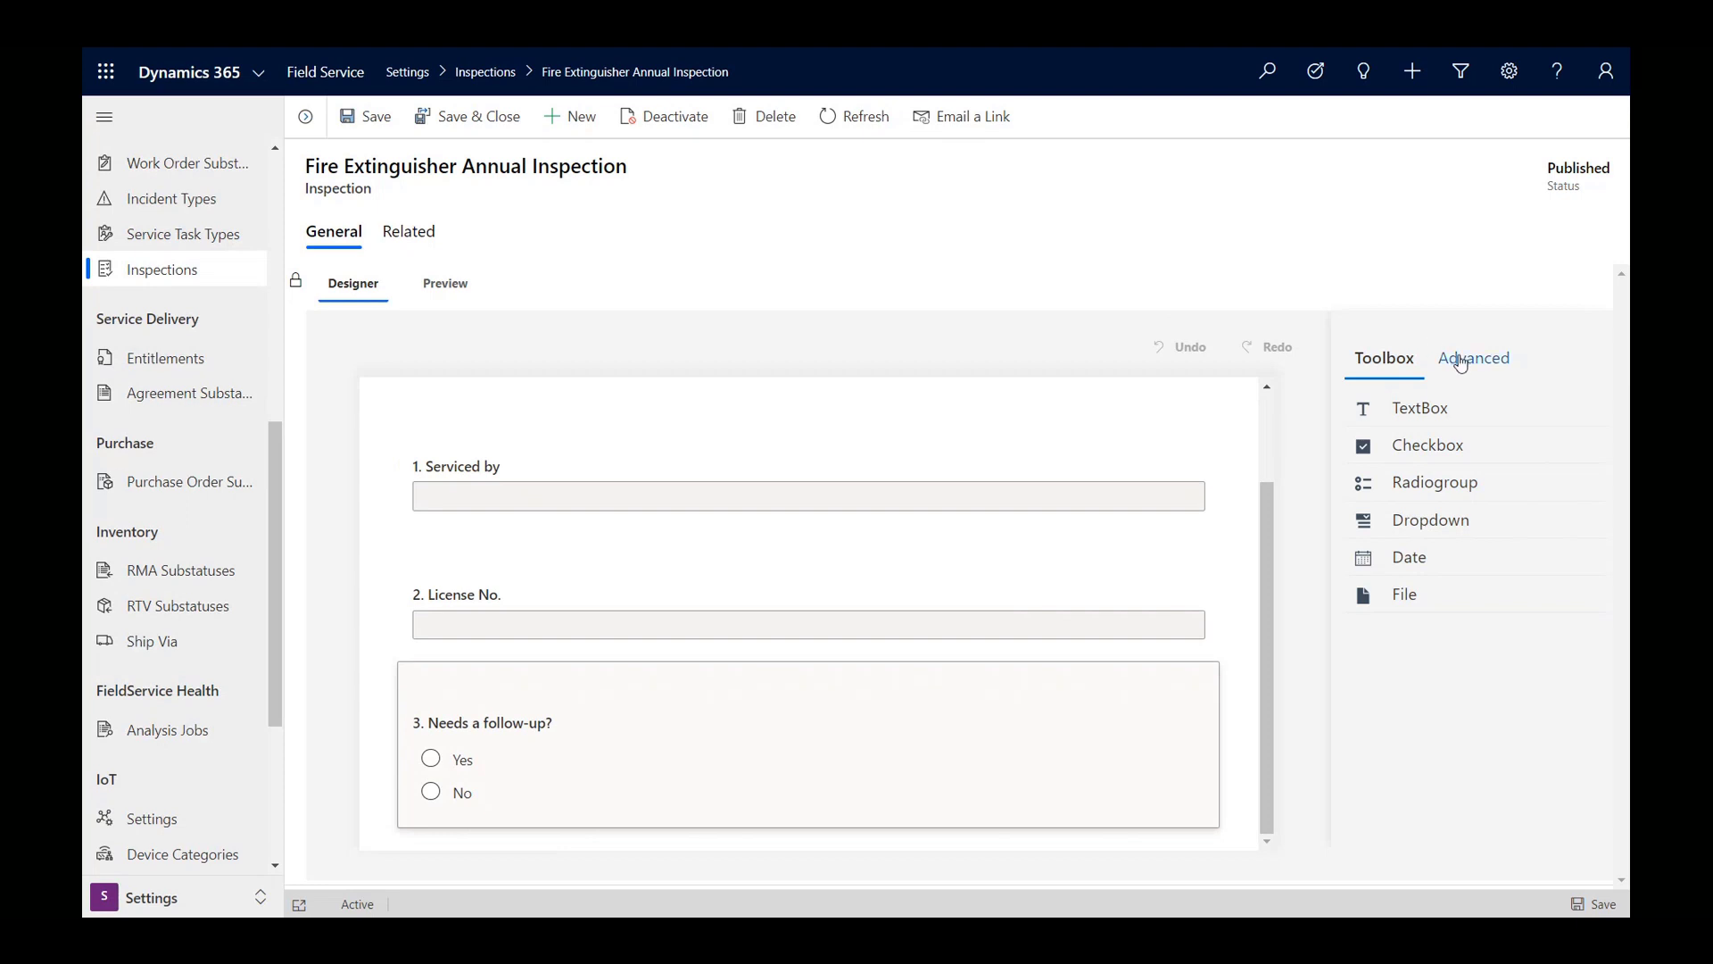
# Show the Needs a follow-up? question's advanced properties: name Follow-up, Yes/No choices.
pyautogui.click(1472, 358)
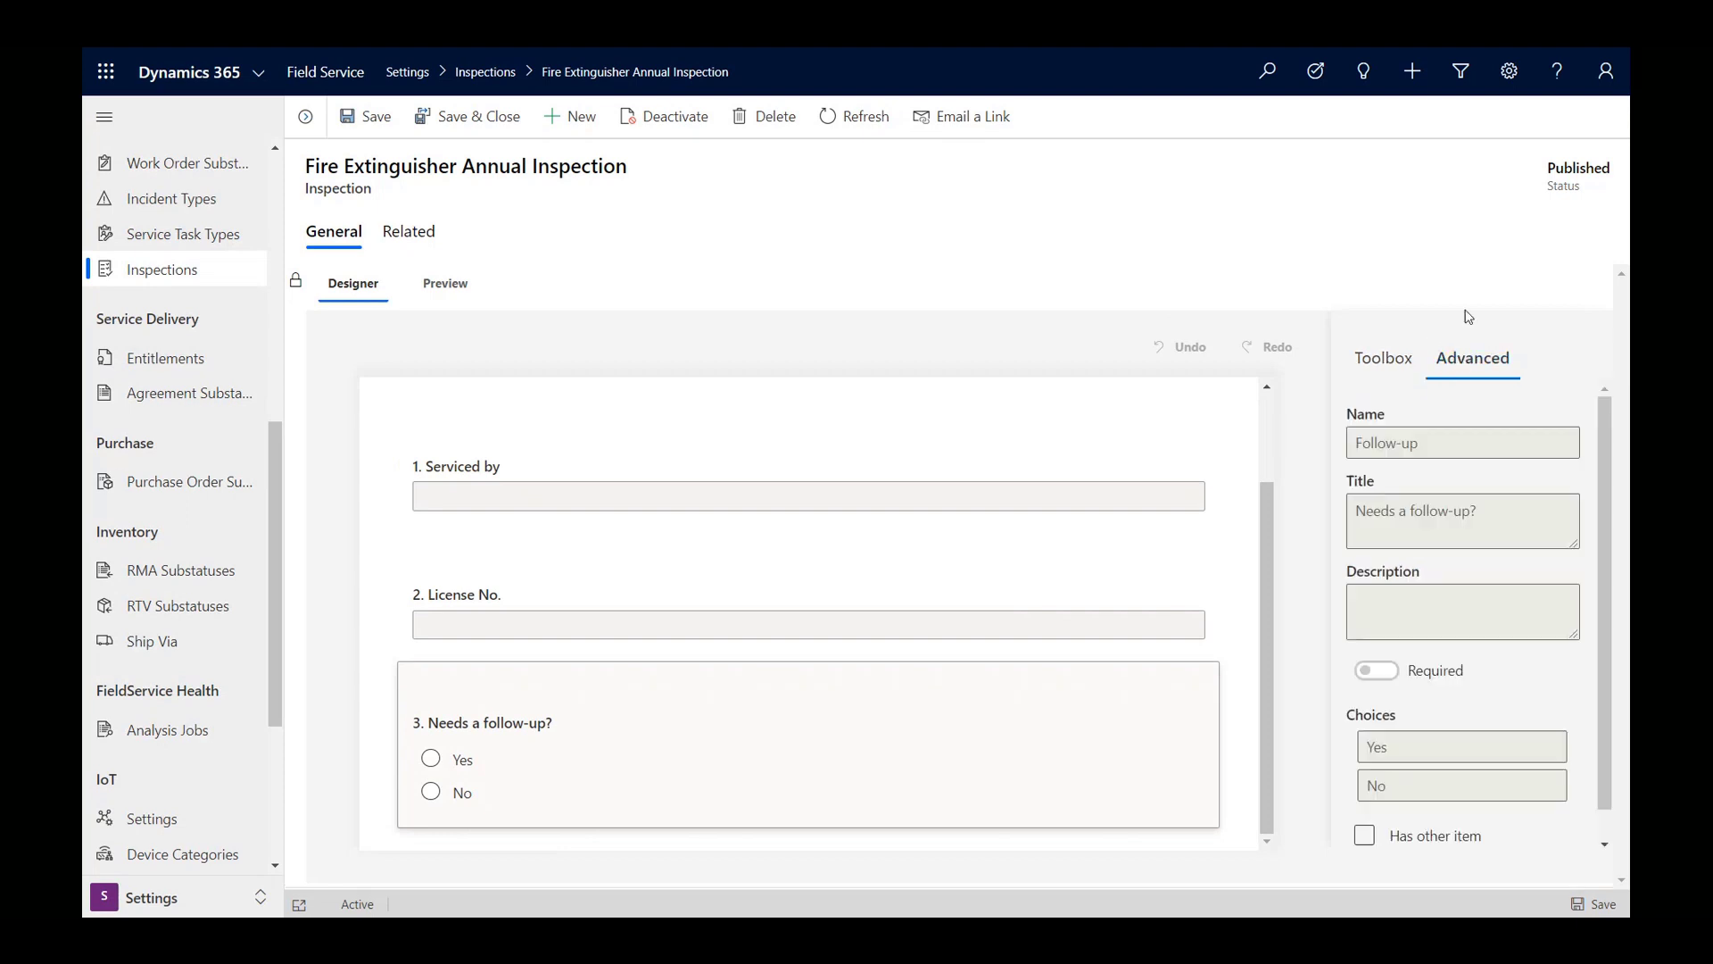
pyautogui.moveTo(1461, 299)
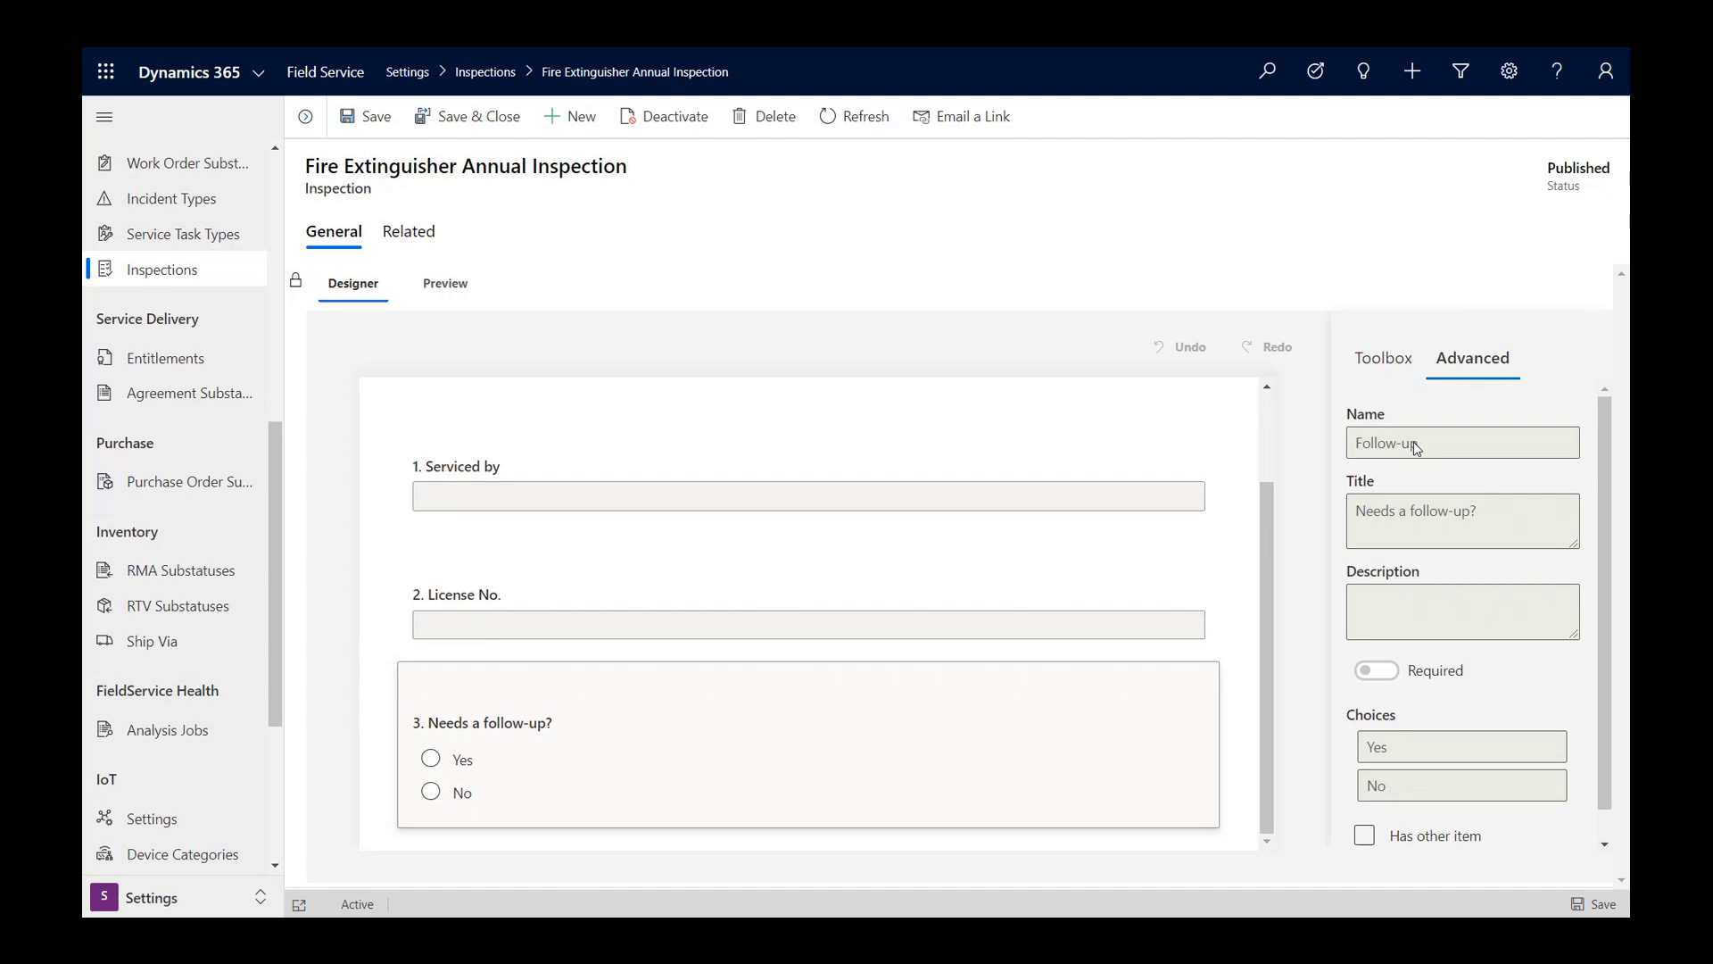
pyautogui.moveTo(1376, 453)
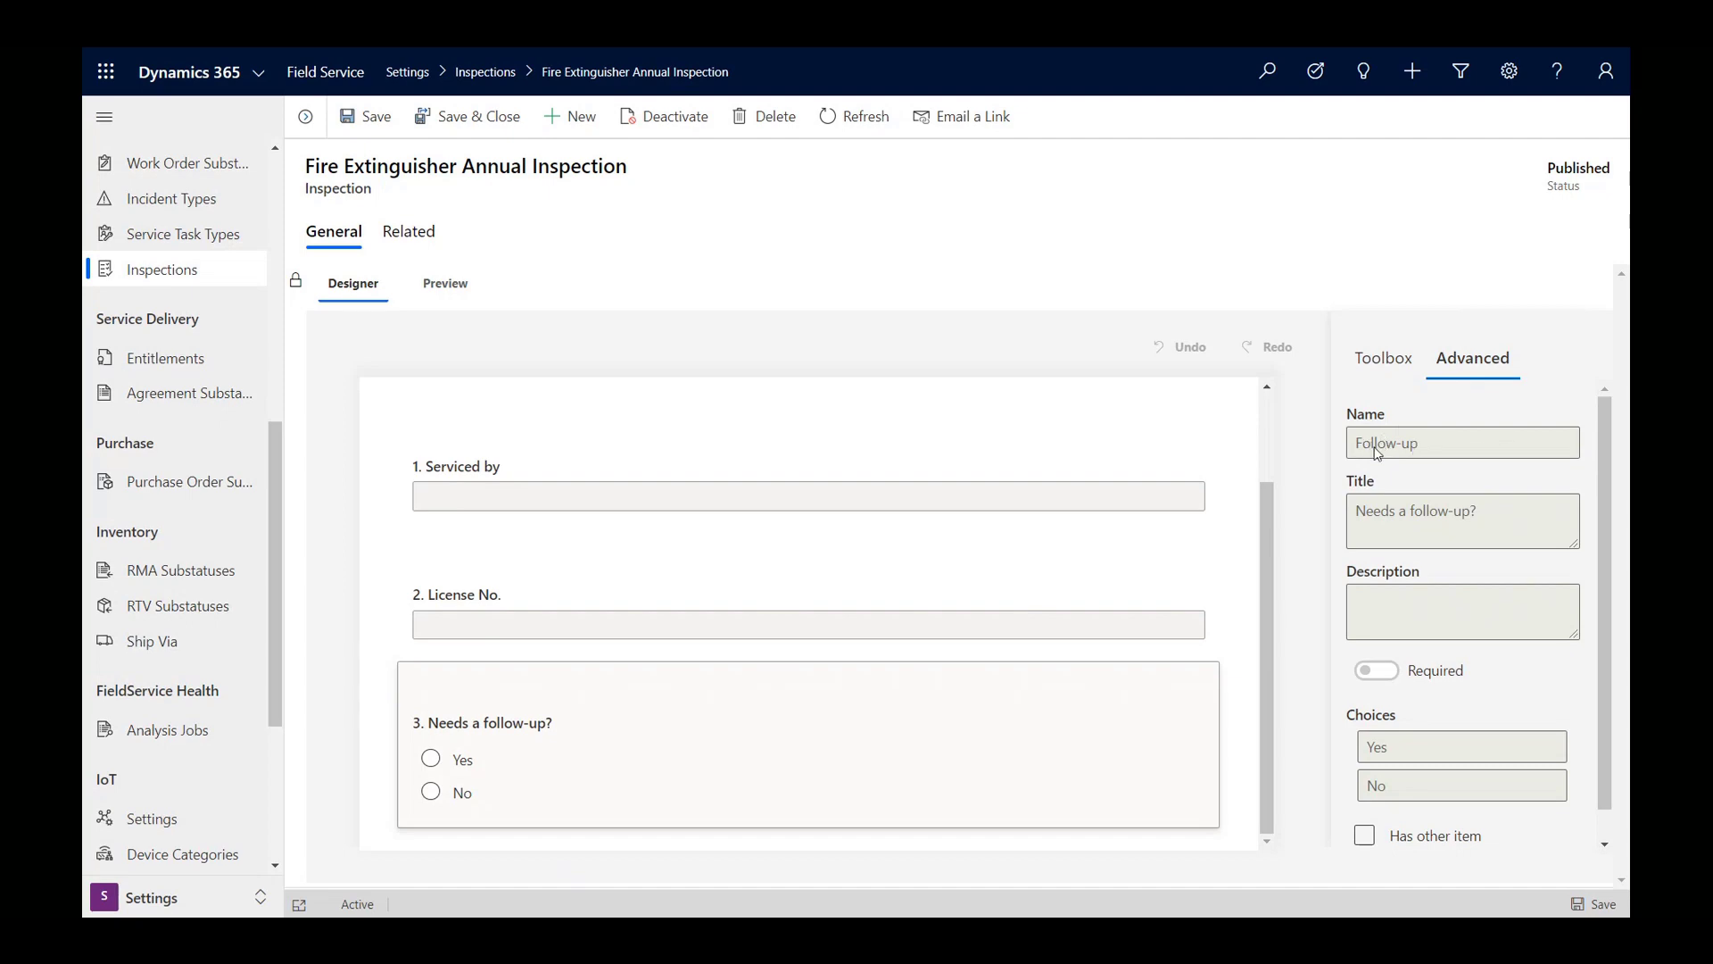
pyautogui.moveTo(1393, 412)
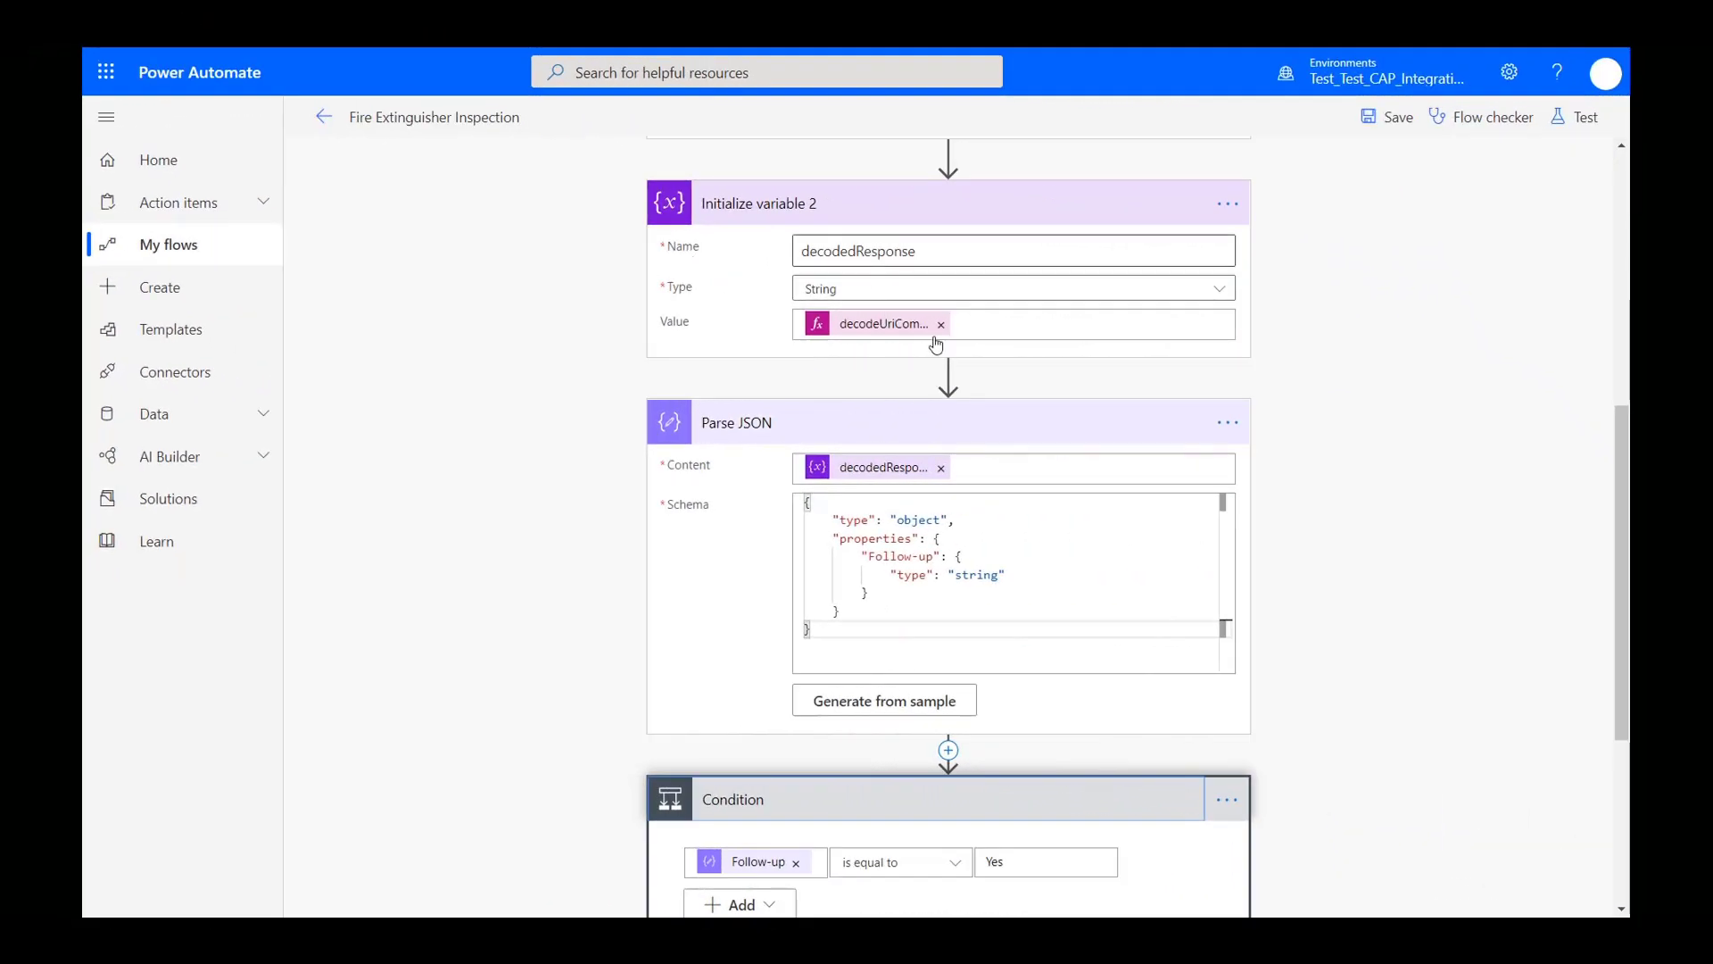
pyautogui.moveTo(908, 689)
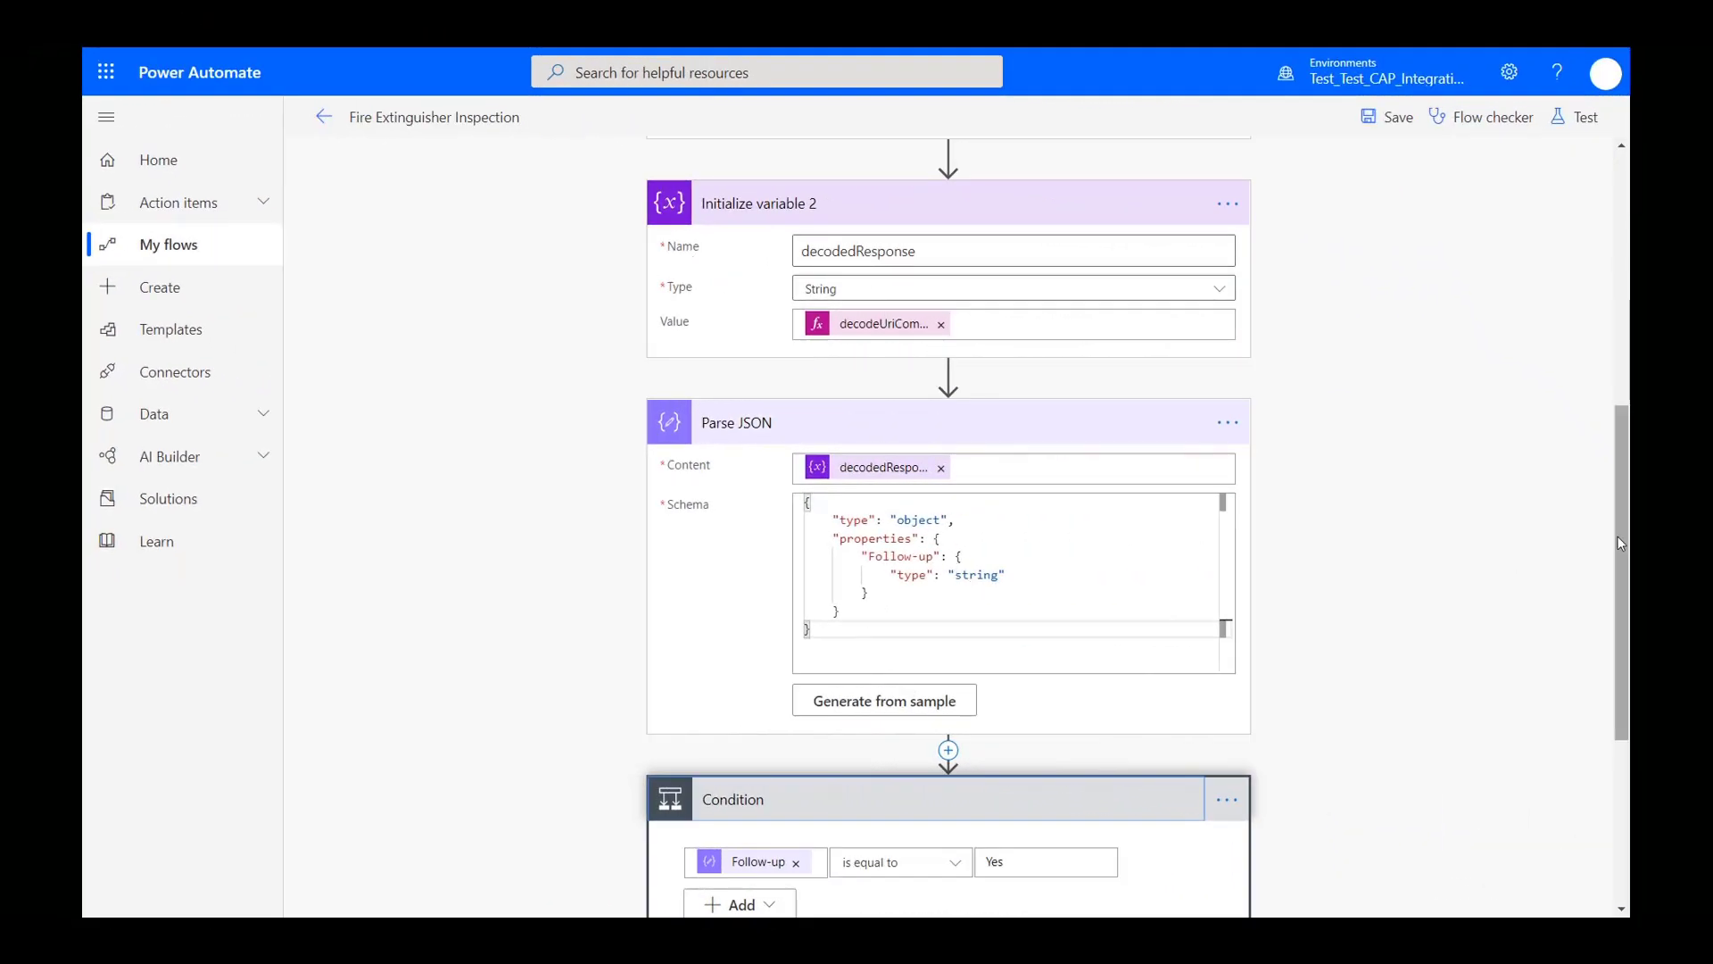
# Scroll to the Follow-up equals Yes condition and its Work Order Service Tasks branch.
pyautogui.scroll(-3)
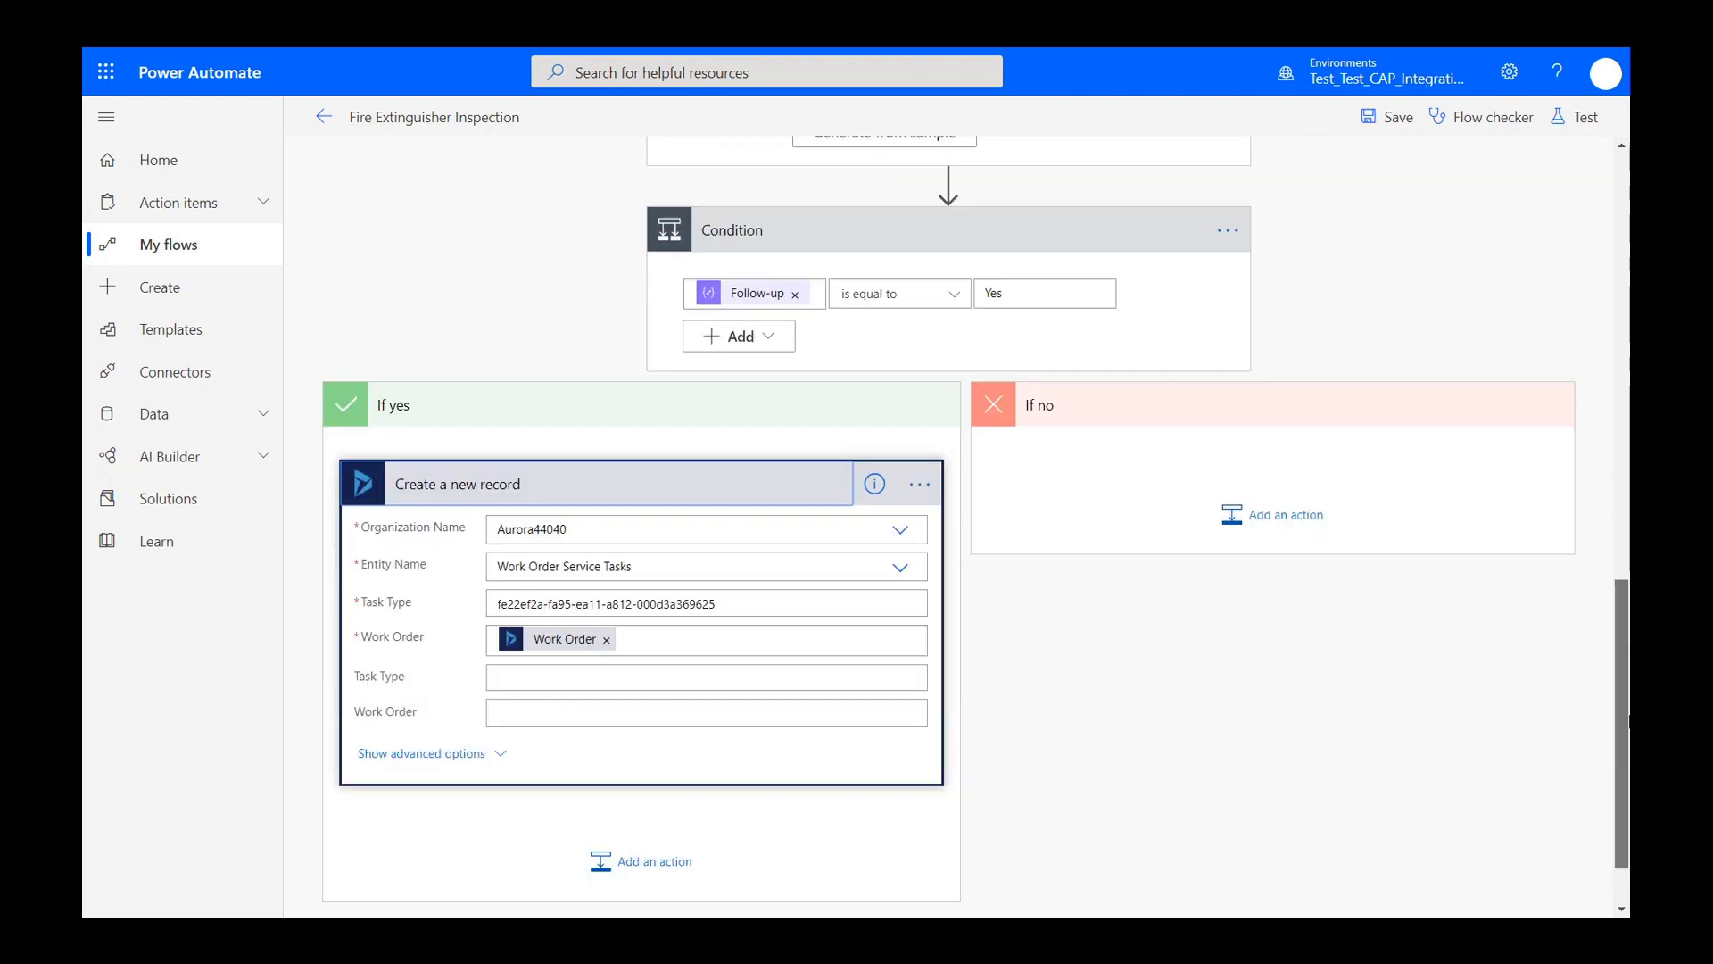
# Search dynamic content for 'work order' to fill the new task's Work Order field.
pyautogui.scroll(-3)
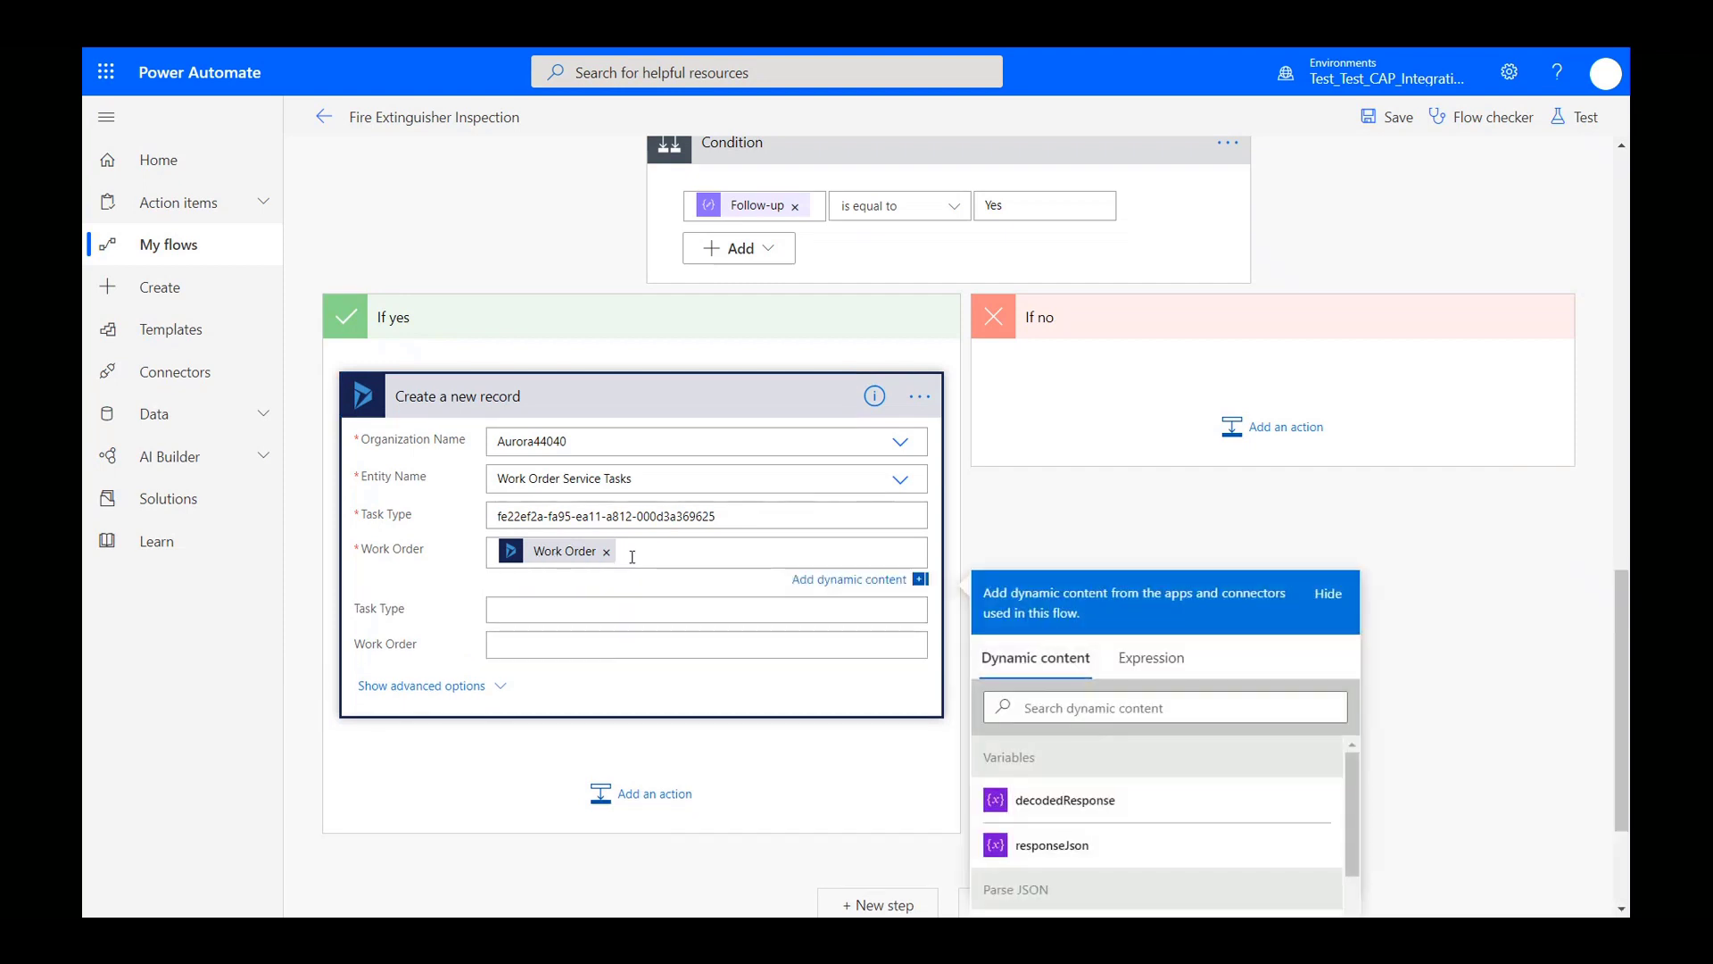
pyautogui.click(1166, 707)
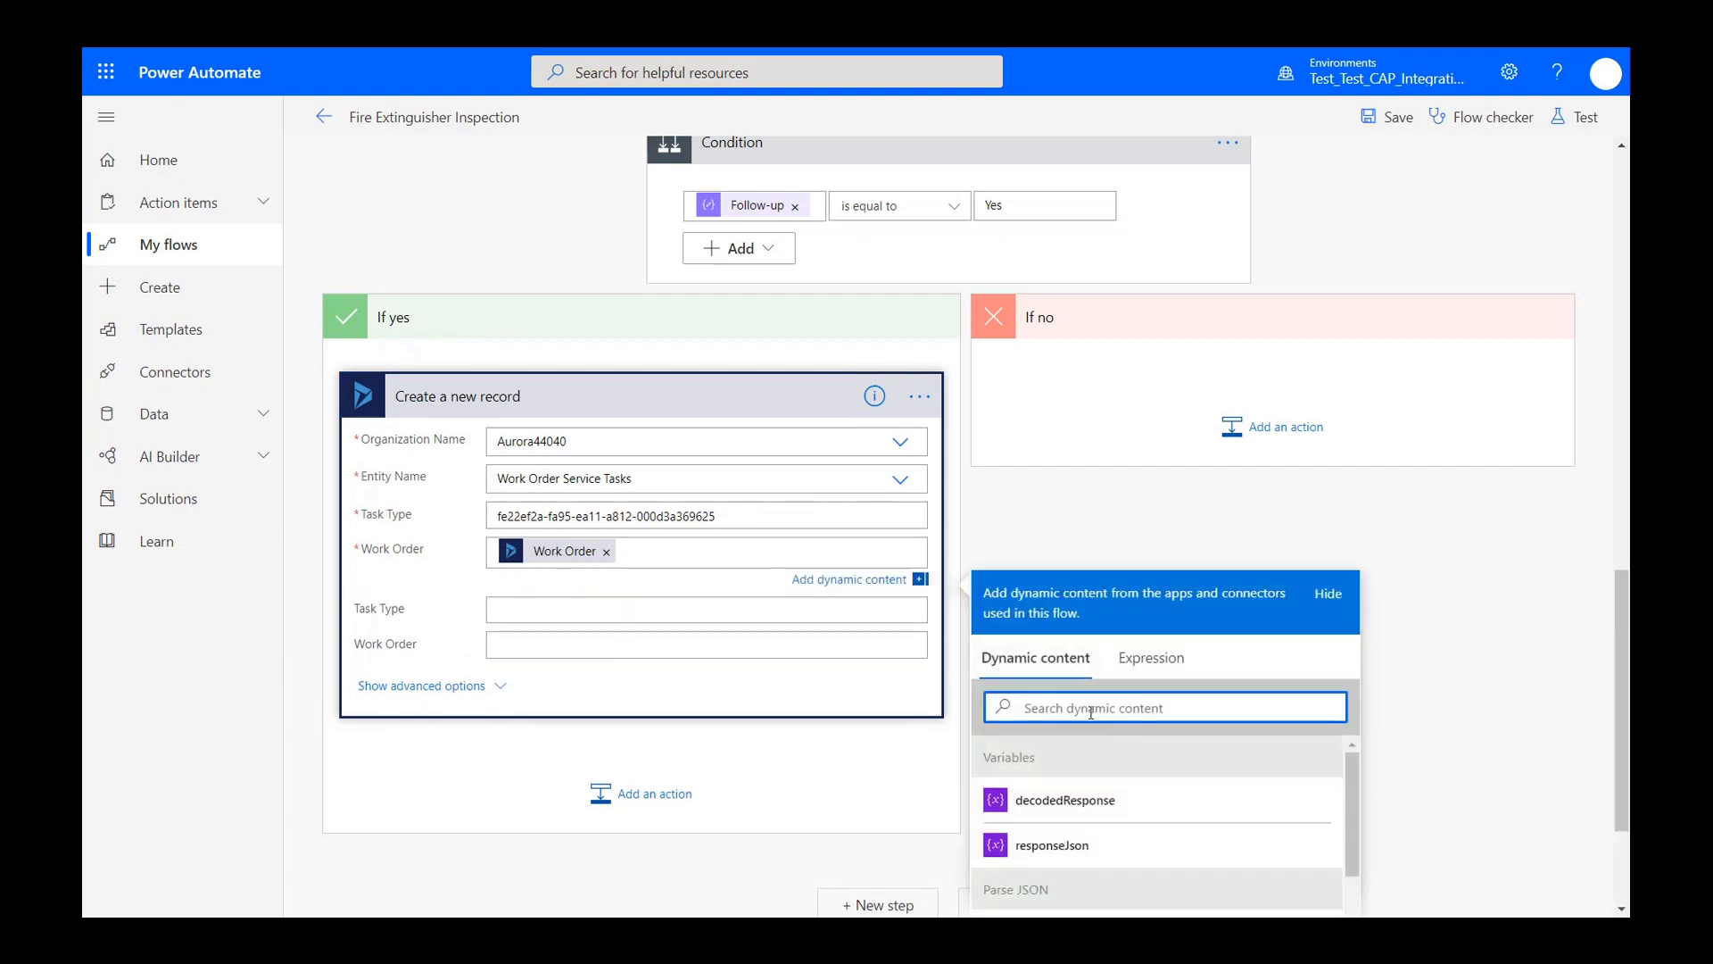
pyautogui.write('work order')
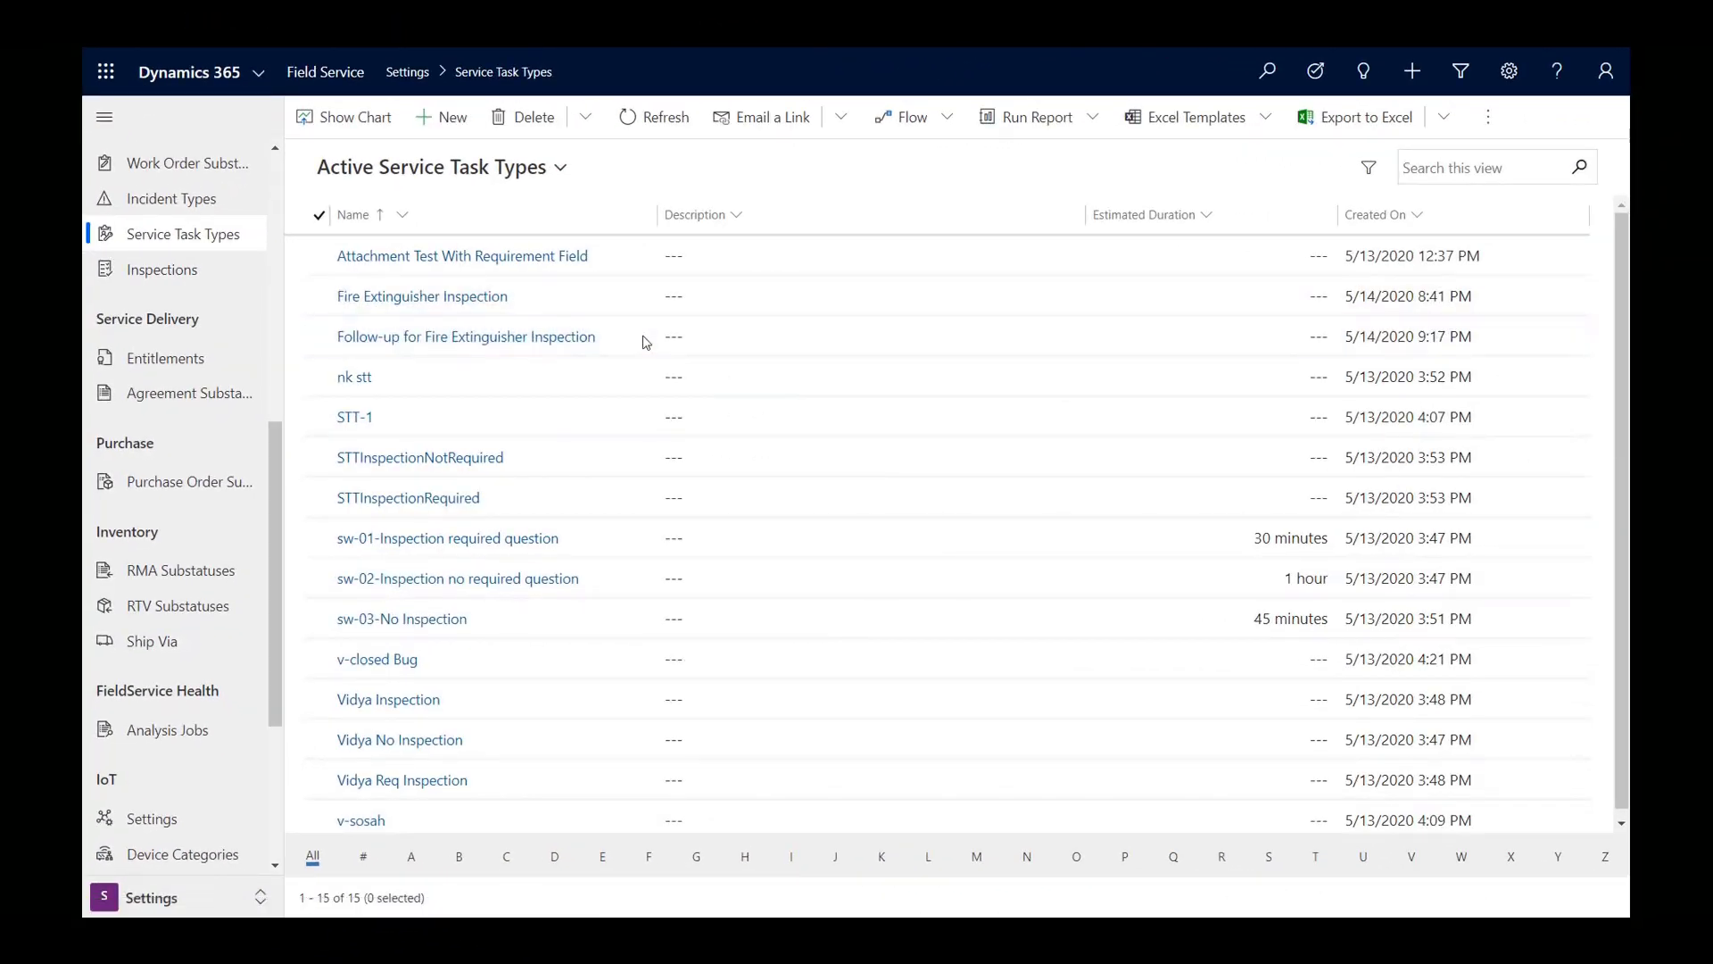
# Check the Follow-up for Fire Extinguisher Inspection entry among active Service Task Types.
pyautogui.click(466, 337)
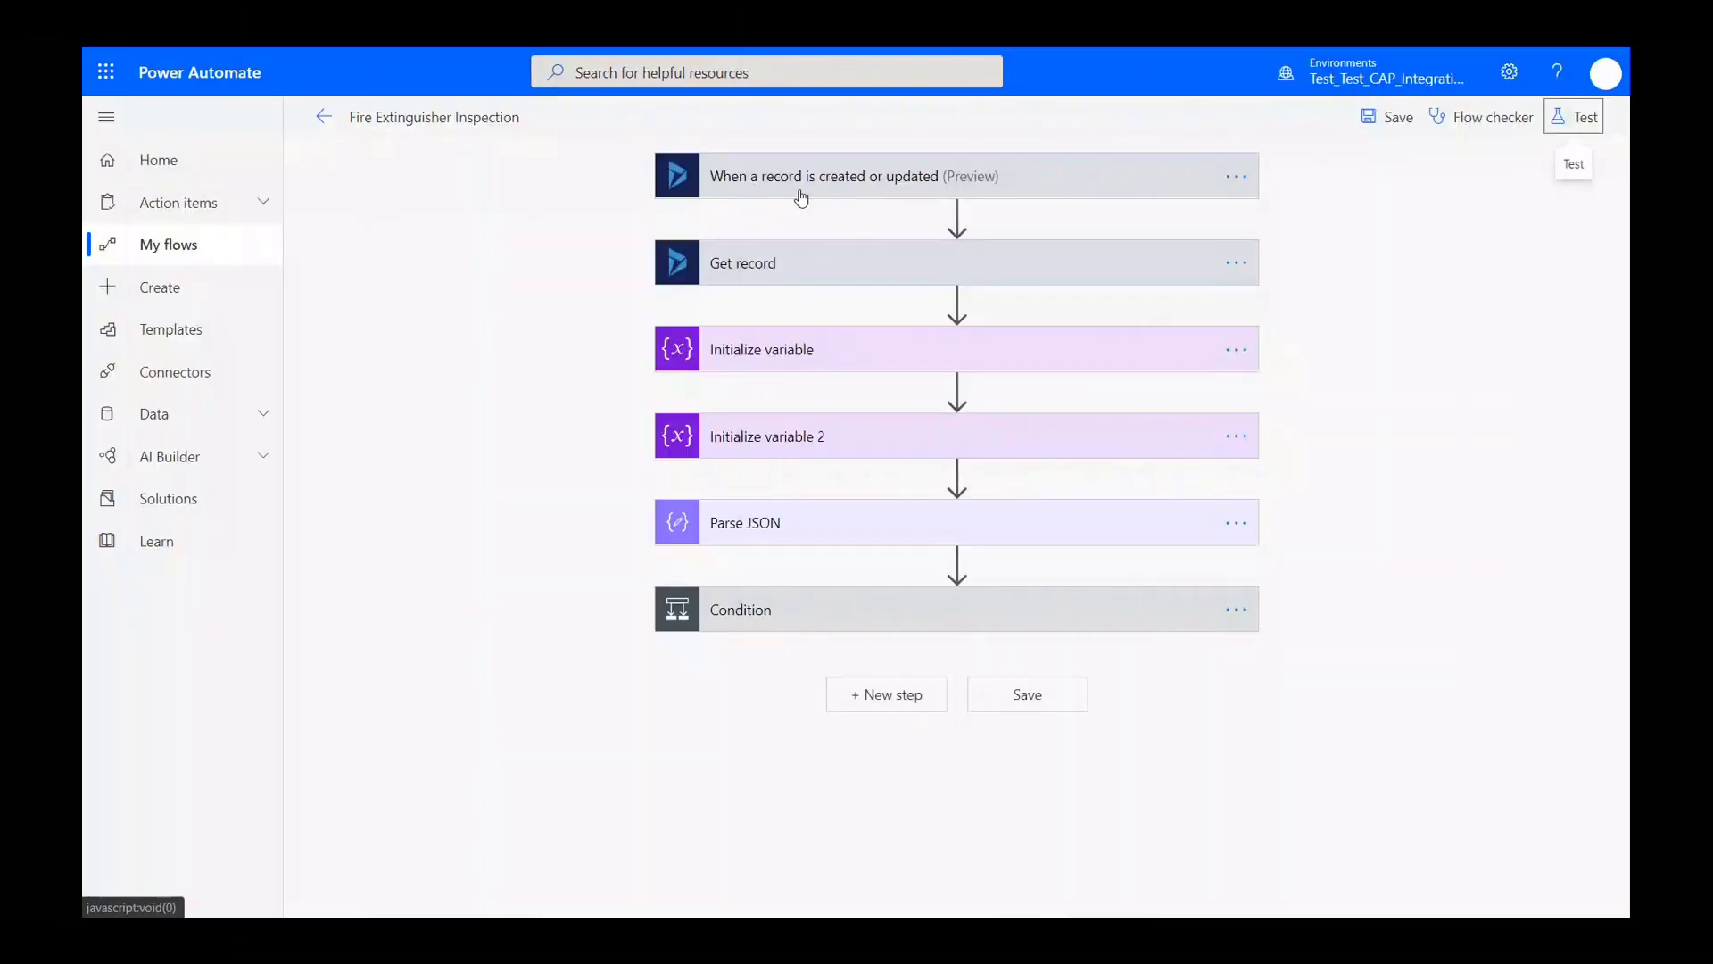
# Start a manual flow test, then answer Yes to 'Needs a follow-up?' and save.
pyautogui.click(1573, 116)
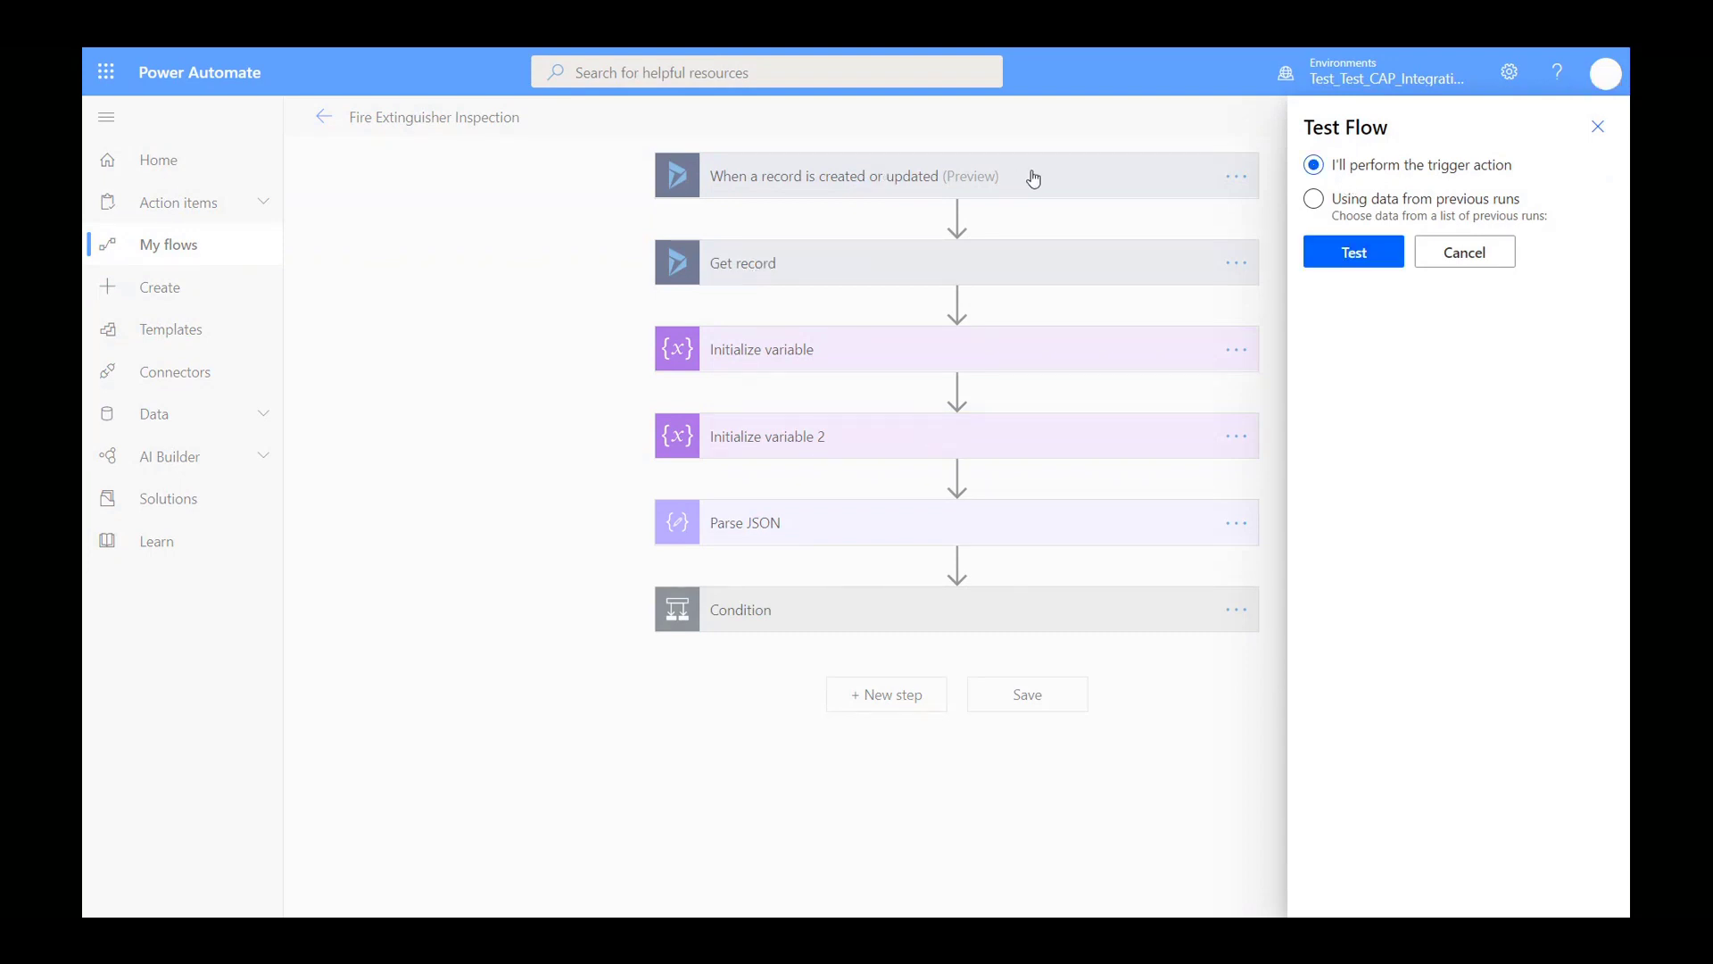
pyautogui.click(1353, 252)
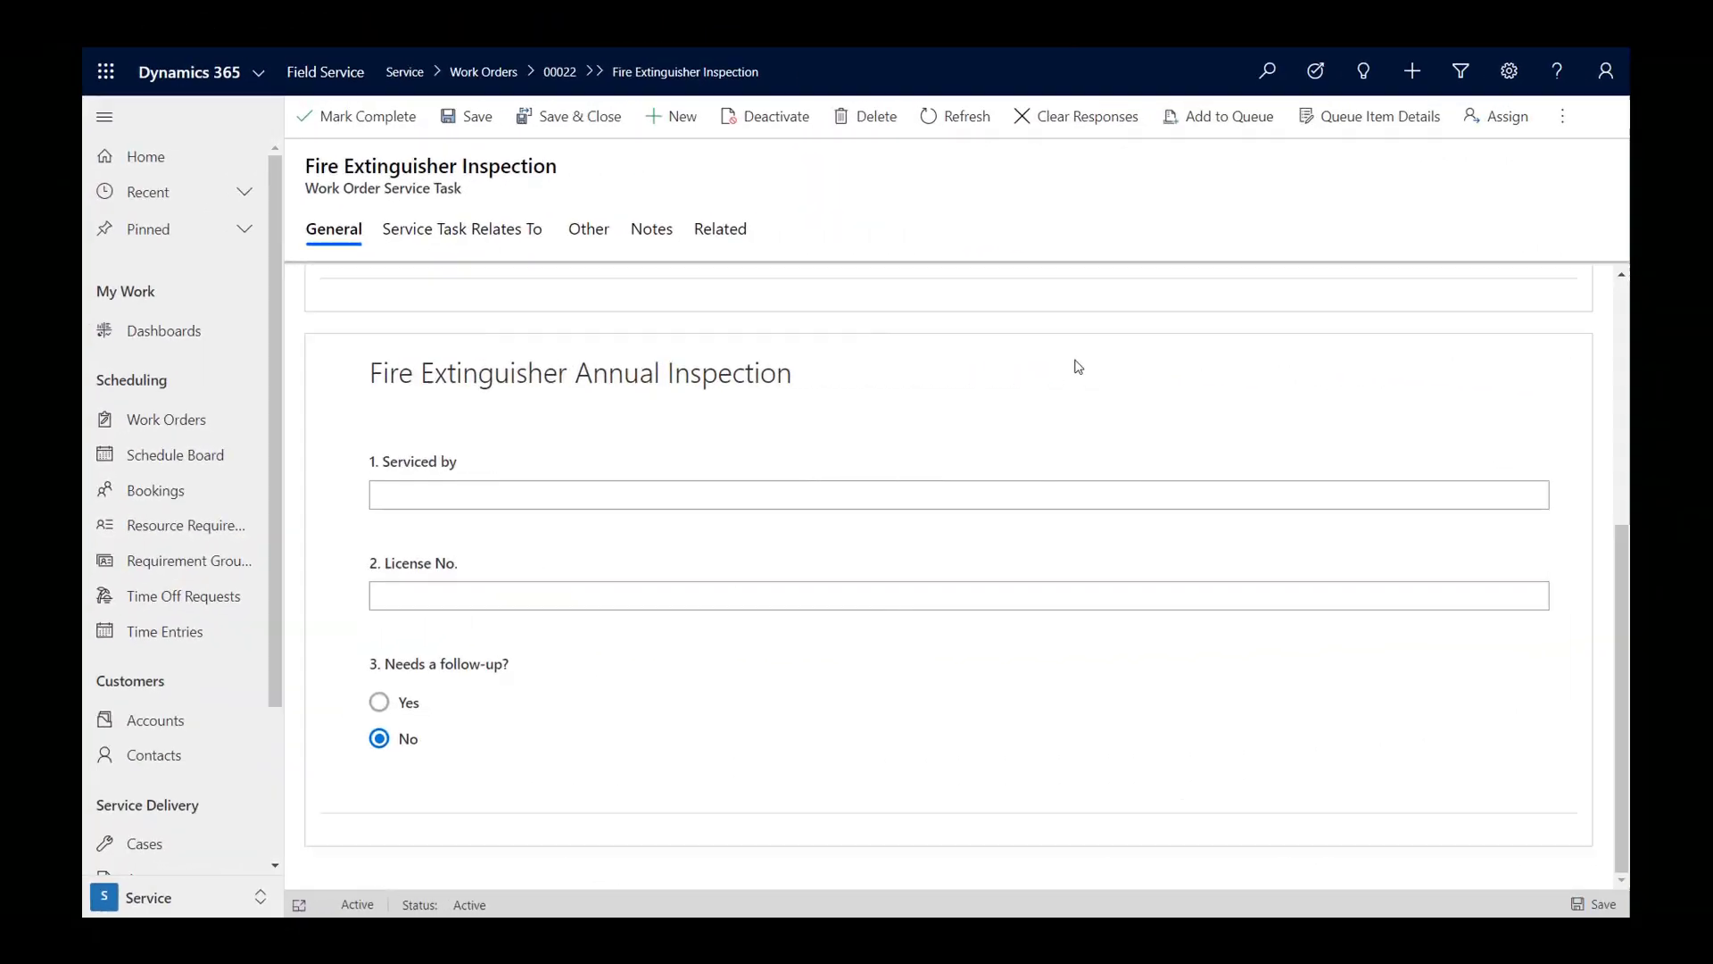
pyautogui.click(377, 702)
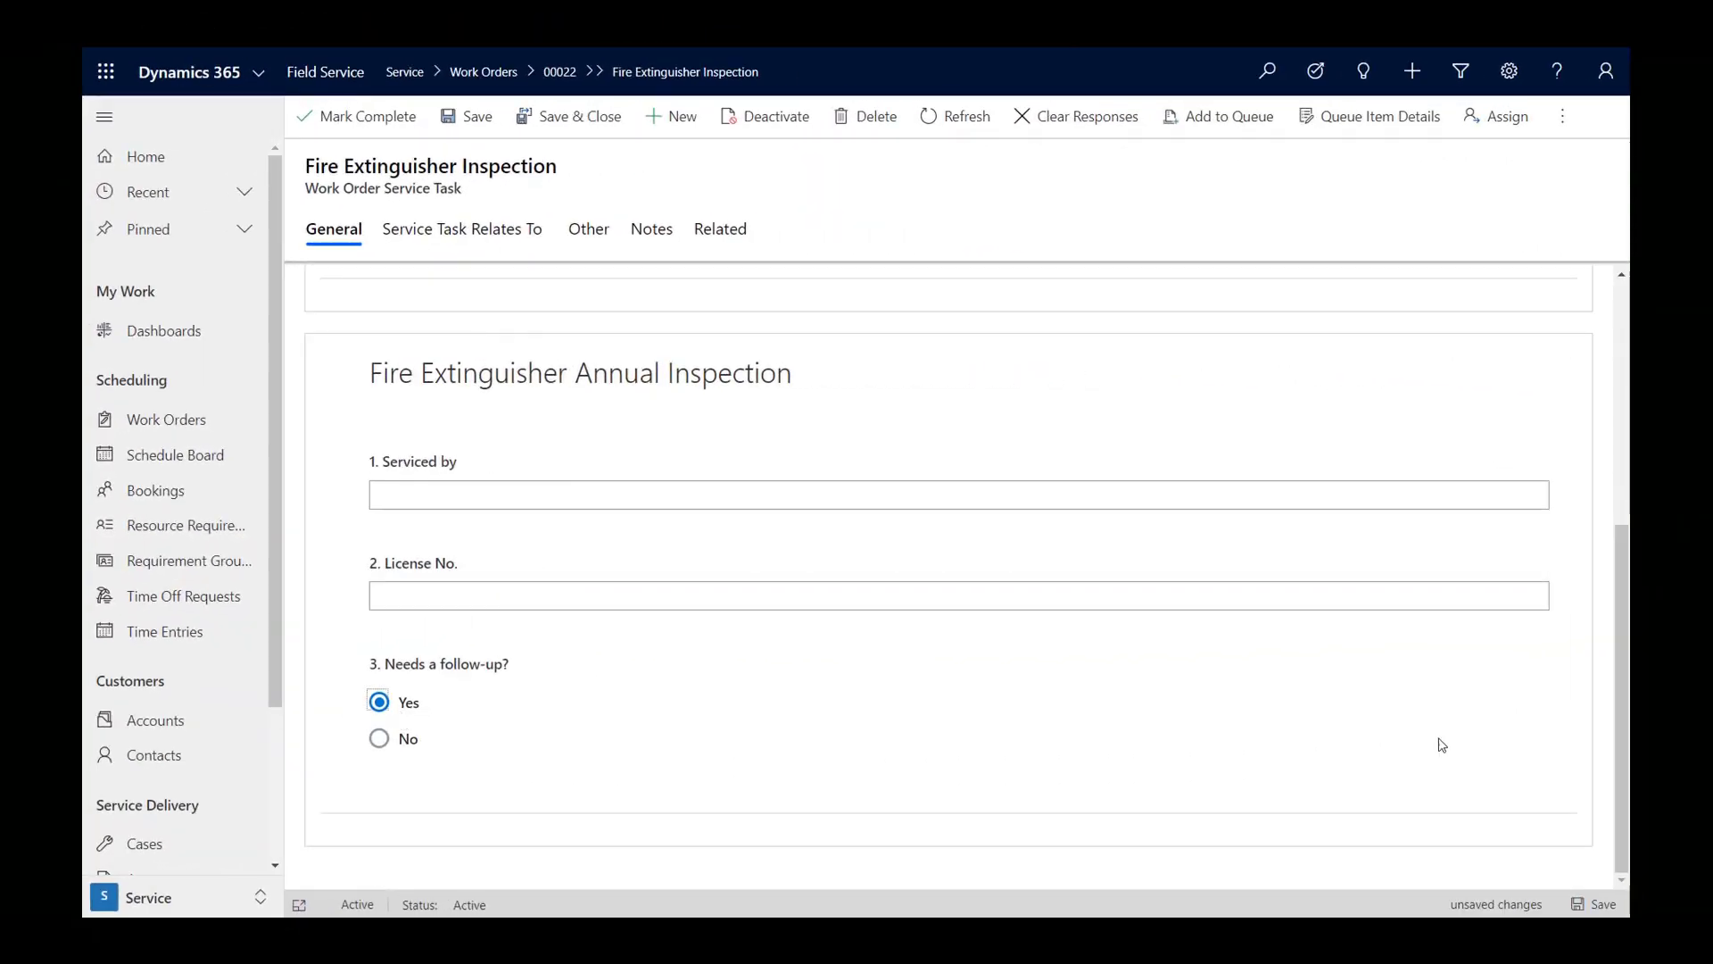
pyautogui.click(476, 116)
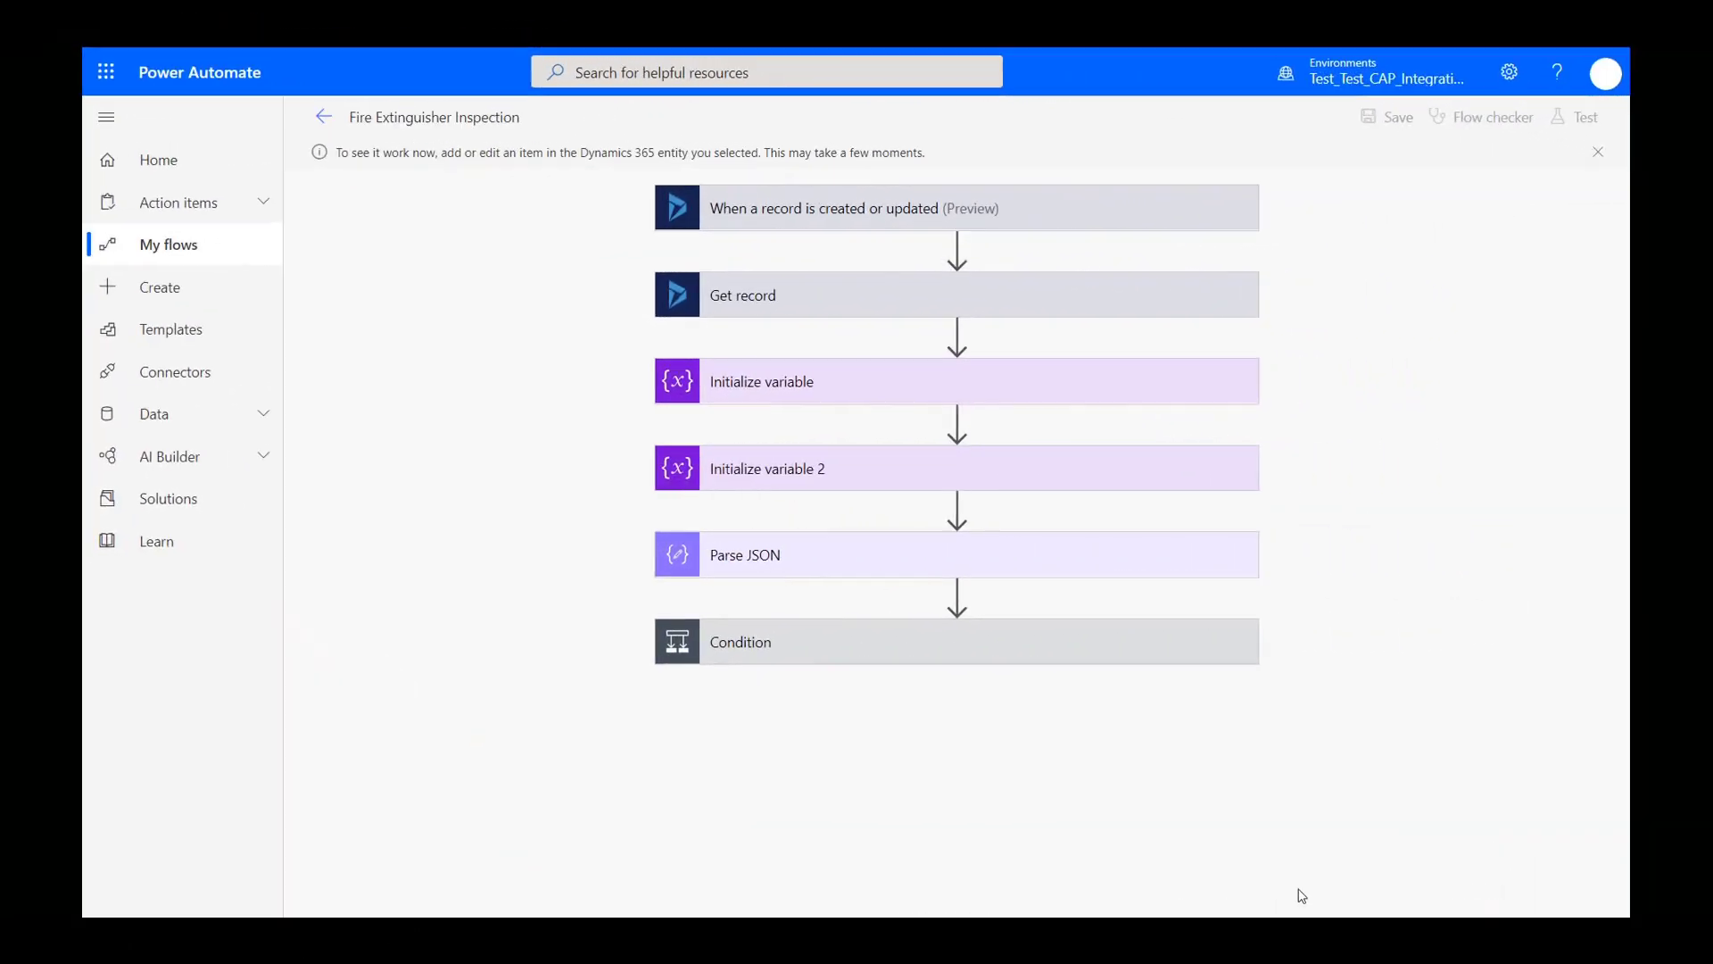
# Confirm the run succeeded with Condition true and view work order 00022's service tasks.
pyautogui.click(1585, 117)
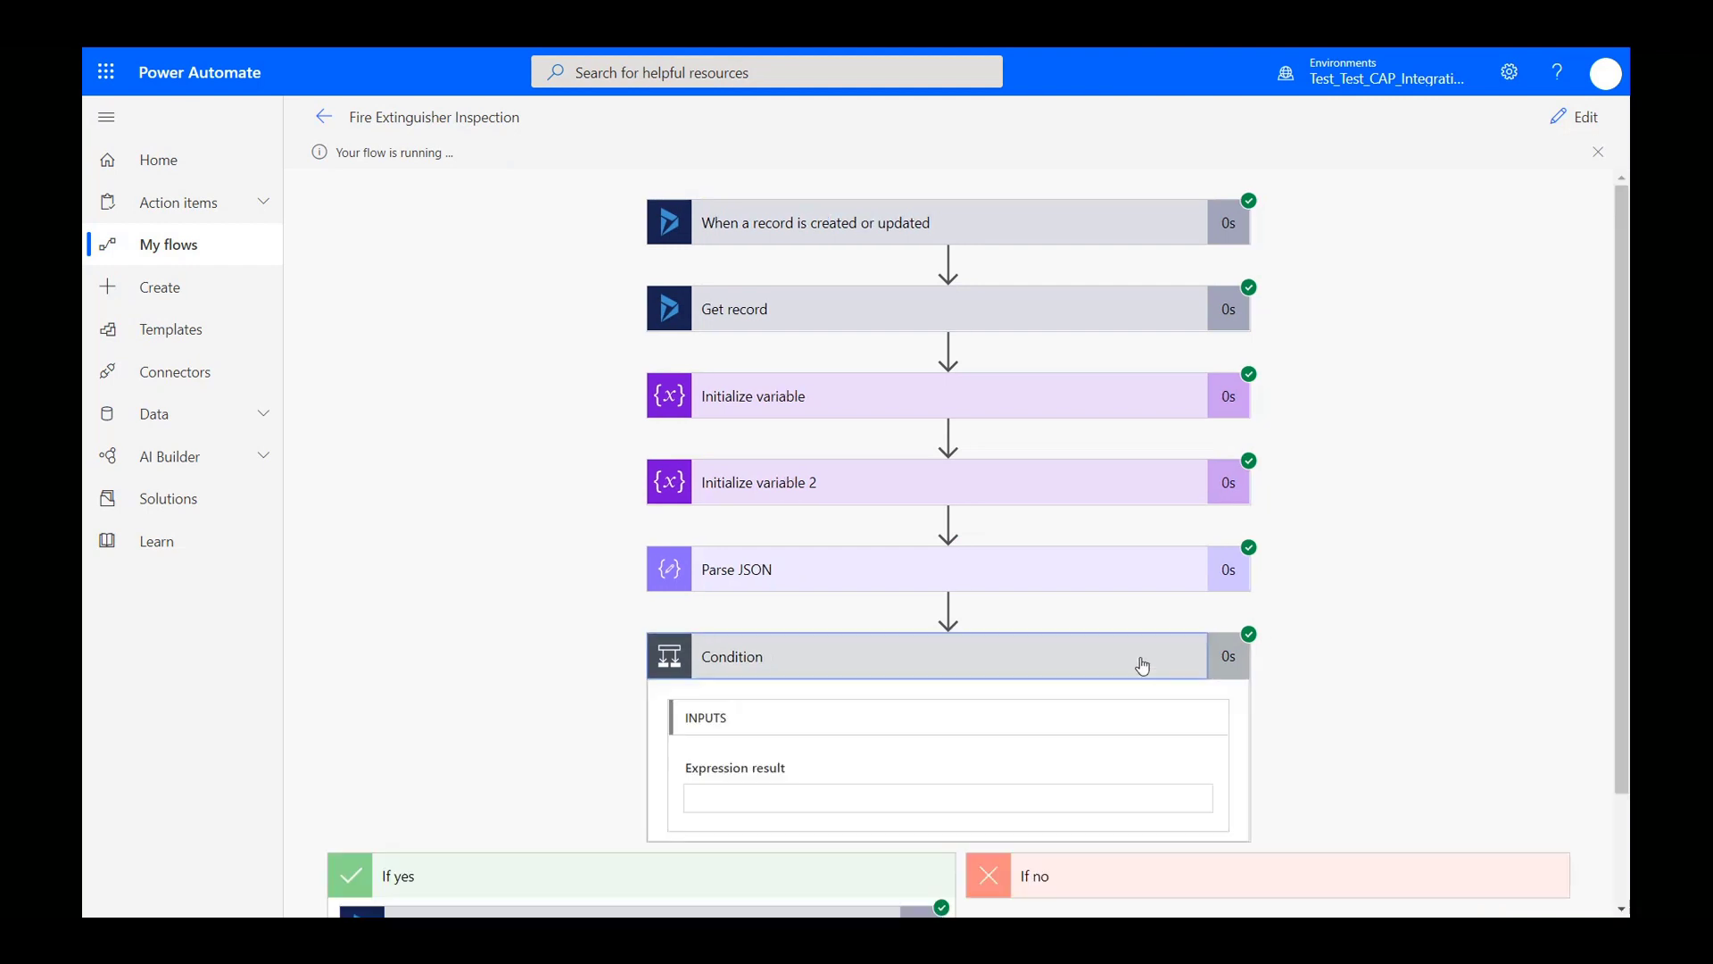
pyautogui.scroll(-3)
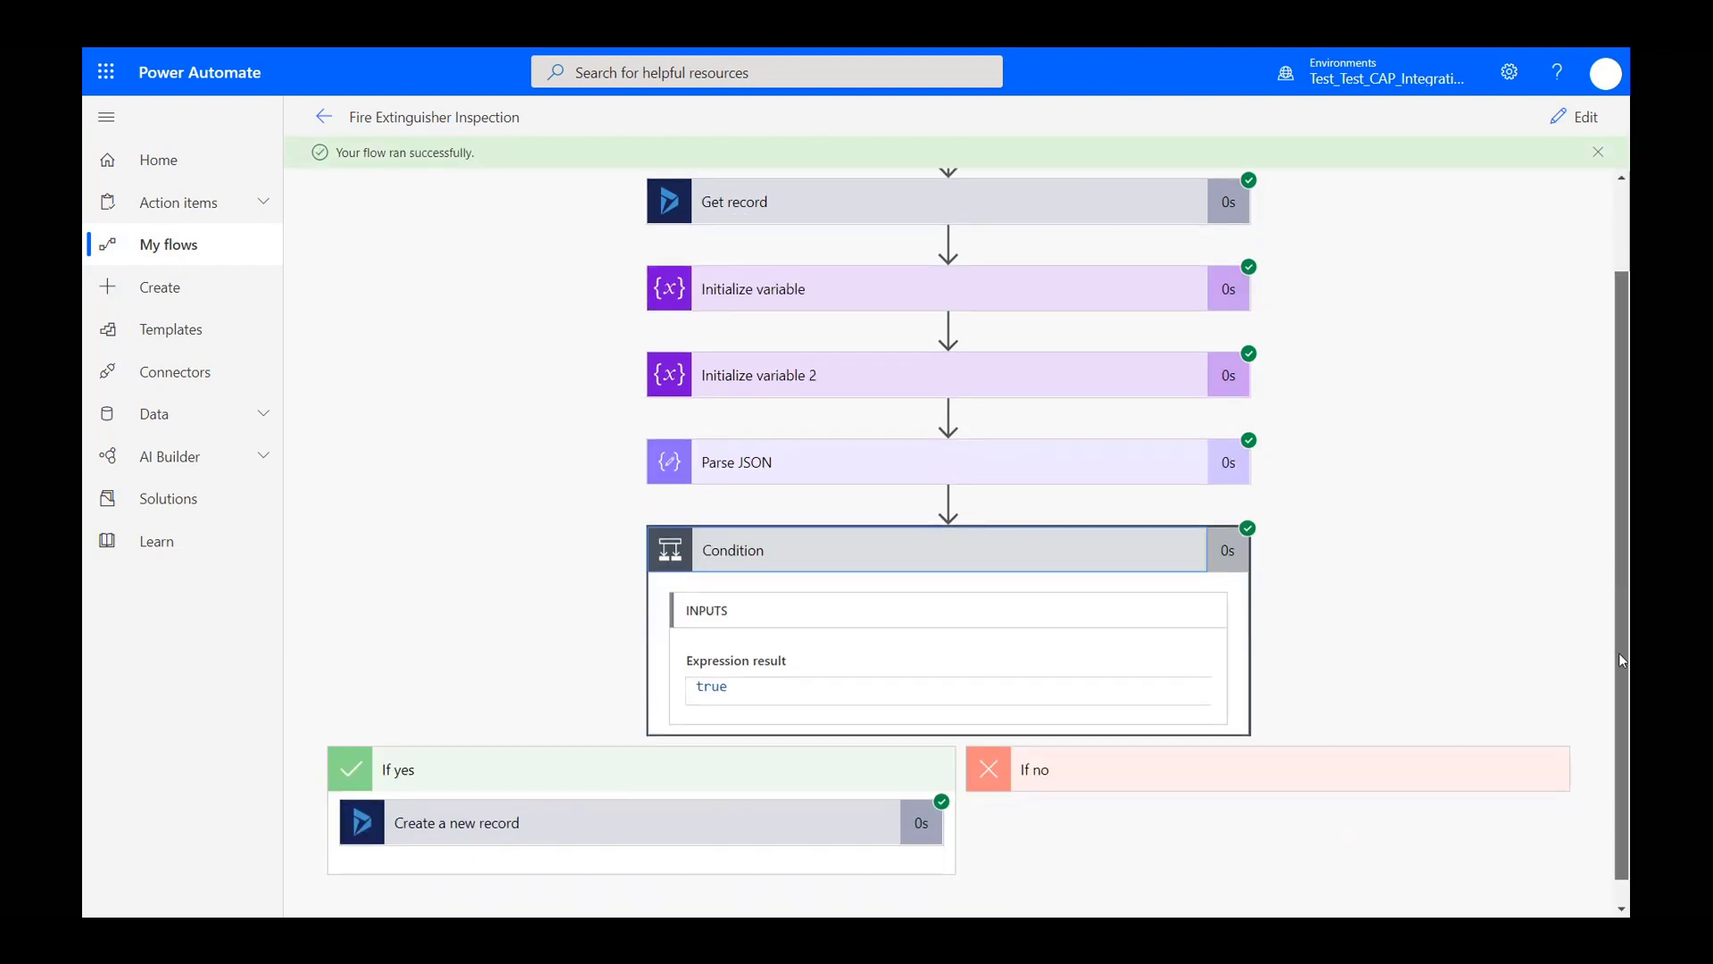
pyautogui.scroll(3)
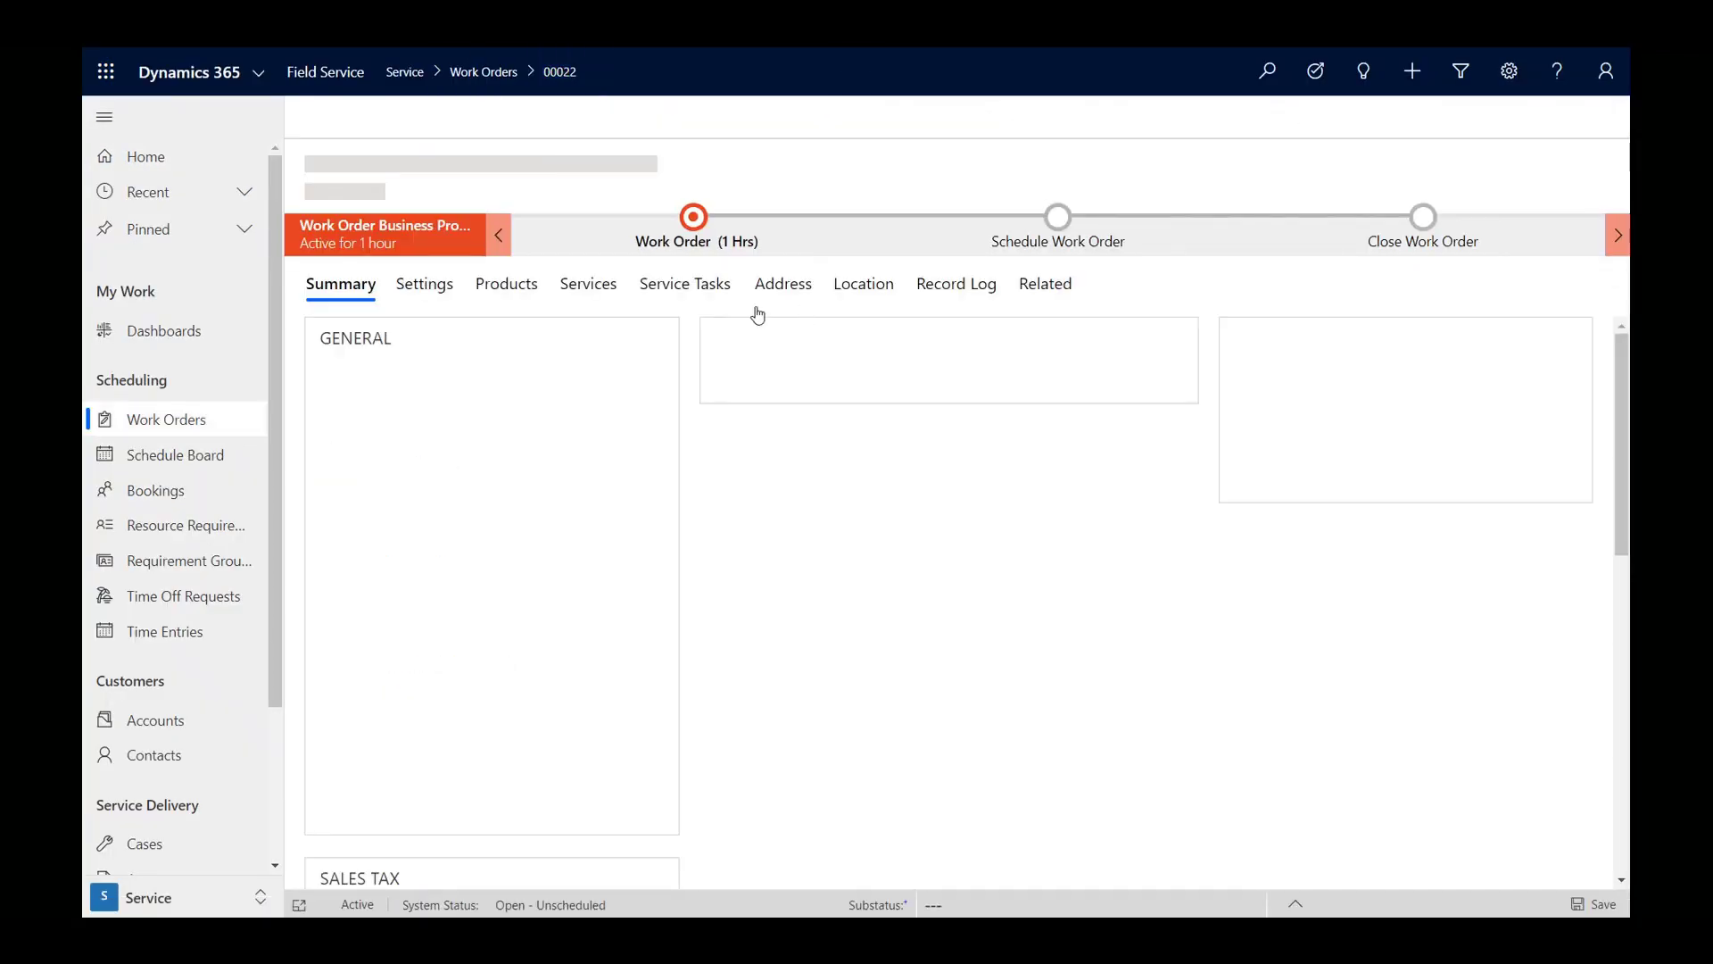
pyautogui.click(684, 283)
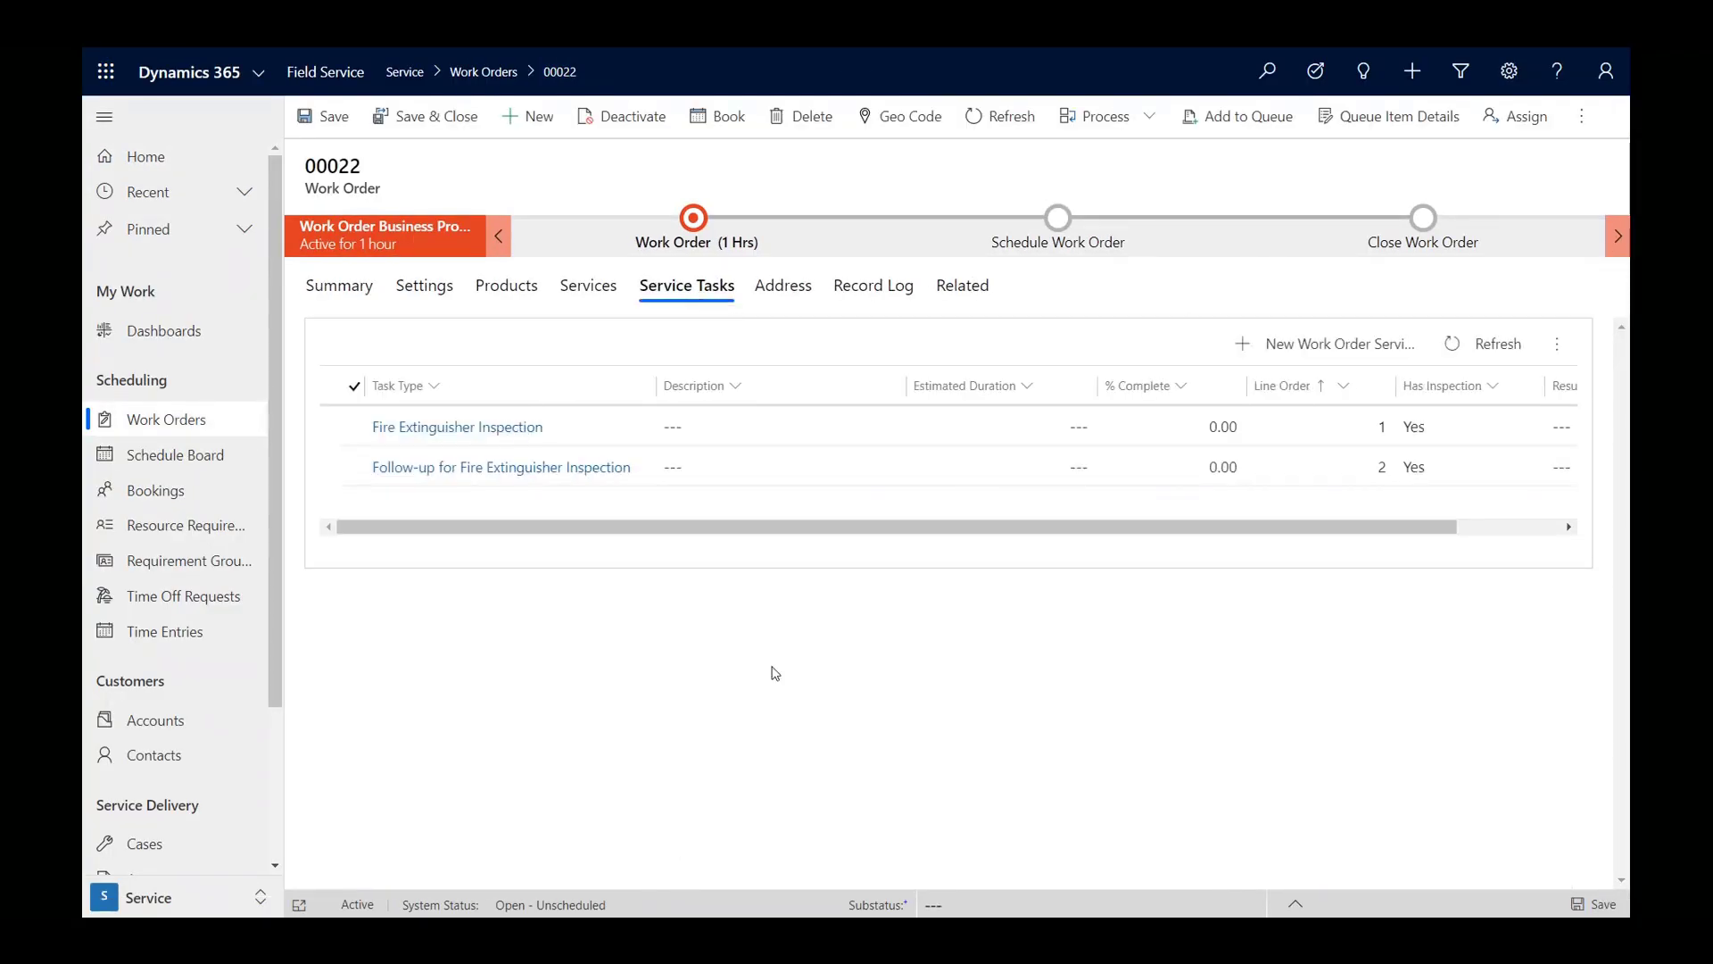